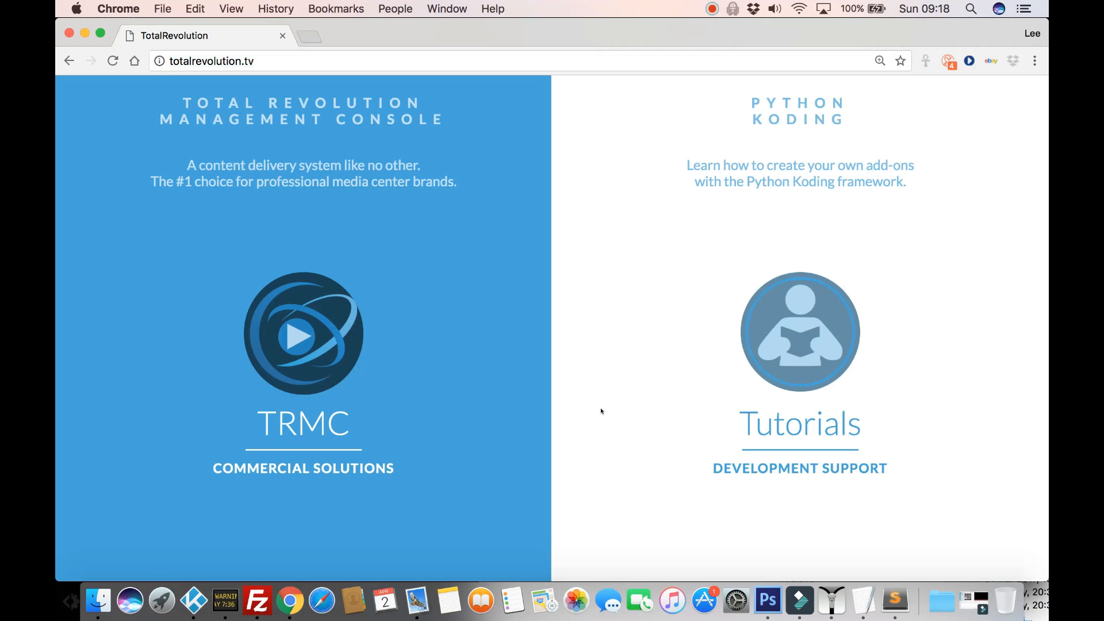
pyautogui.moveTo(411, 259)
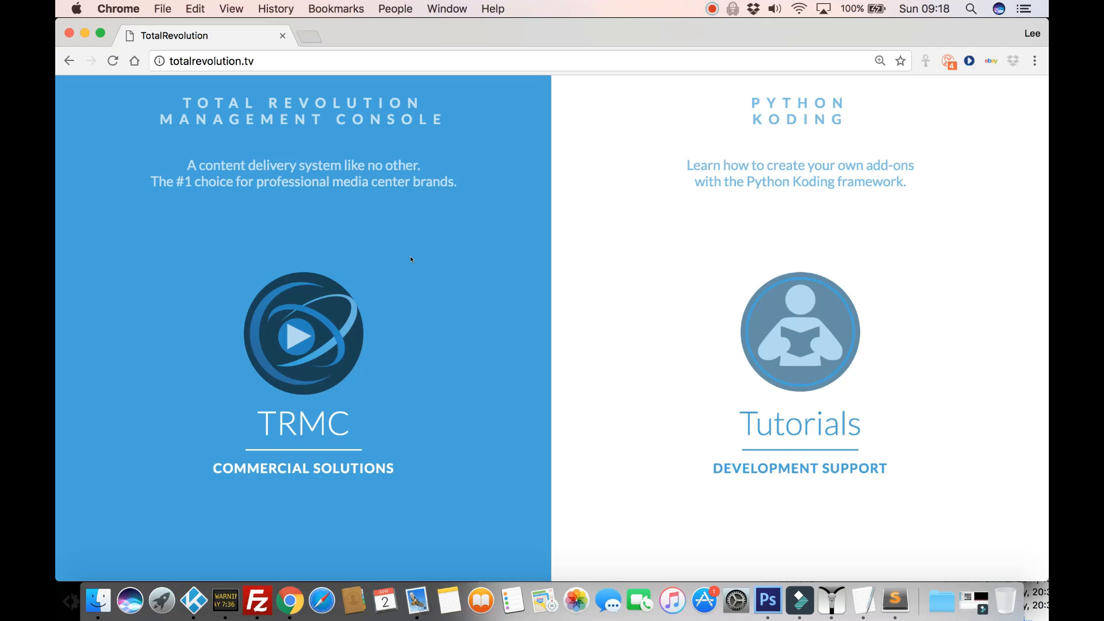
pyautogui.moveTo(310, 332)
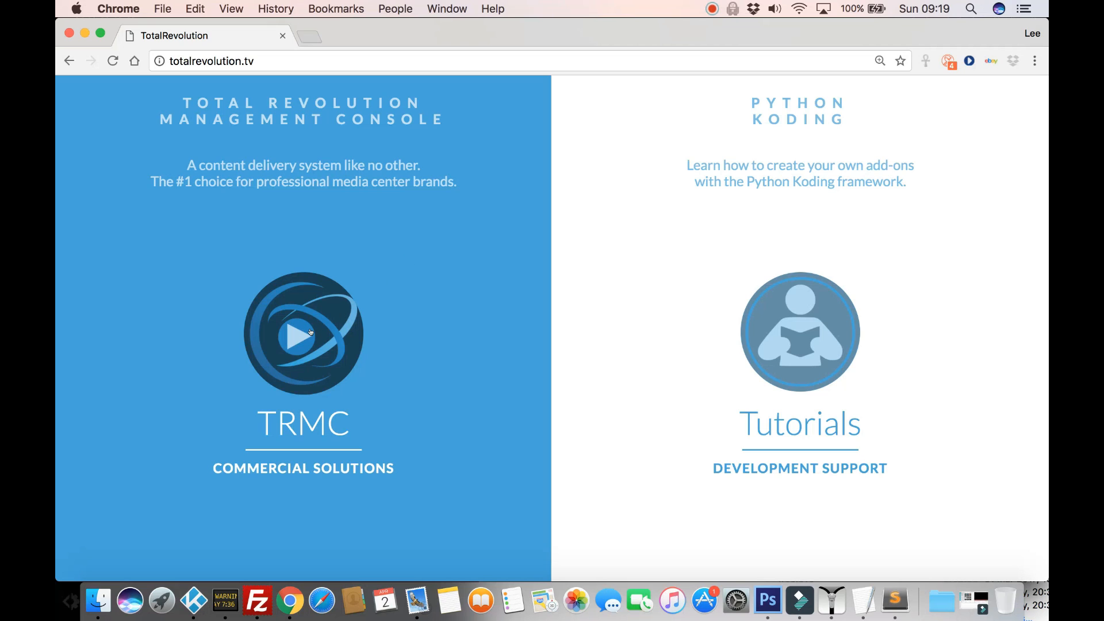
# Step: Open the TRMC commercial solutions section and look through the page
pyautogui.click(302, 334)
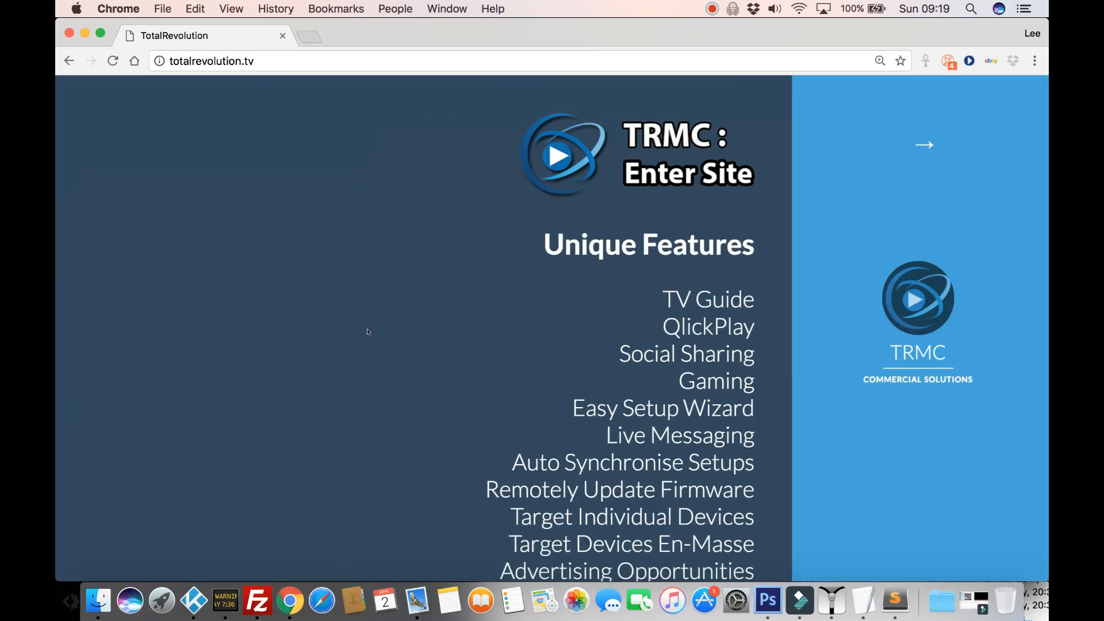
pyautogui.scroll(-3)
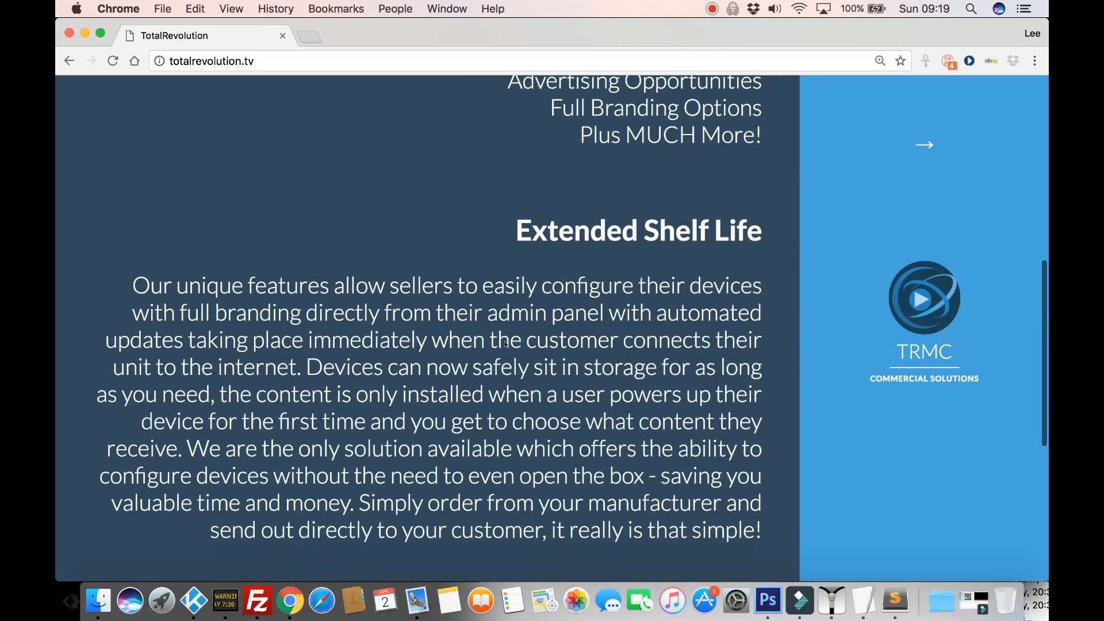
pyautogui.scroll(3)
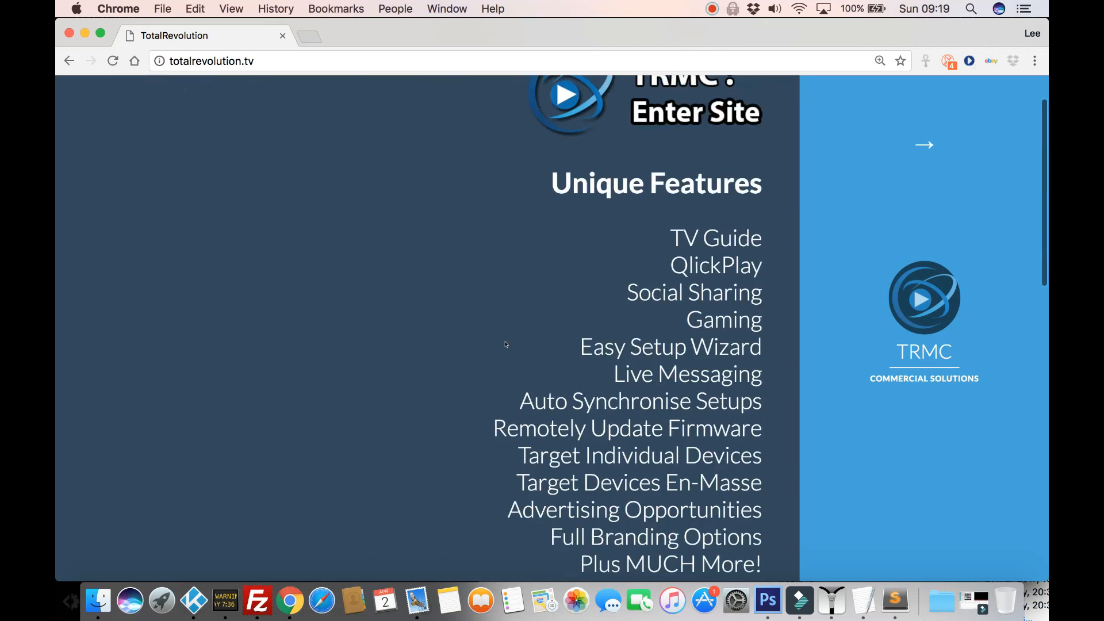
pyautogui.scroll(3)
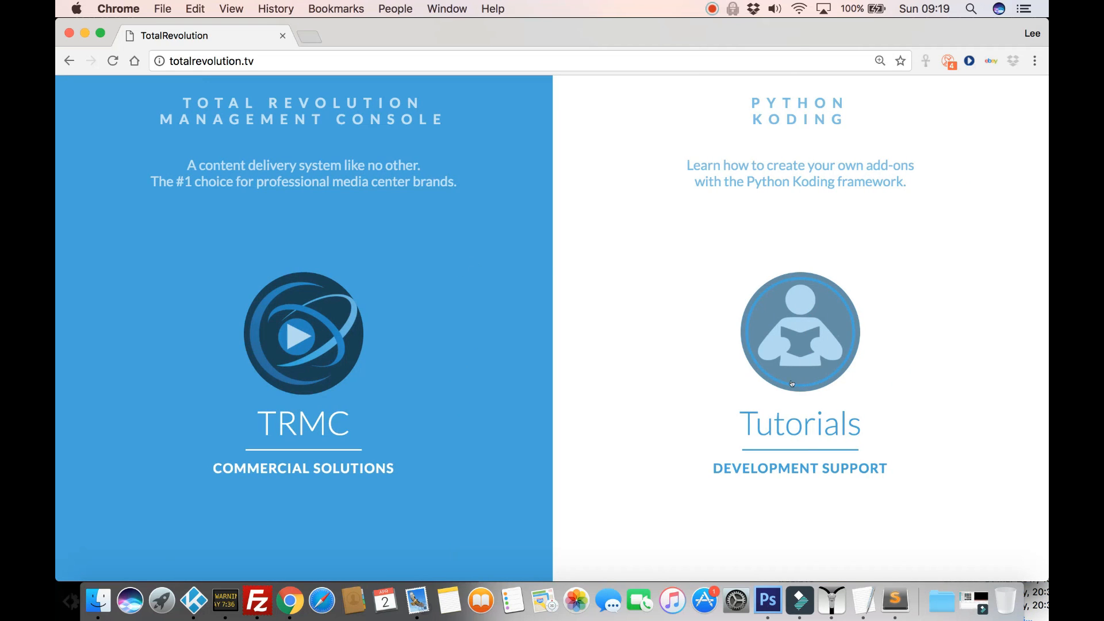
pyautogui.moveTo(554, 274)
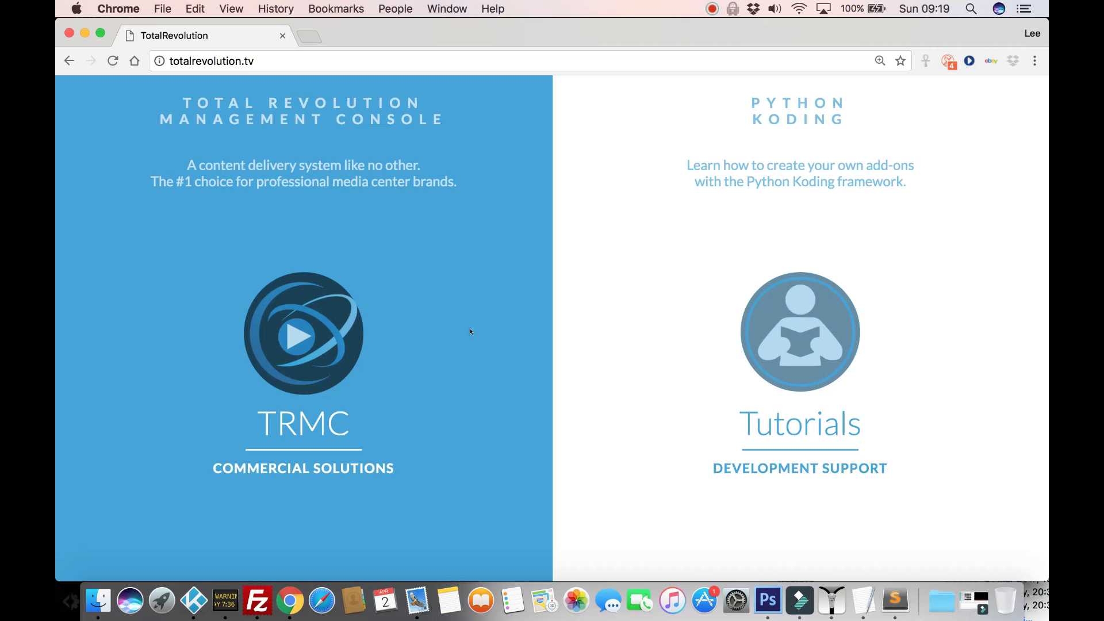
pyautogui.moveTo(453, 331)
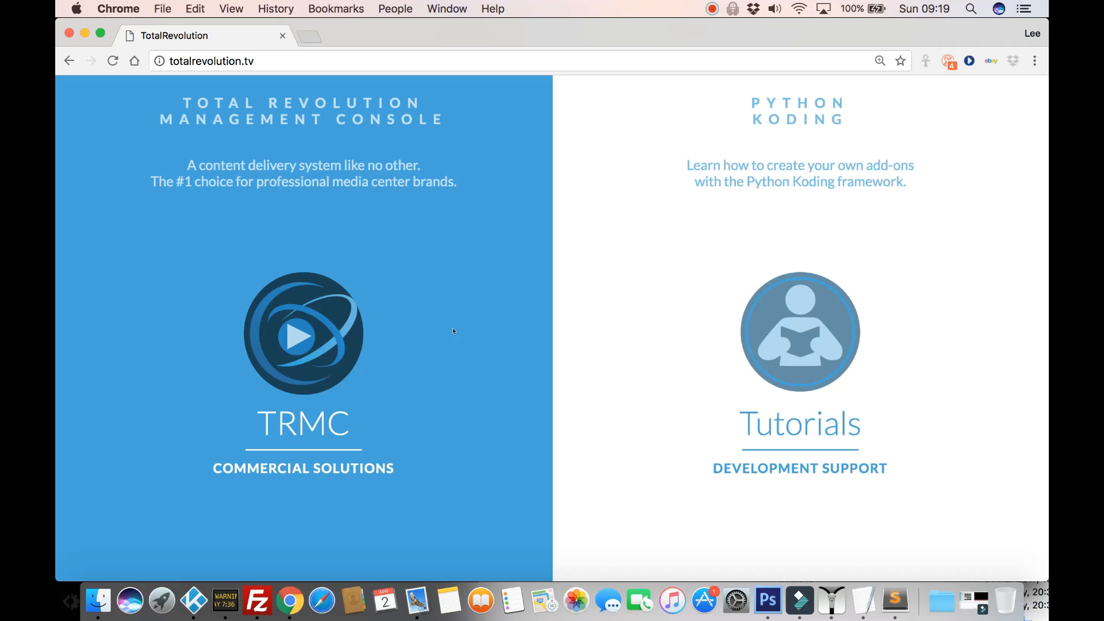
pyautogui.moveTo(453, 291)
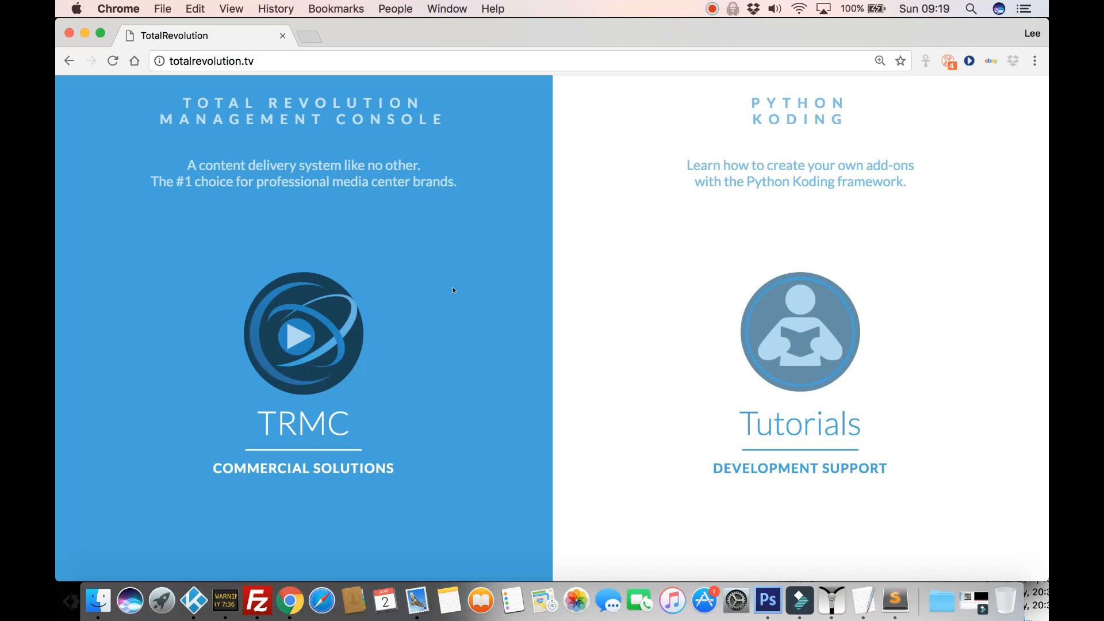
pyautogui.moveTo(764, 305)
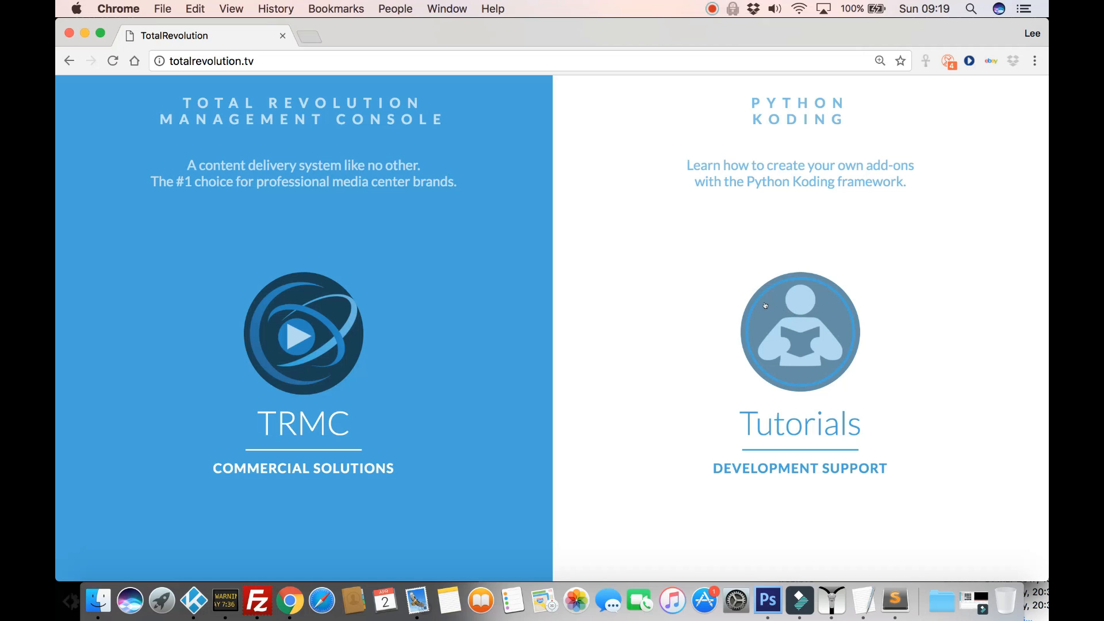
pyautogui.moveTo(808, 381)
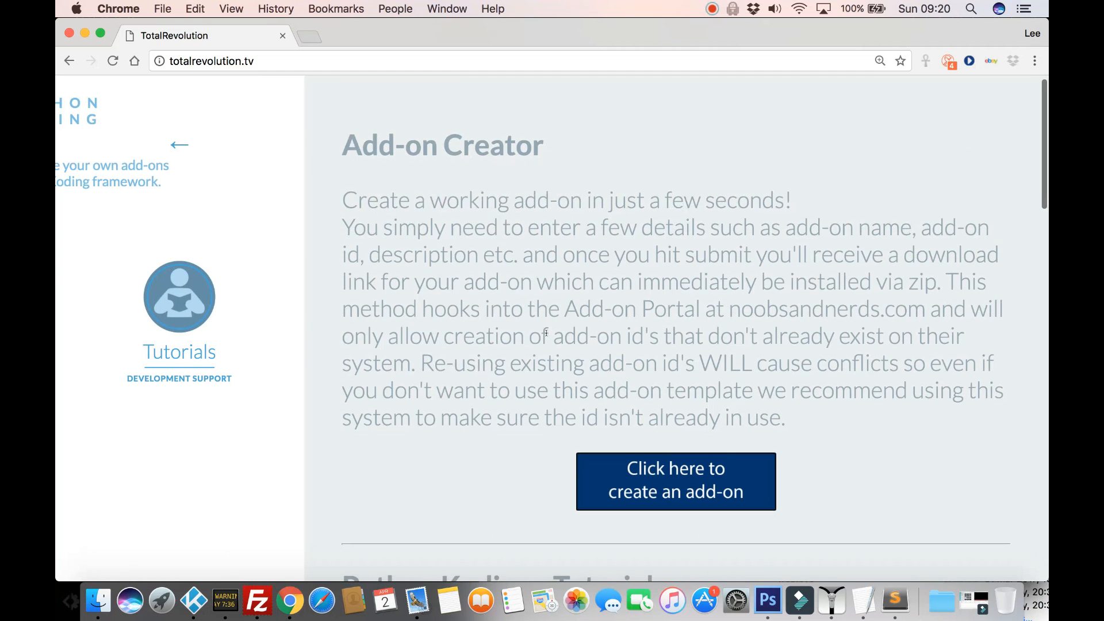
pyautogui.scroll(-3)
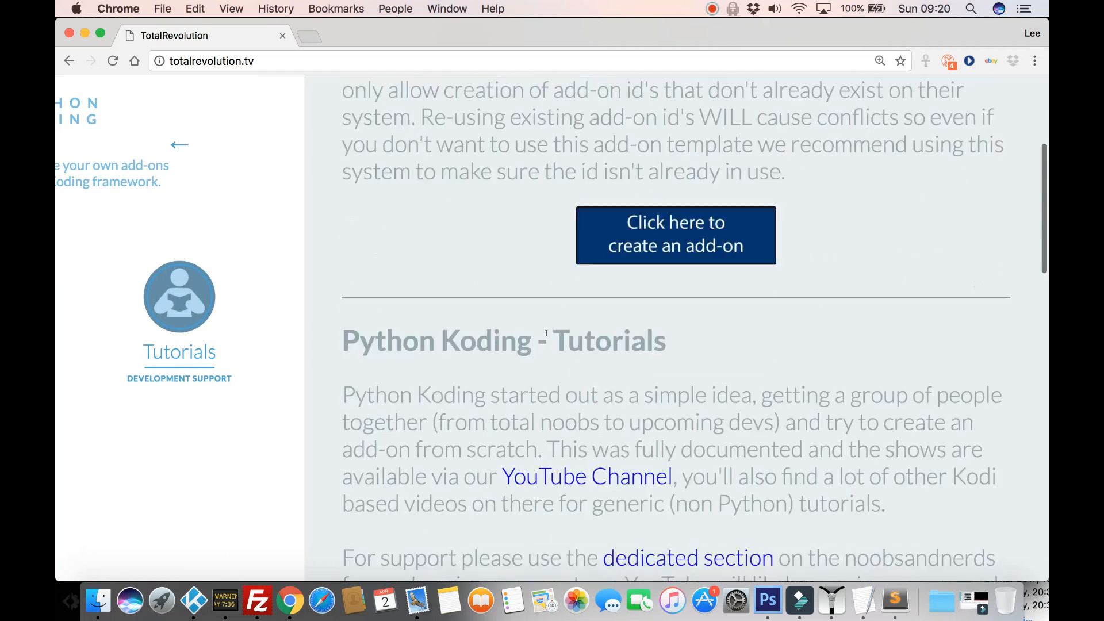
pyautogui.scroll(-3)
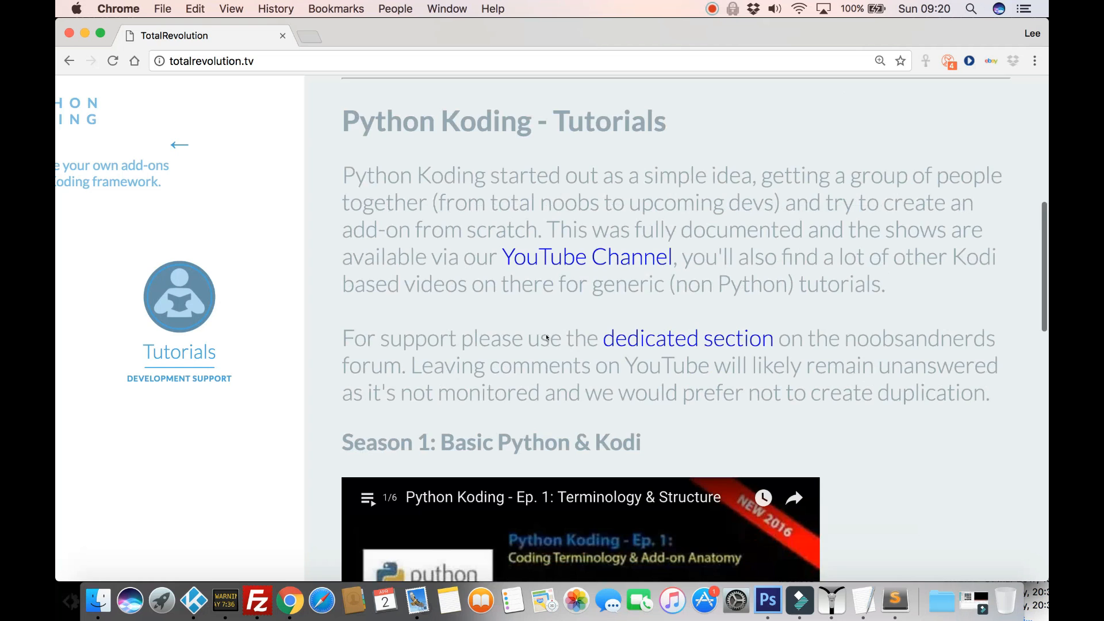
pyautogui.scroll(-3)
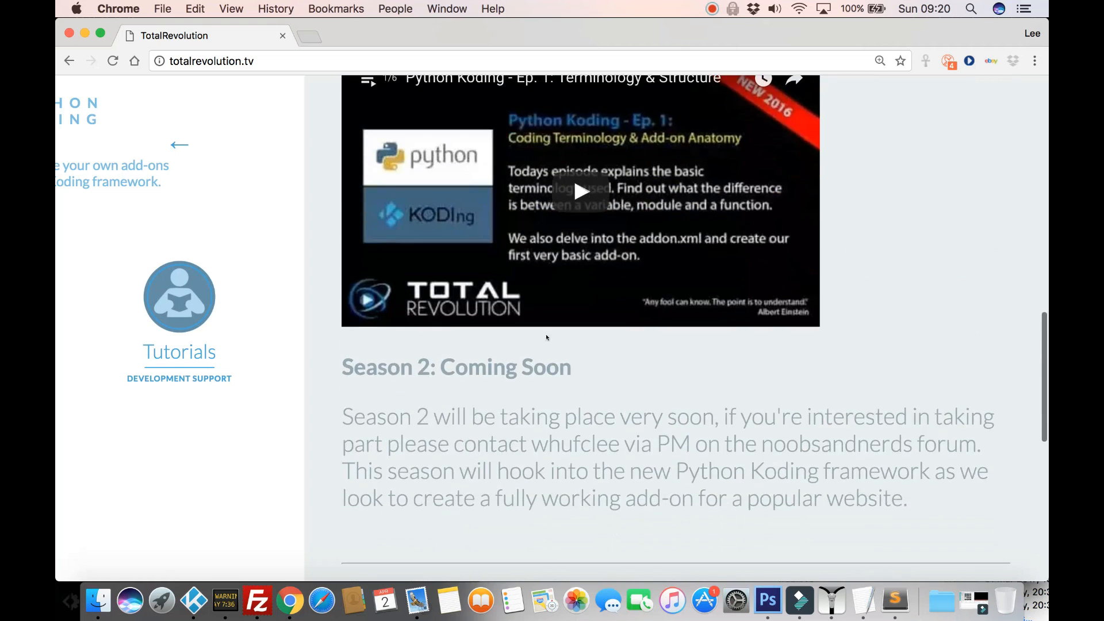
pyautogui.scroll(-3)
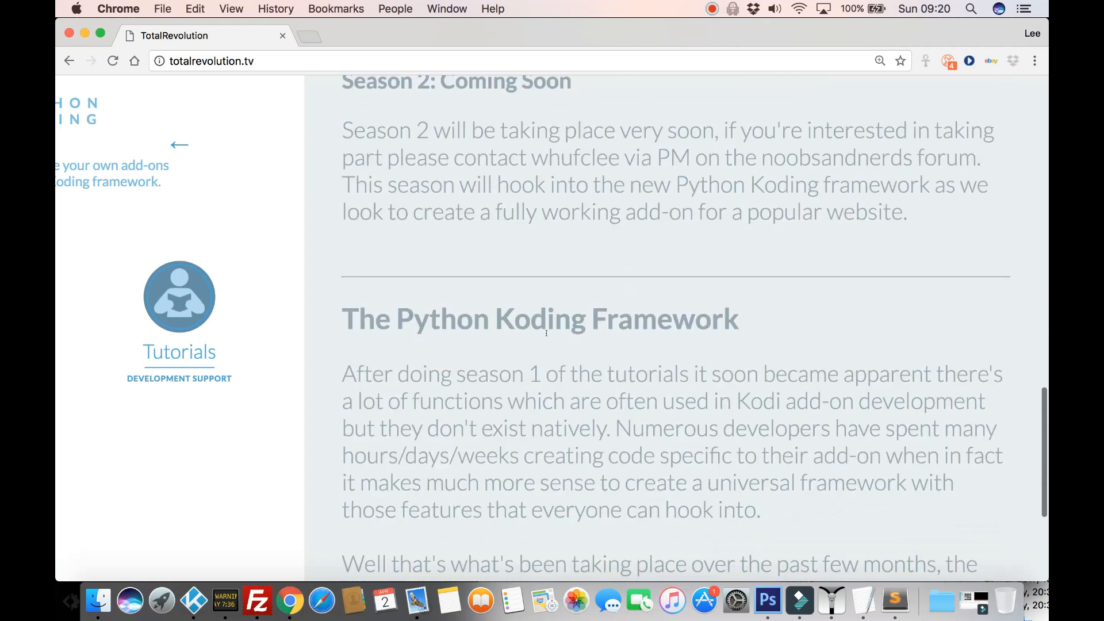
pyautogui.scroll(-3)
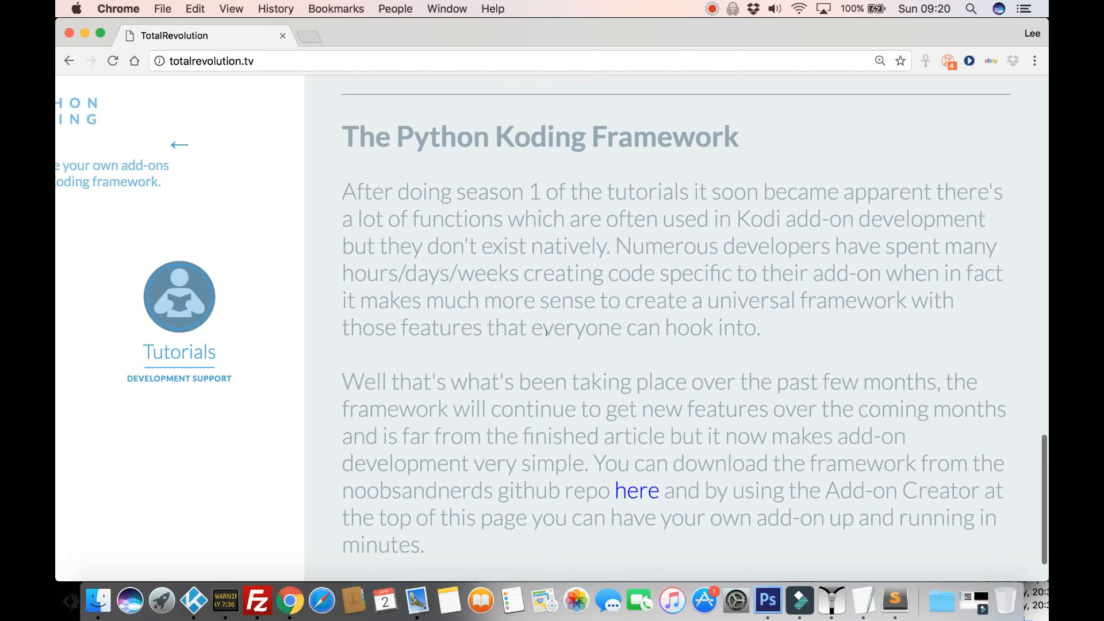
pyautogui.scroll(3)
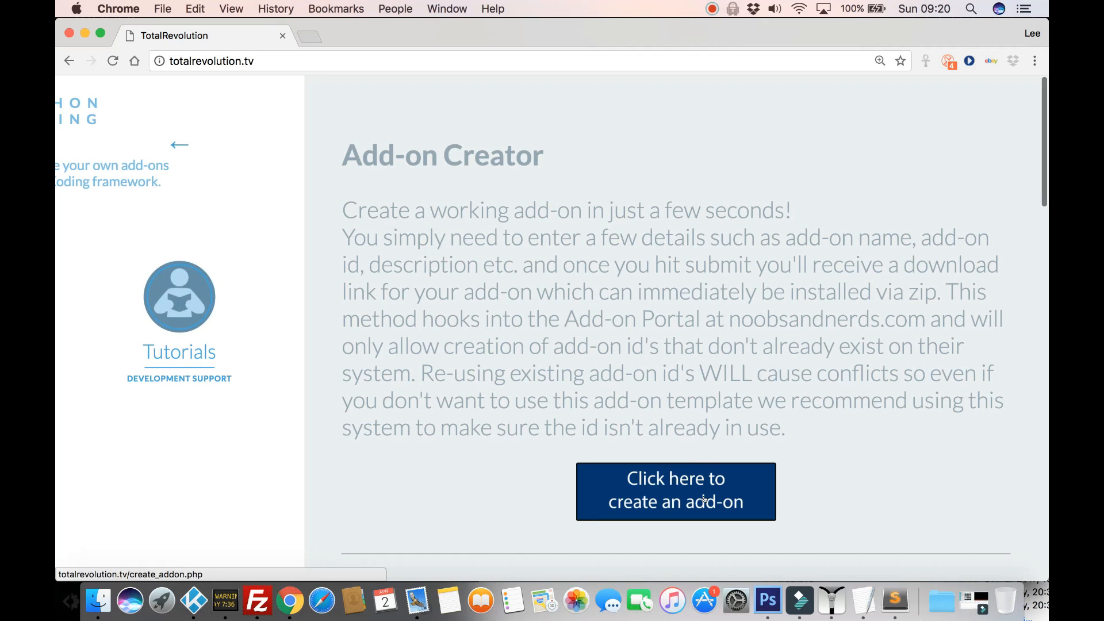
# Step: Start a new add-on, enter the ID plugin.video.youtube and submit it
pyautogui.click(675, 491)
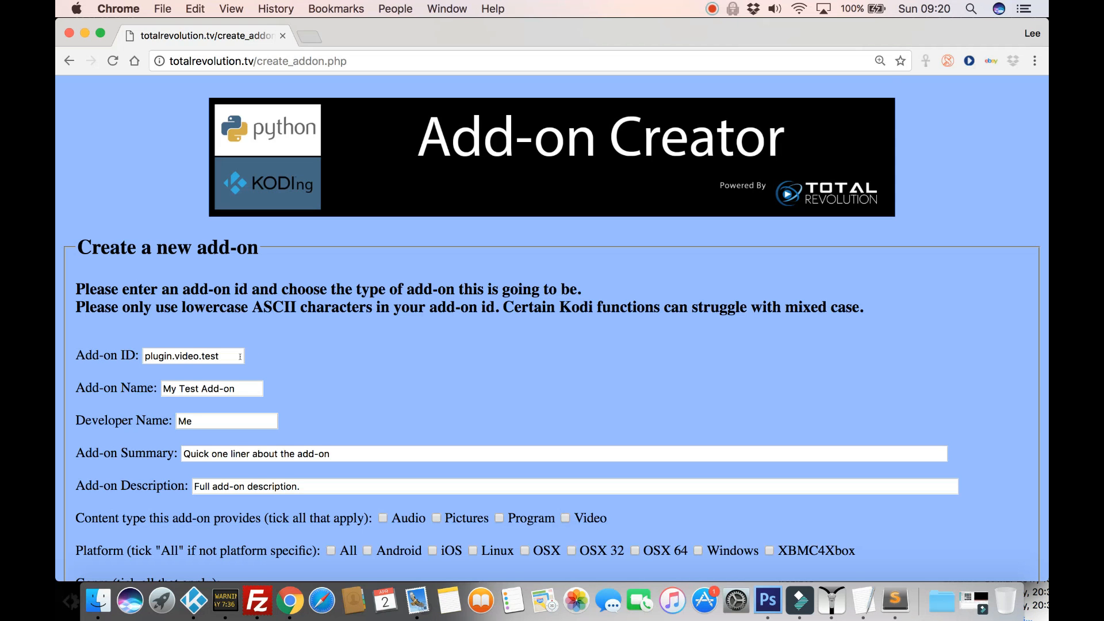
pyautogui.scroll(-3)
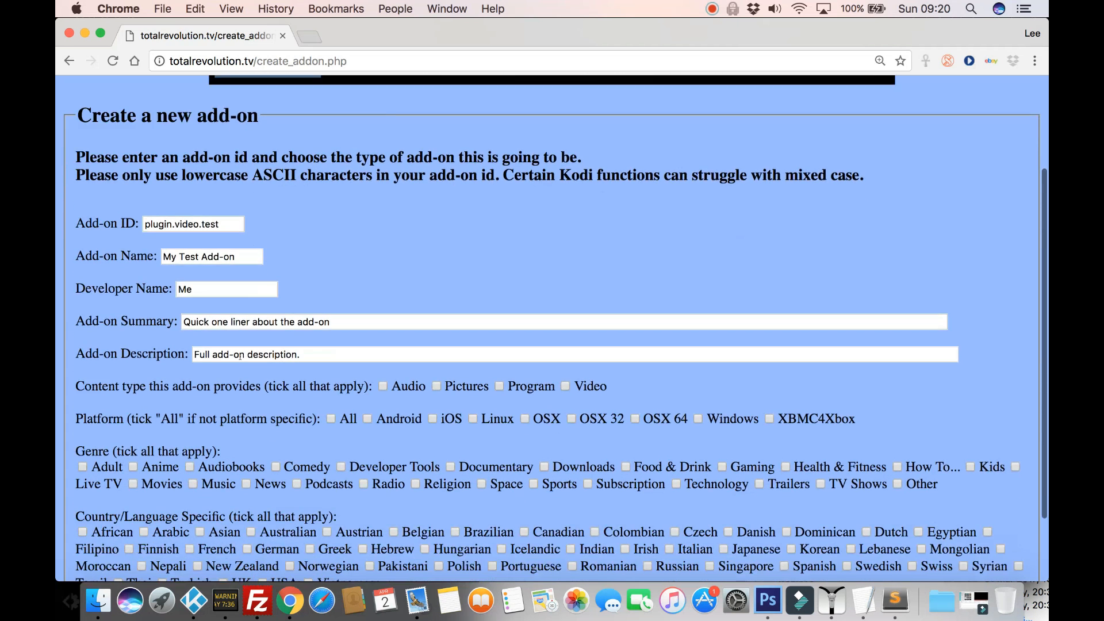
pyautogui.scroll(3)
pyautogui.write('youtu')
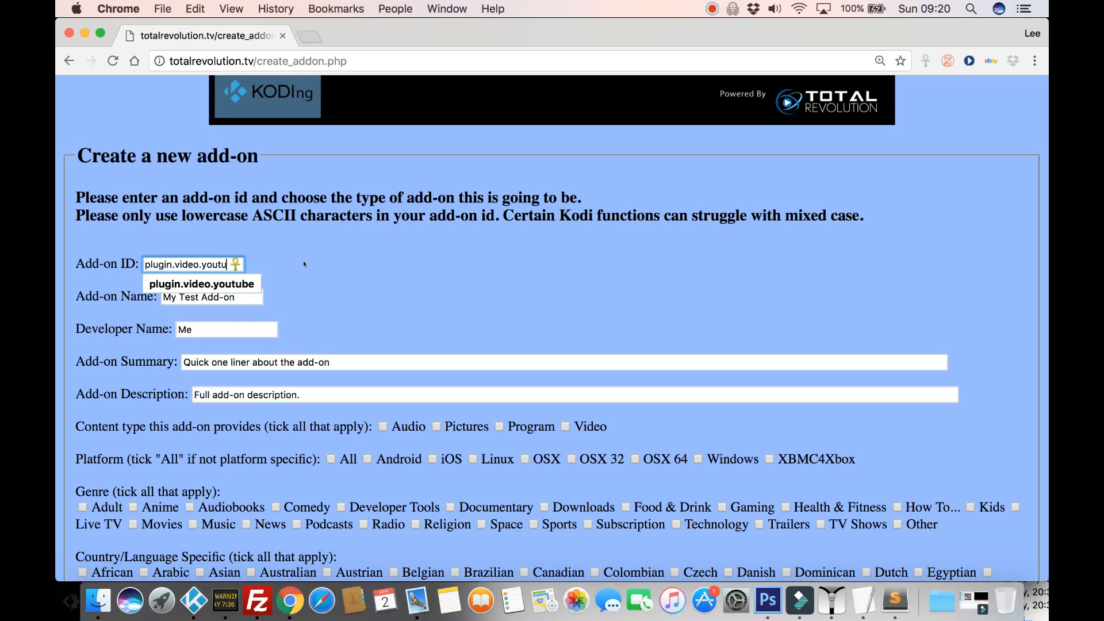
pyautogui.click(200, 283)
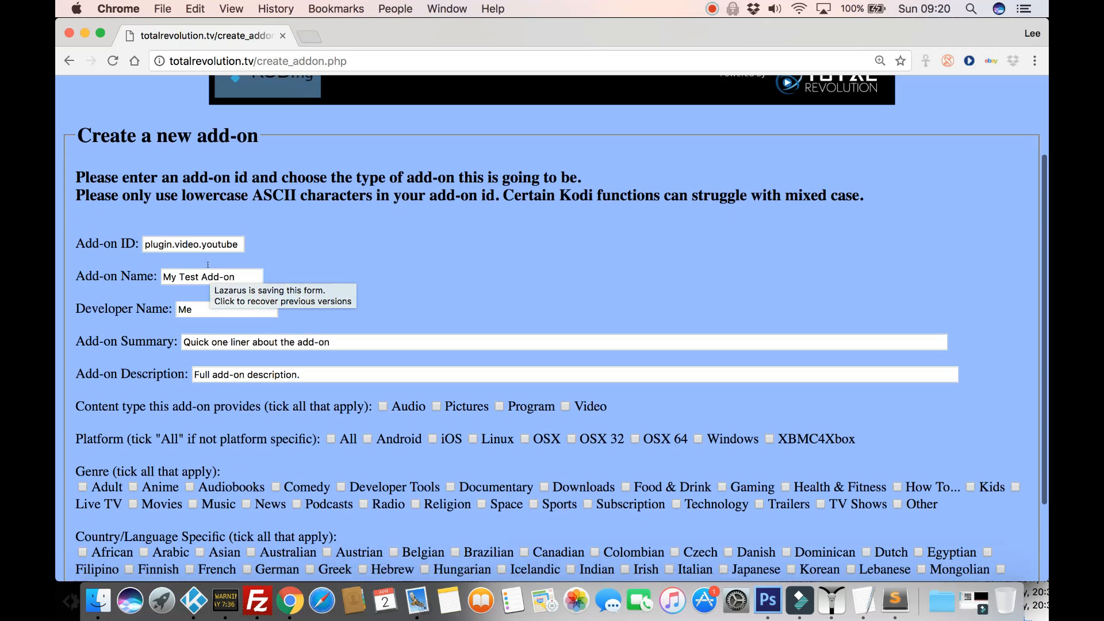
pyautogui.scroll(-3)
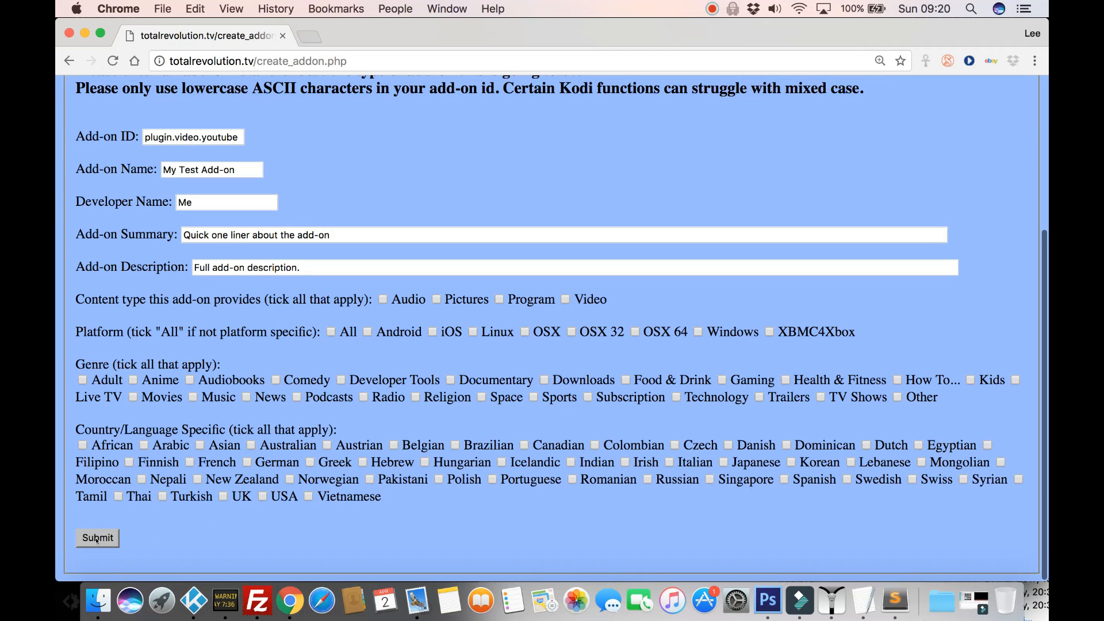
pyautogui.click(96, 538)
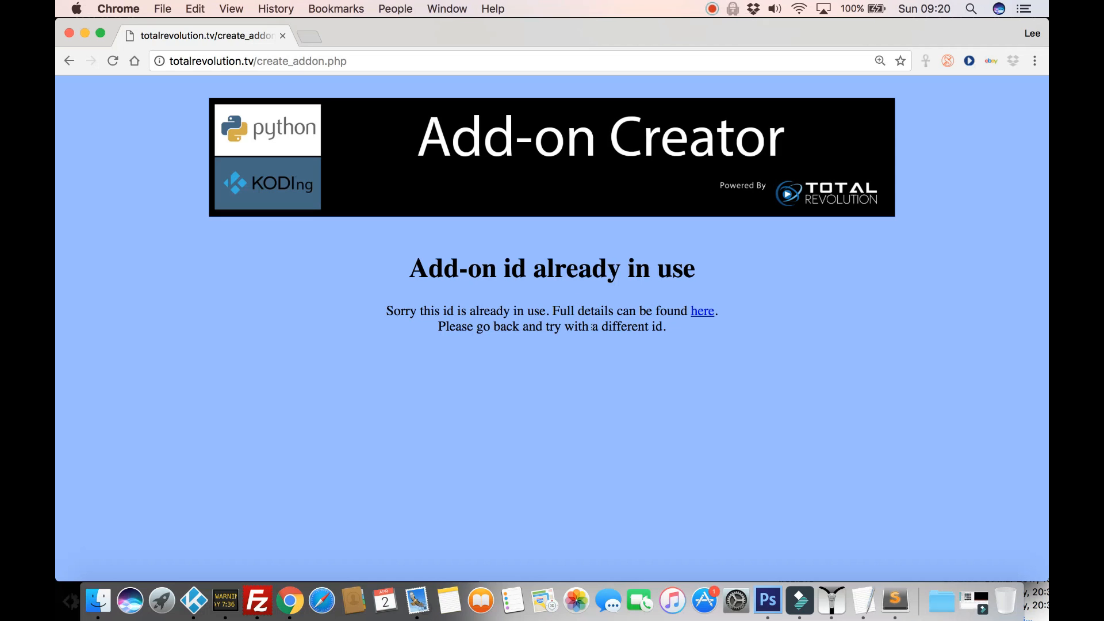
pyautogui.moveTo(702, 312)
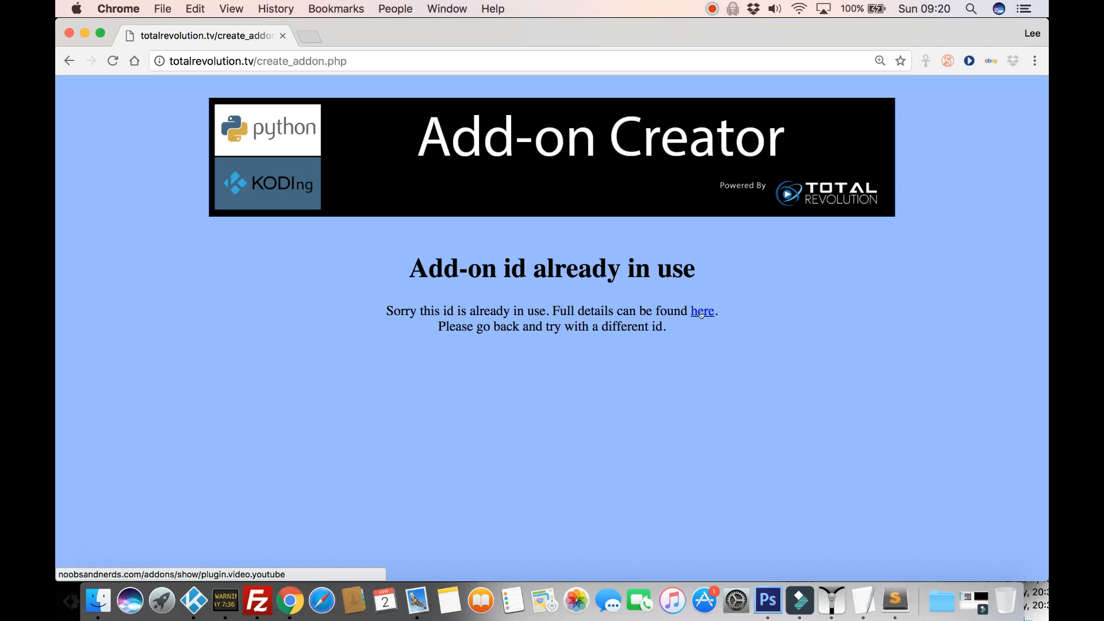
pyautogui.moveTo(409, 302)
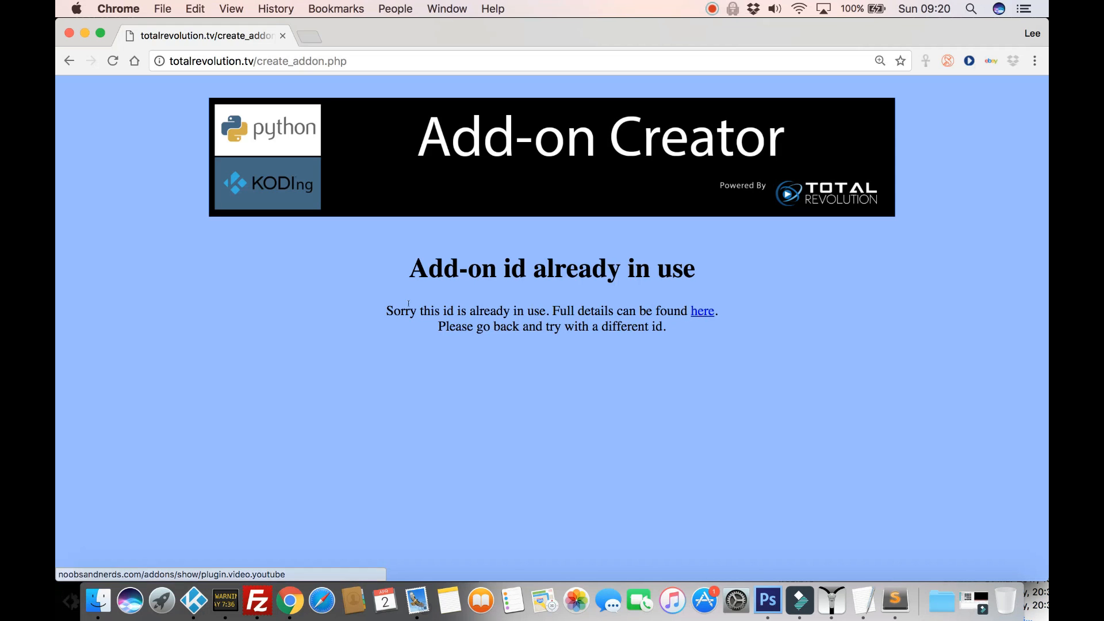
pyautogui.moveTo(69, 61)
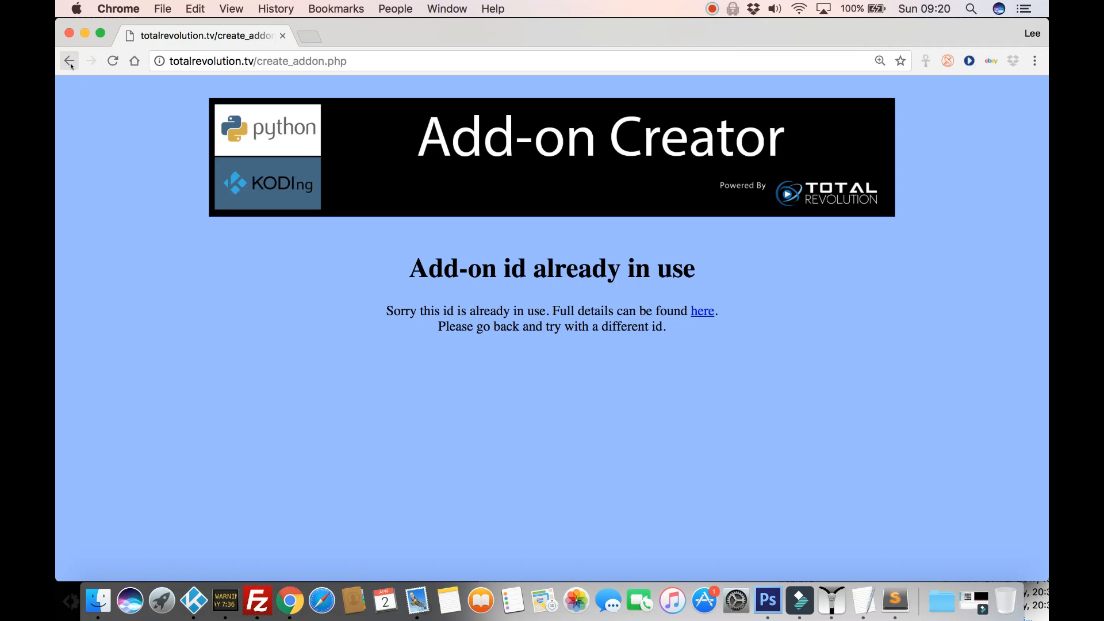
pyautogui.moveTo(68, 61)
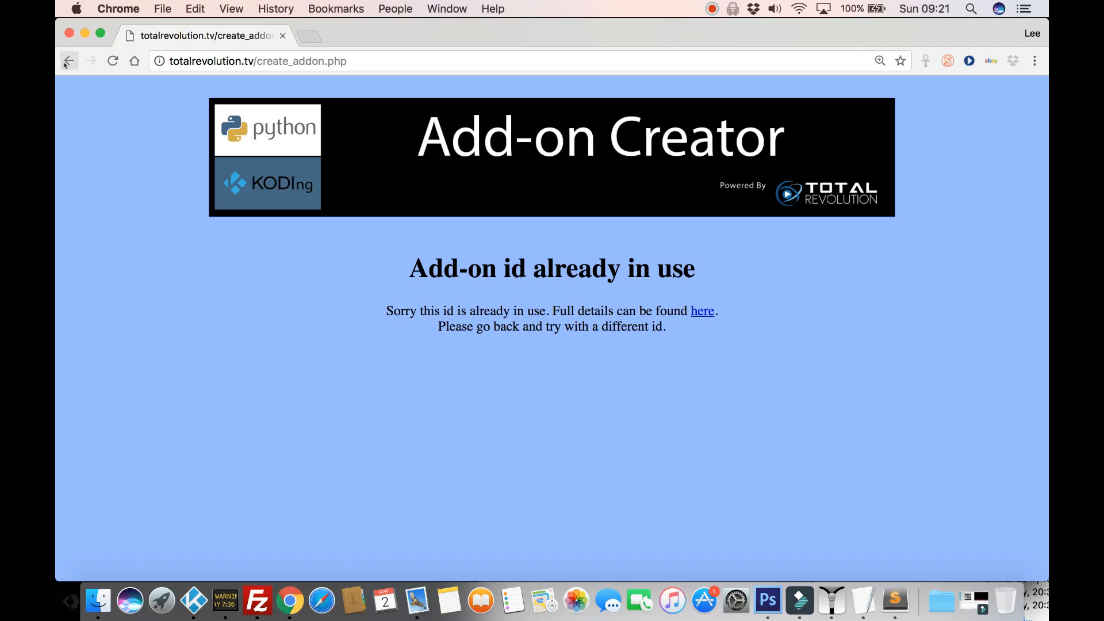
# Step: Return to the form and enter name 'My Test Addon' and developer 'Lee'
pyautogui.click(68, 61)
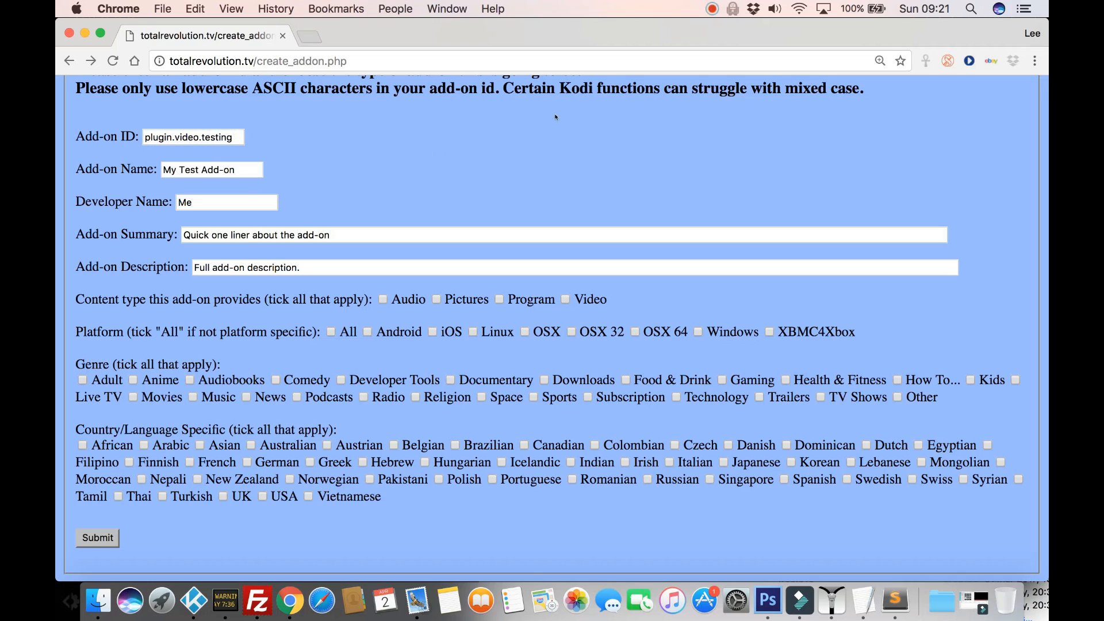
pyautogui.click(212, 171)
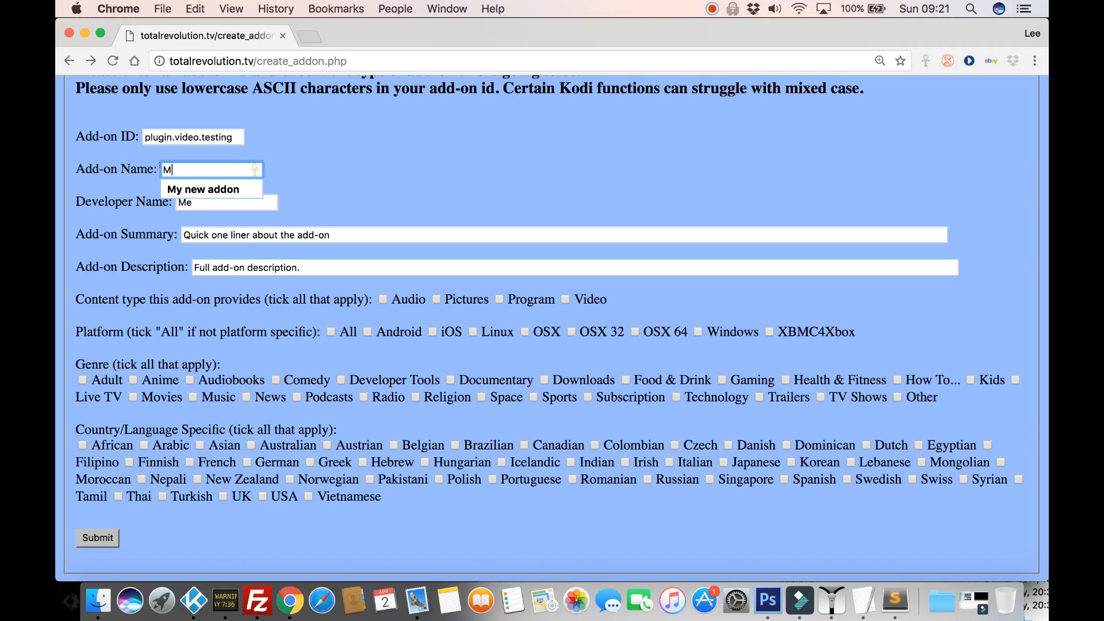
pyautogui.write('My Test Addon')
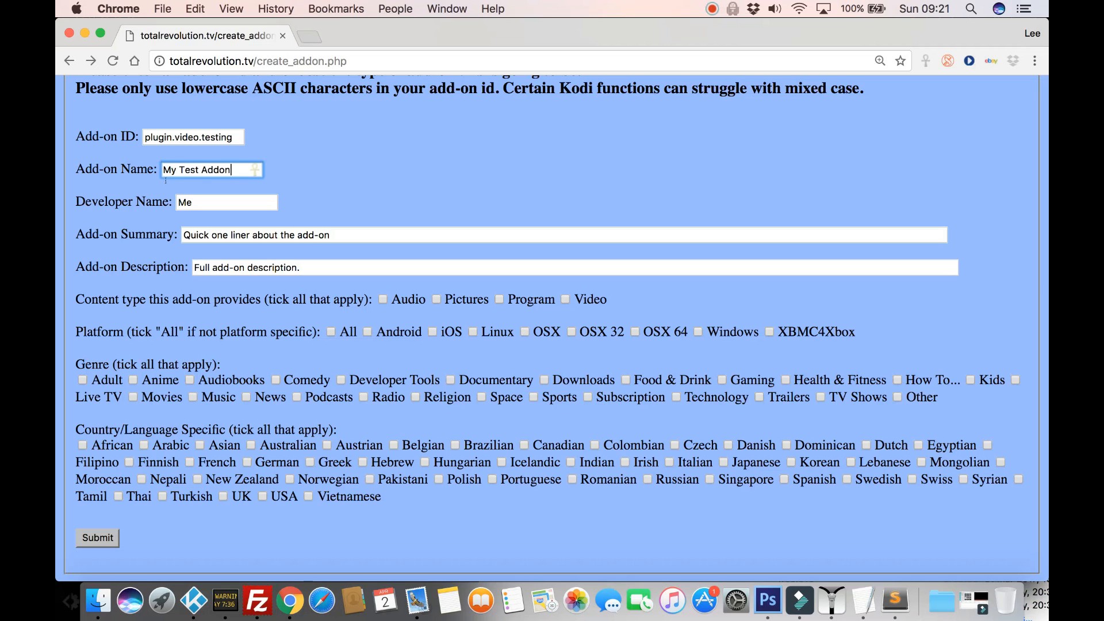
pyautogui.write('Lee')
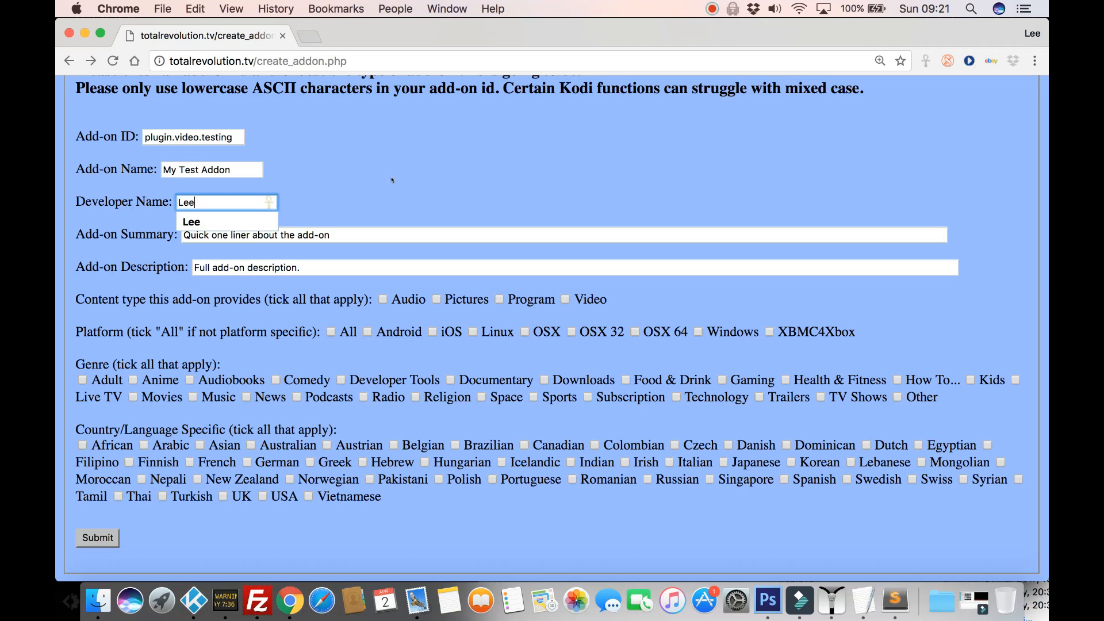
# Step: Enter 'short test addon' as the add-on summary
pyautogui.click(493, 235)
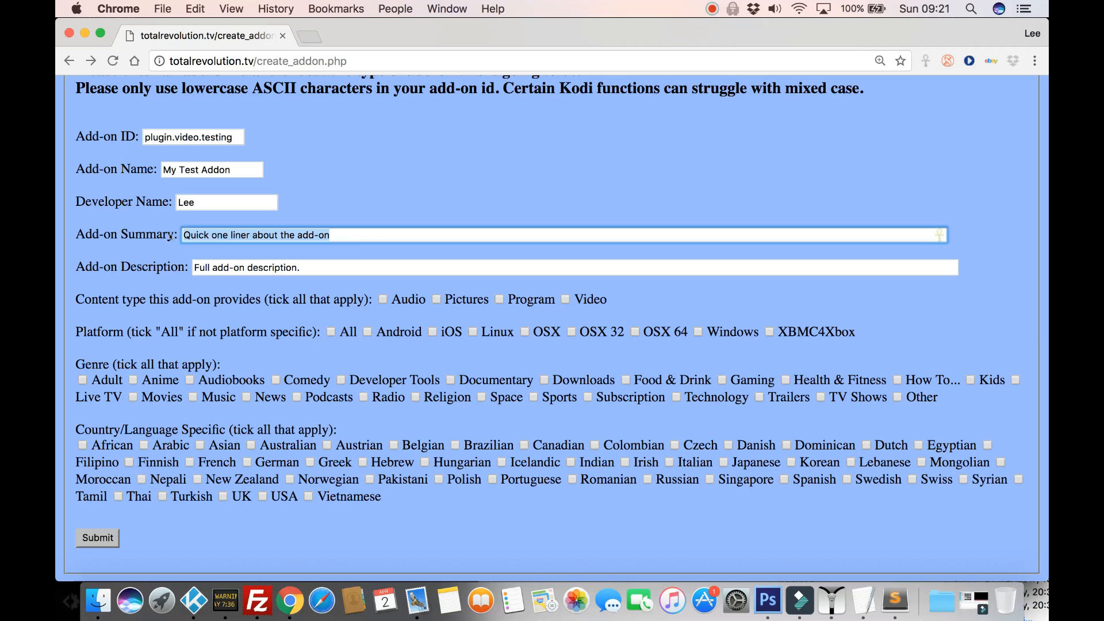
pyautogui.write('s')
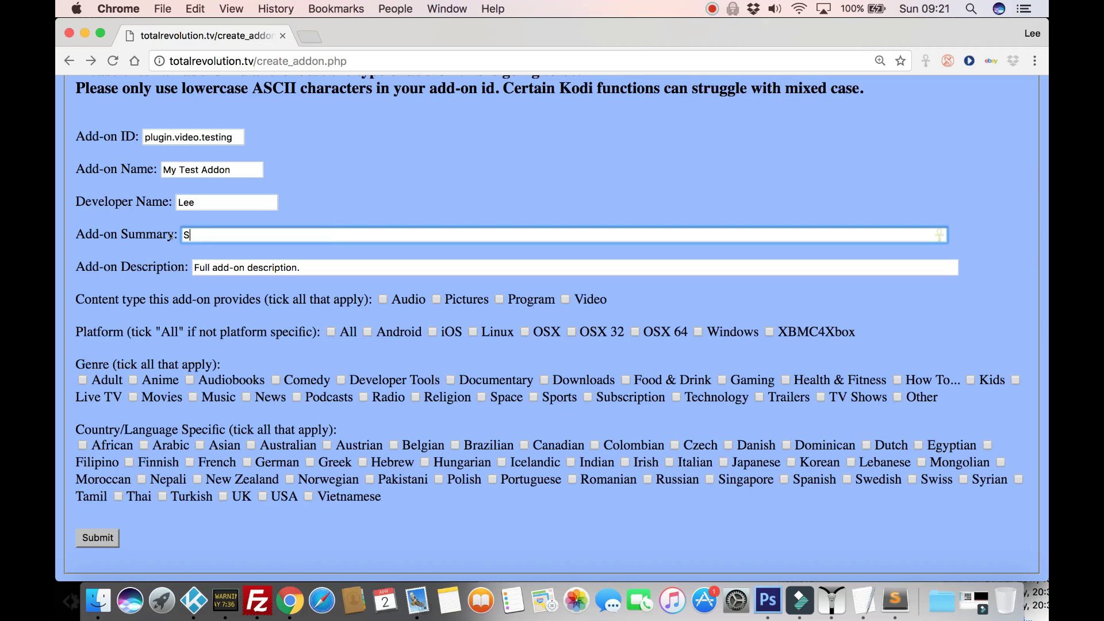
pyautogui.write('hort test')
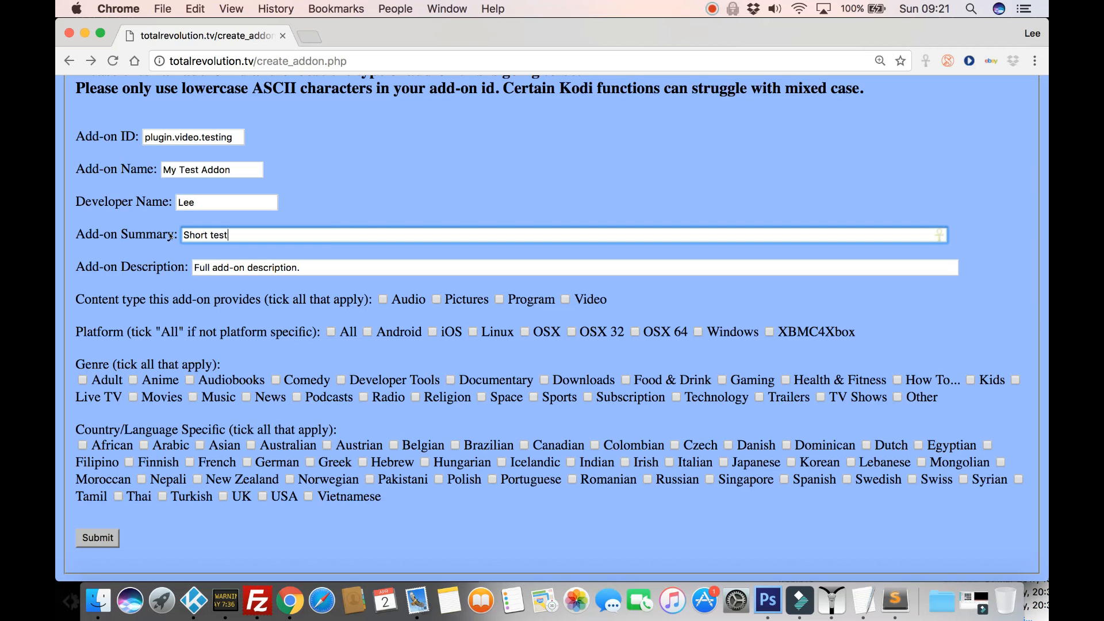
pyautogui.write('addon')
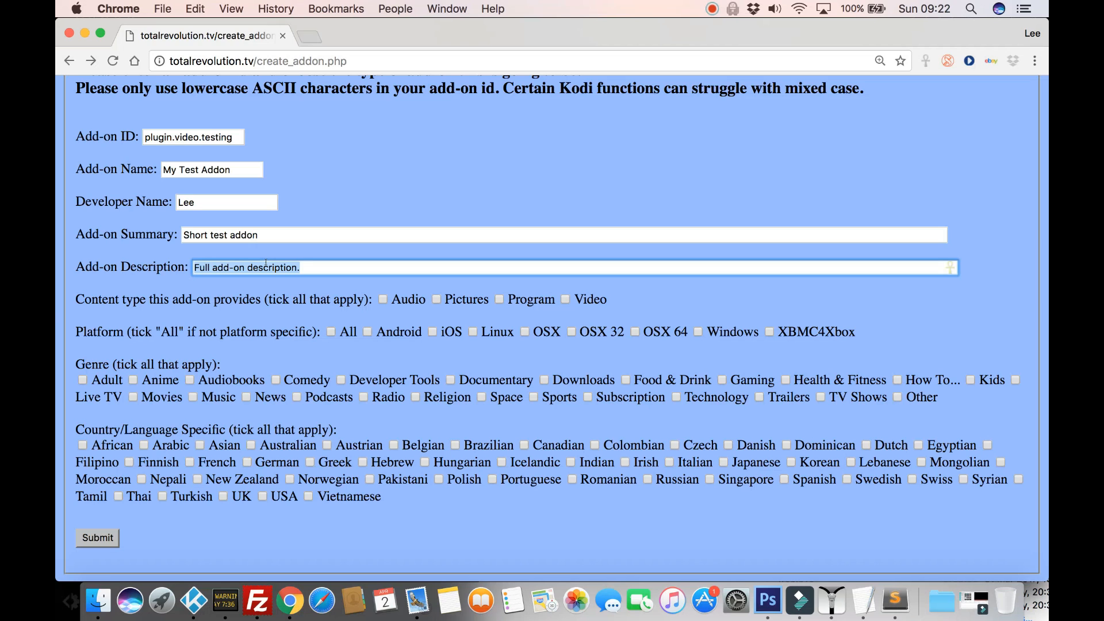
# Step: Enter the description 'This is my addon using the python koding framework'
pyautogui.write('T')
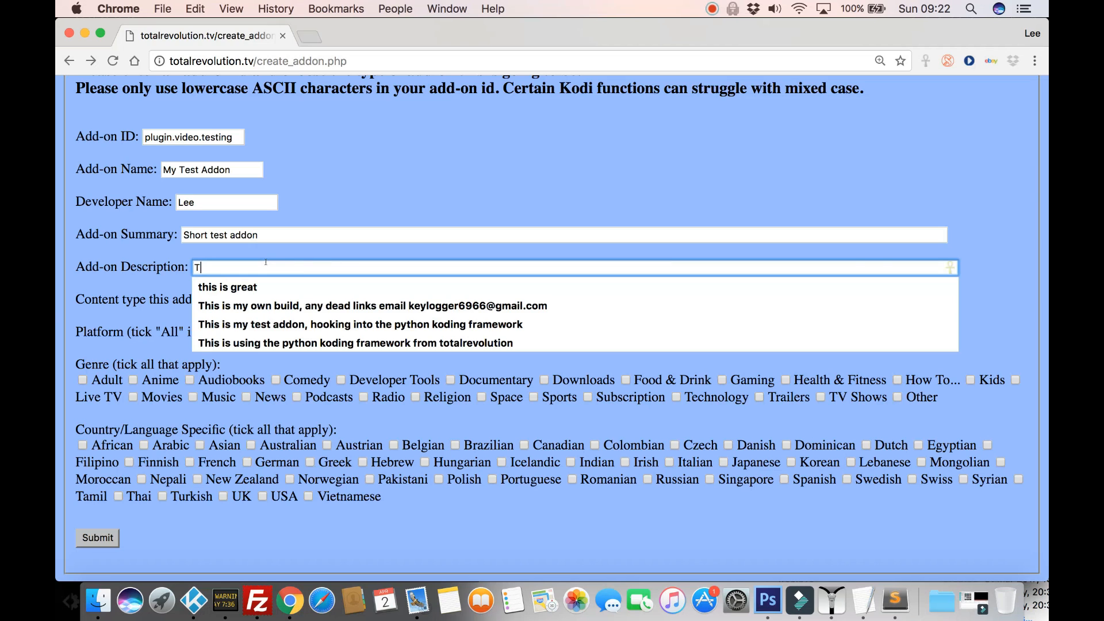
pyautogui.write('his is my addon u')
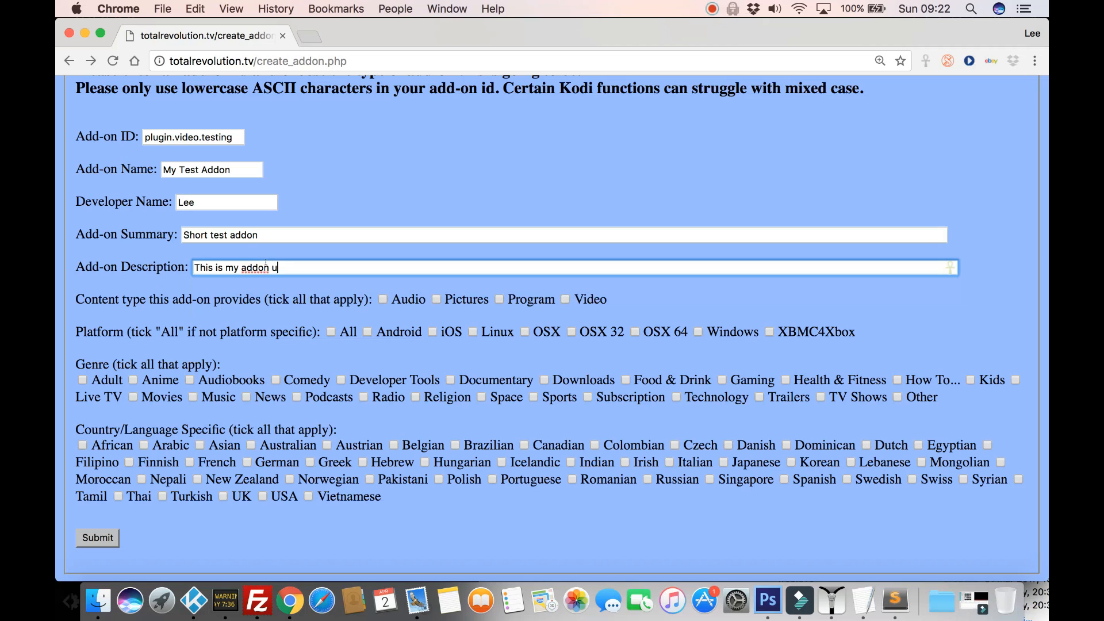
pyautogui.write('sing the [')
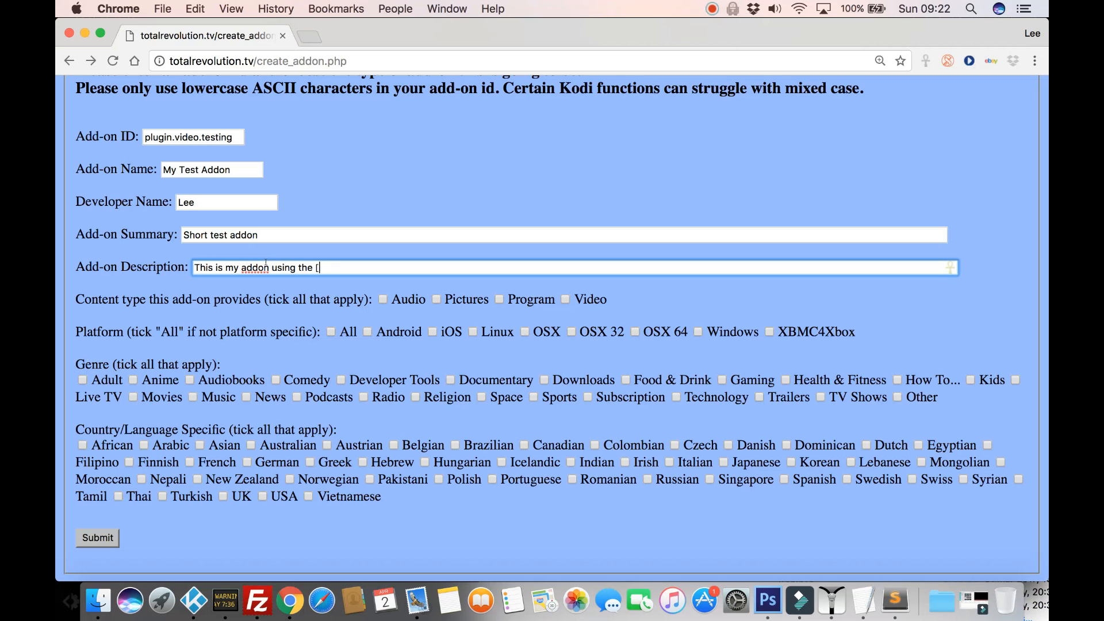
pyautogui.write('py')
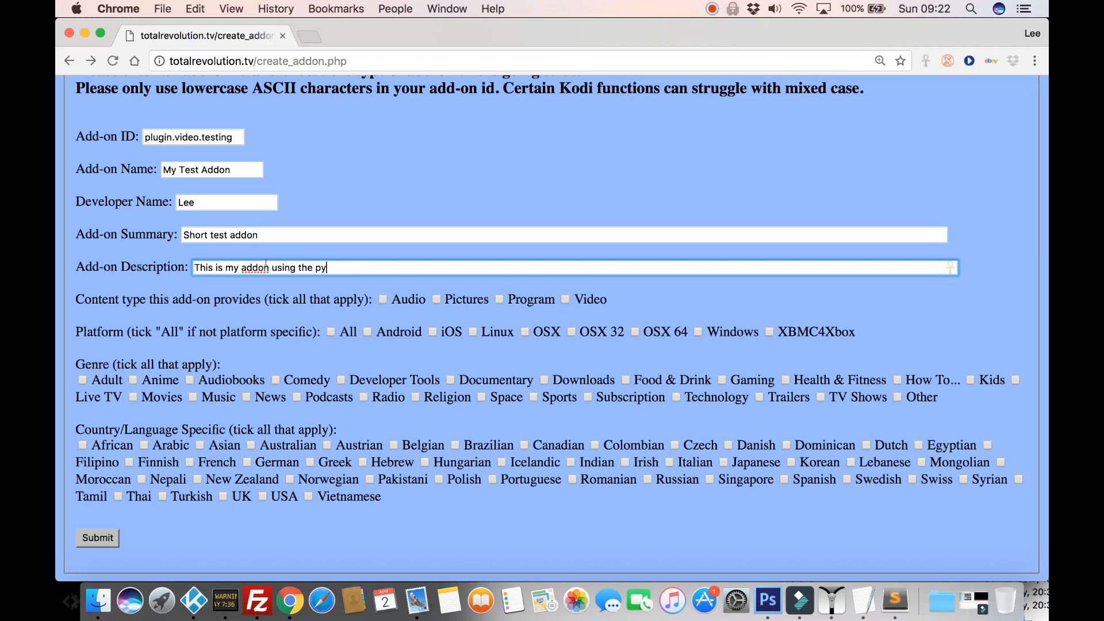
pyautogui.write('thon koding f')
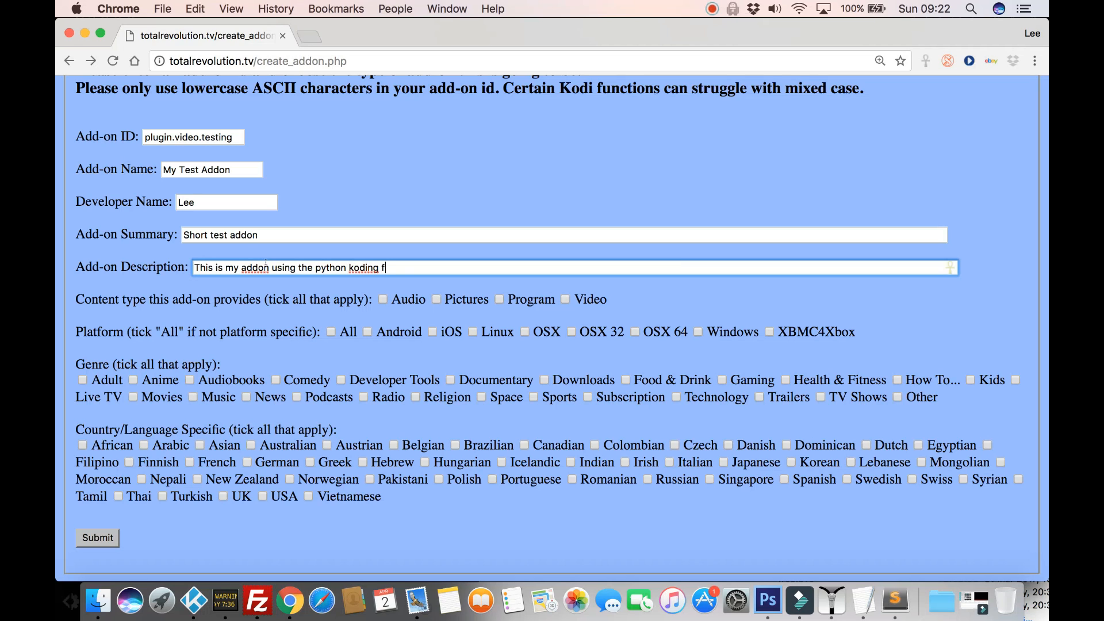
pyautogui.write('ramework')
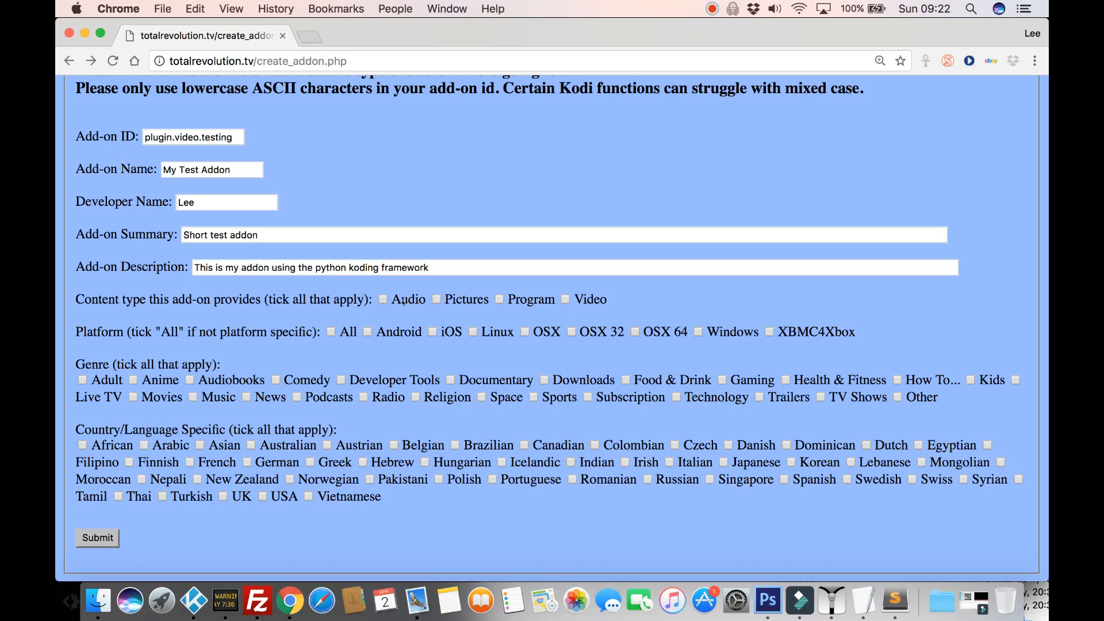
pyautogui.moveTo(735, 297)
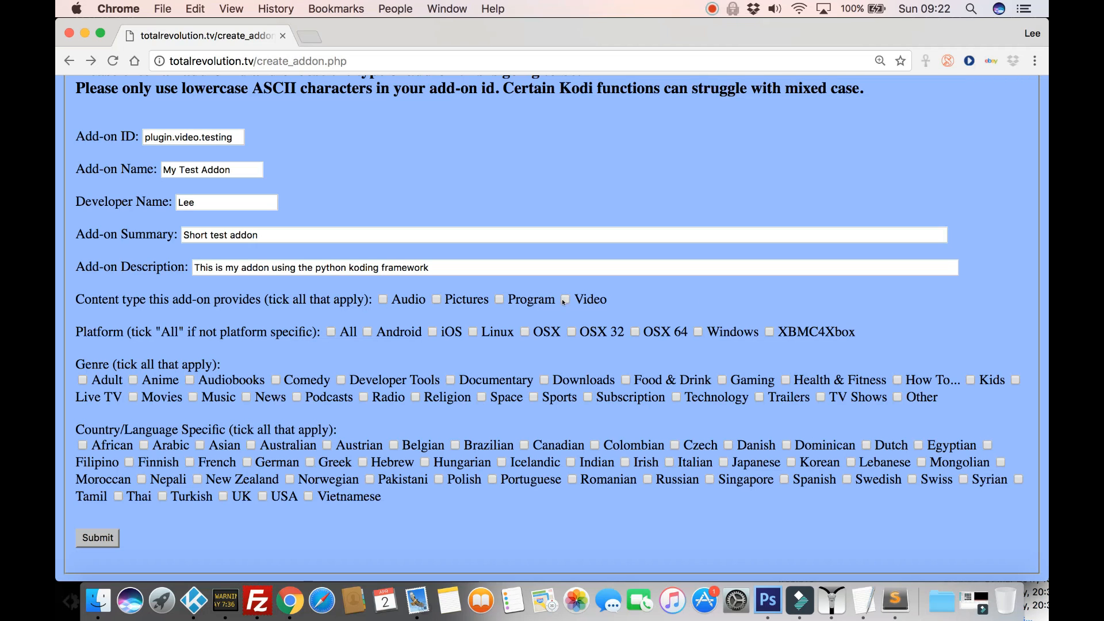
# Step: Tick Video, try Audio and Pictures, drop Audio, and tick Program as content types
pyautogui.click(564, 299)
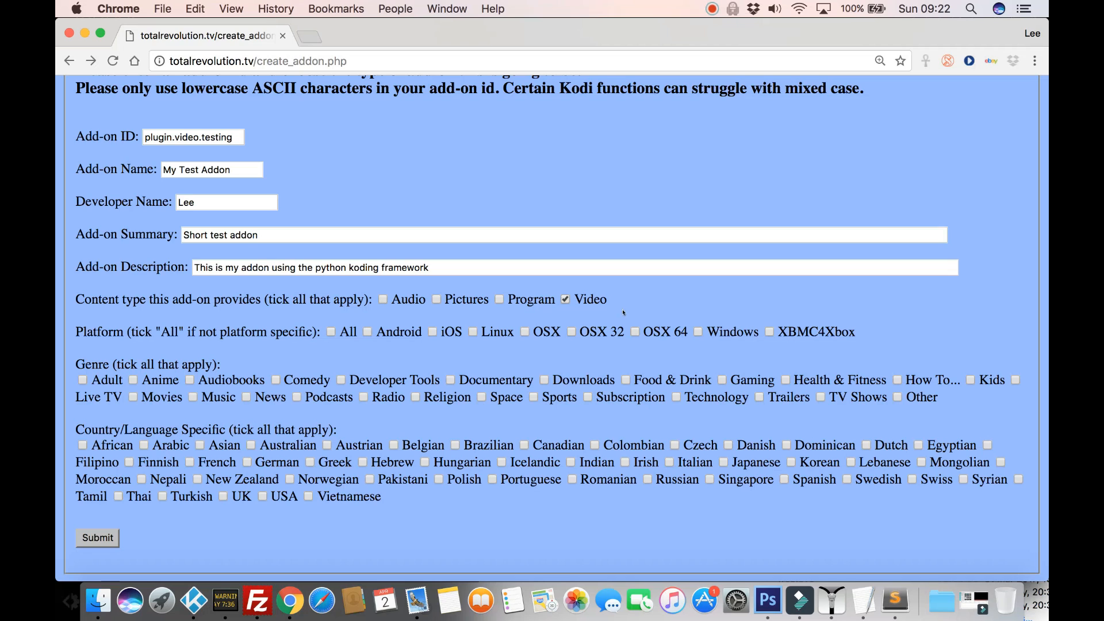
pyautogui.click(383, 299)
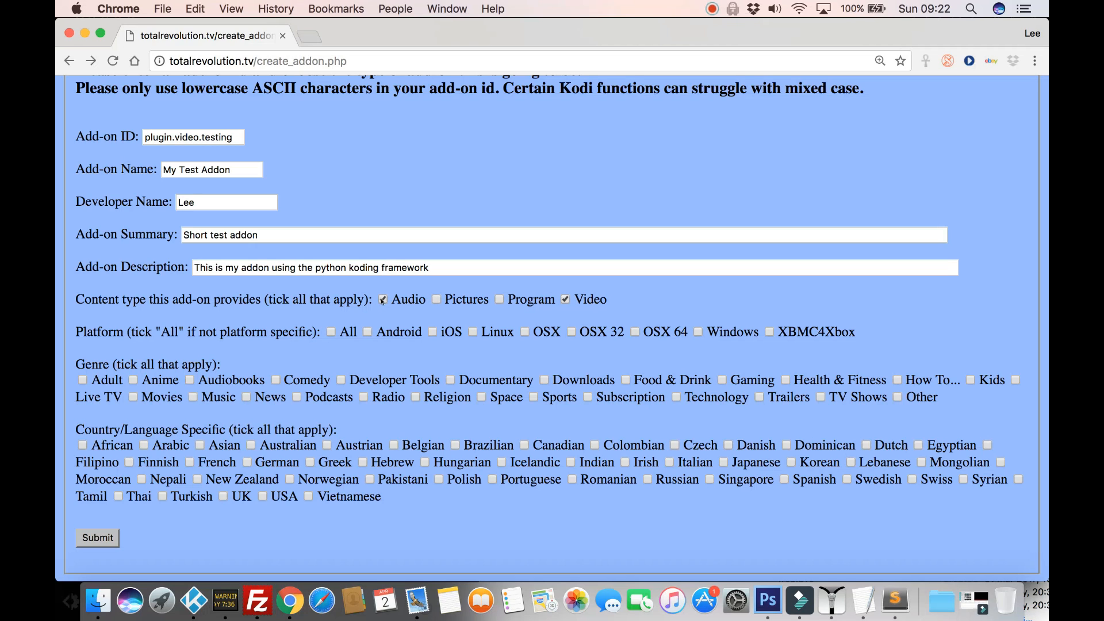
pyautogui.click(436, 299)
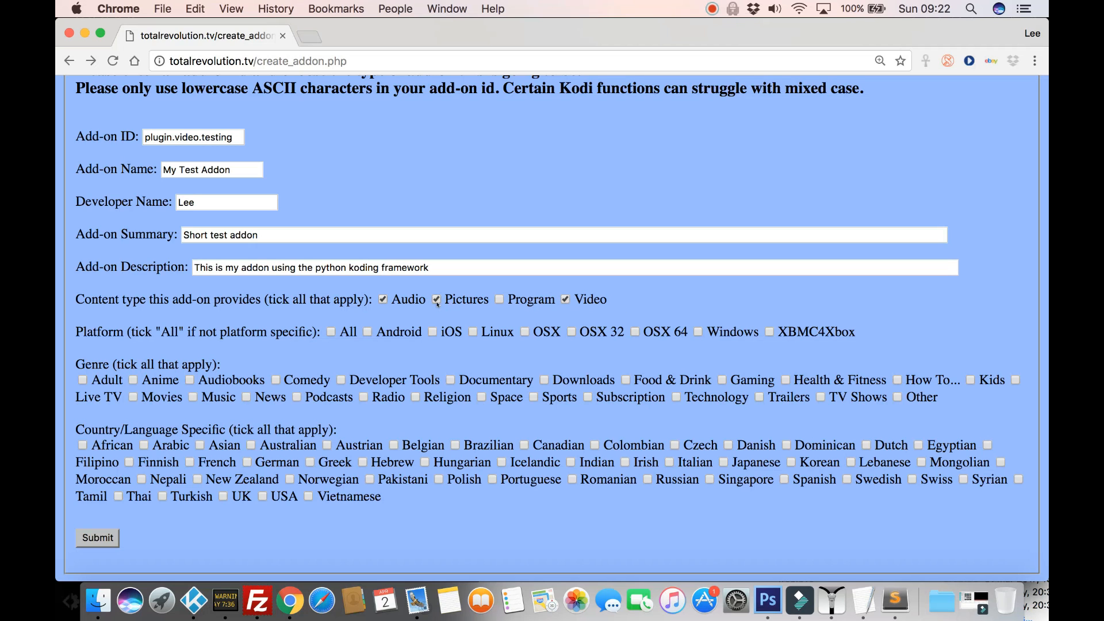
pyautogui.click(435, 299)
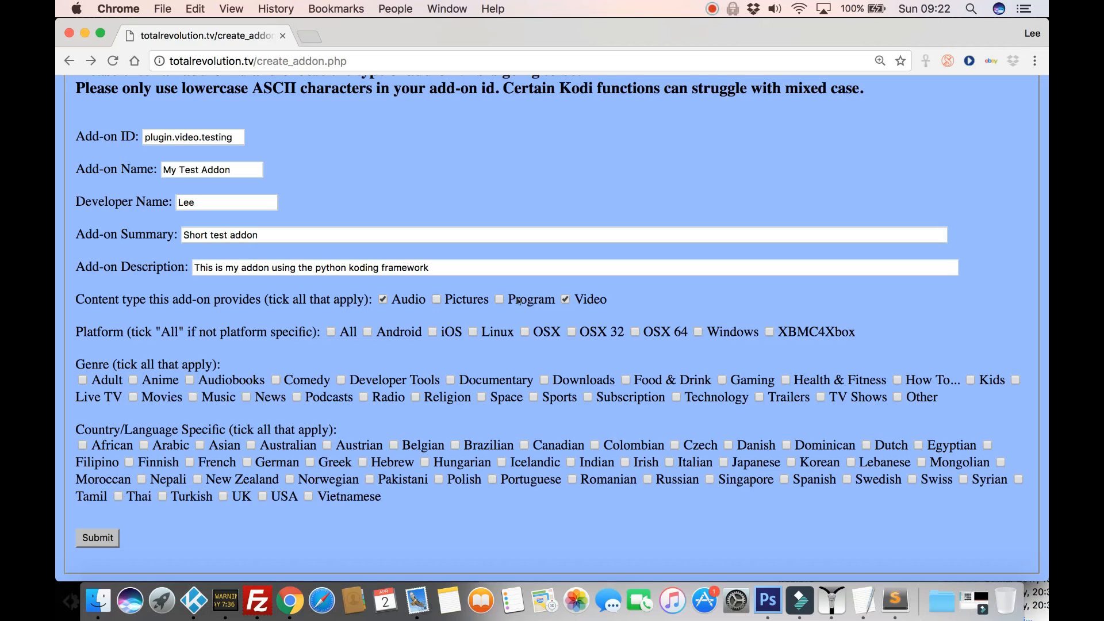
pyautogui.click(381, 299)
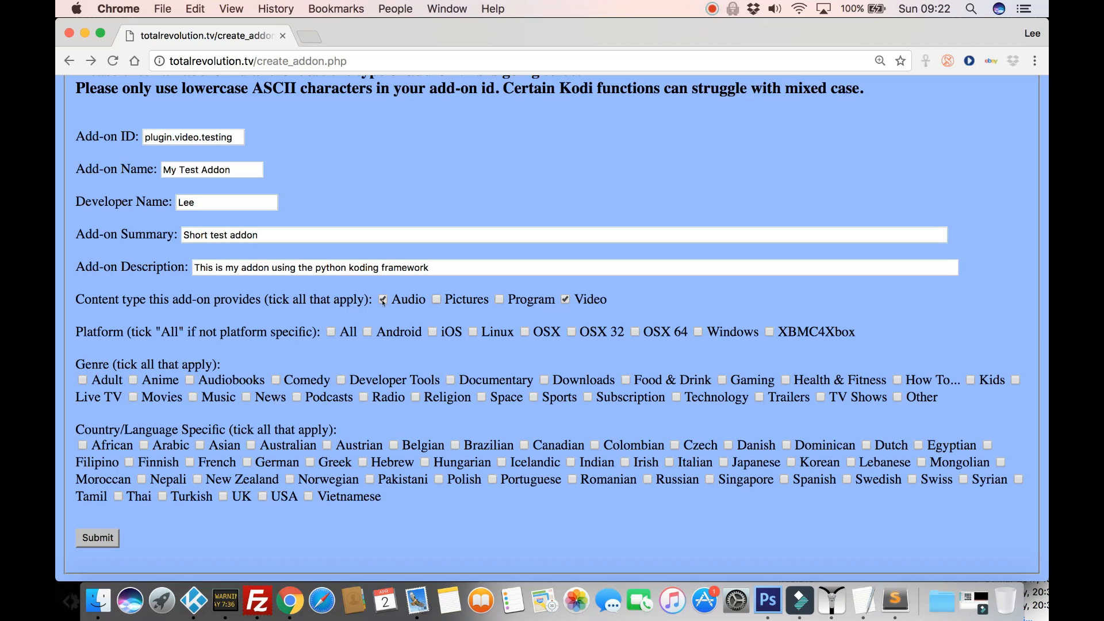
pyautogui.click(383, 299)
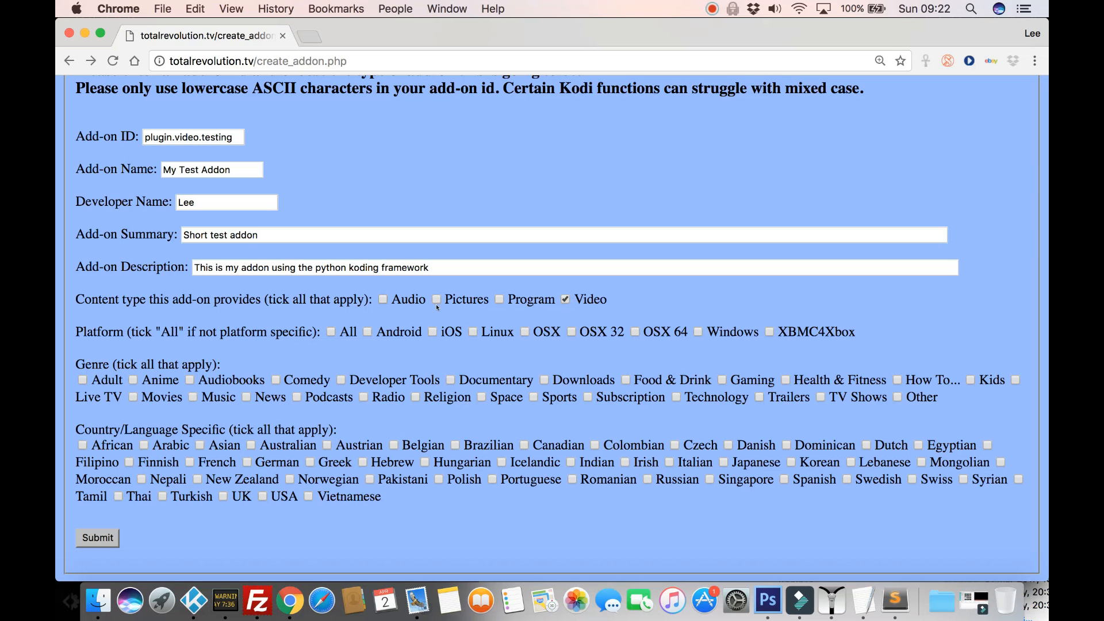
pyautogui.moveTo(525, 290)
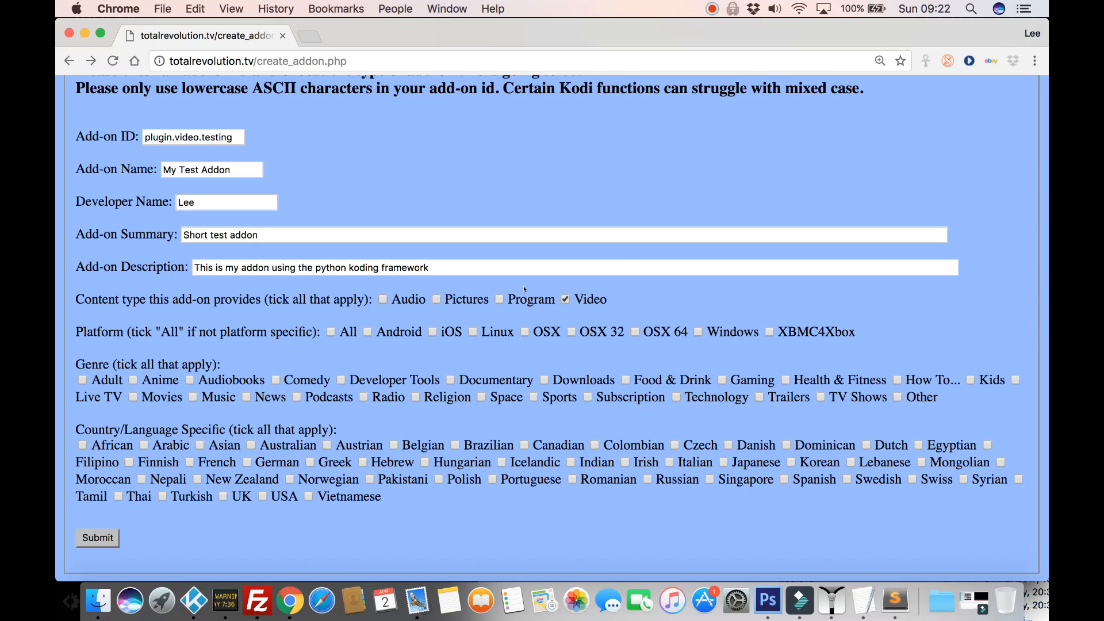
pyautogui.moveTo(465, 312)
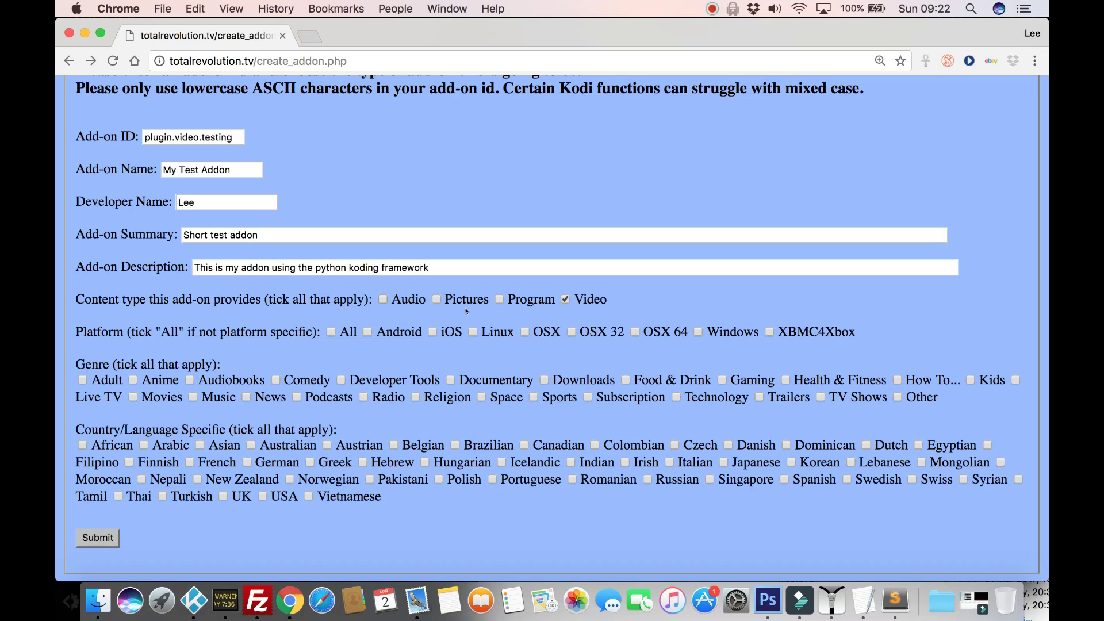
pyautogui.click(498, 299)
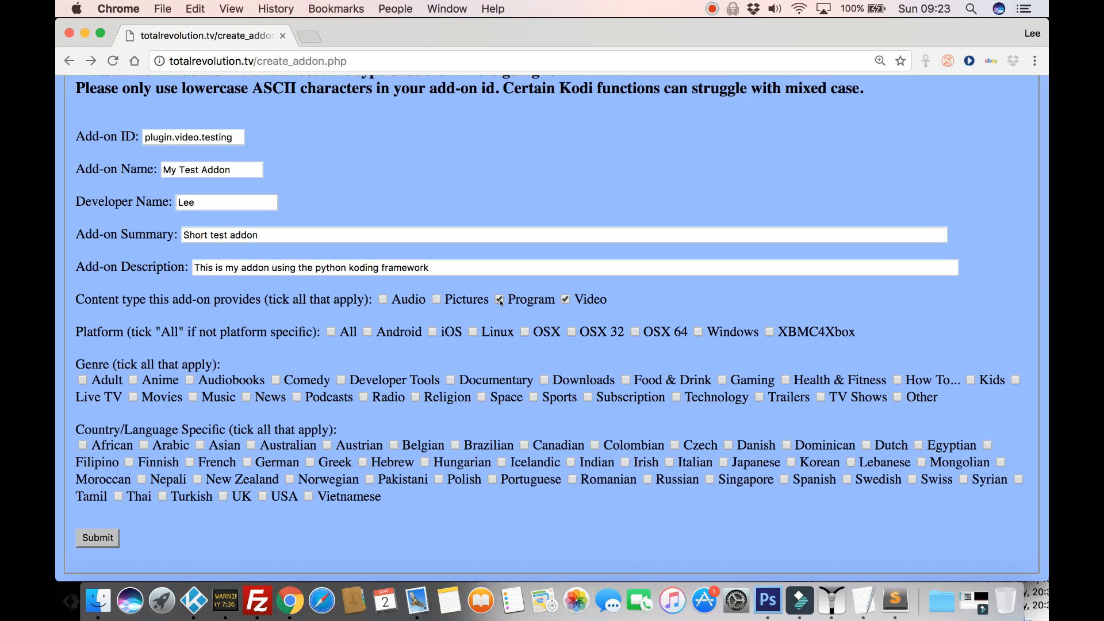
pyautogui.click(498, 299)
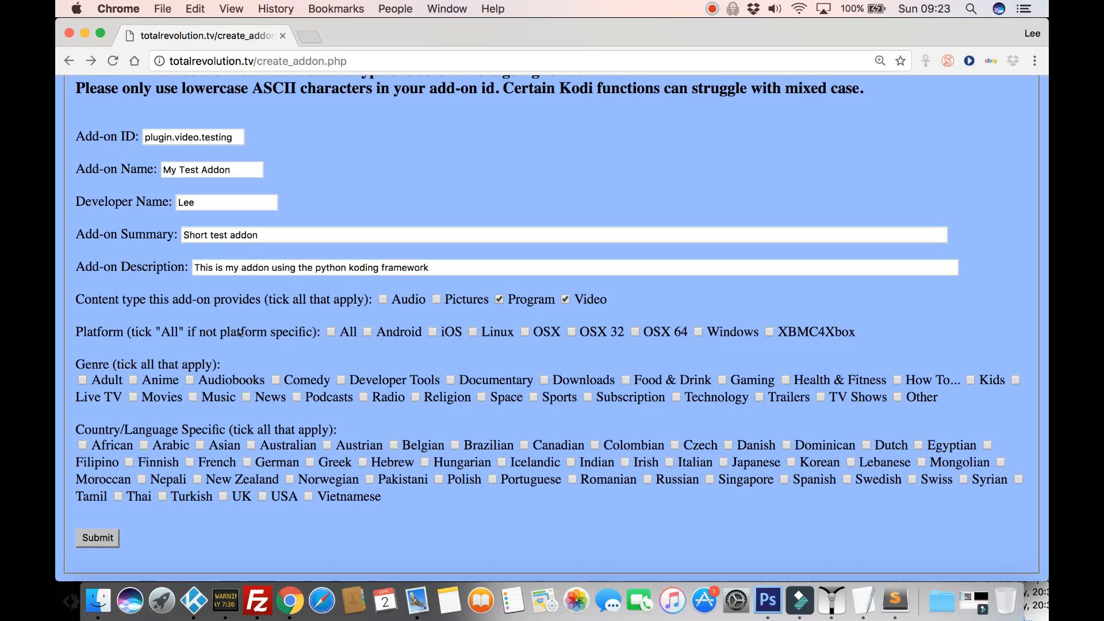
pyautogui.moveTo(623, 299)
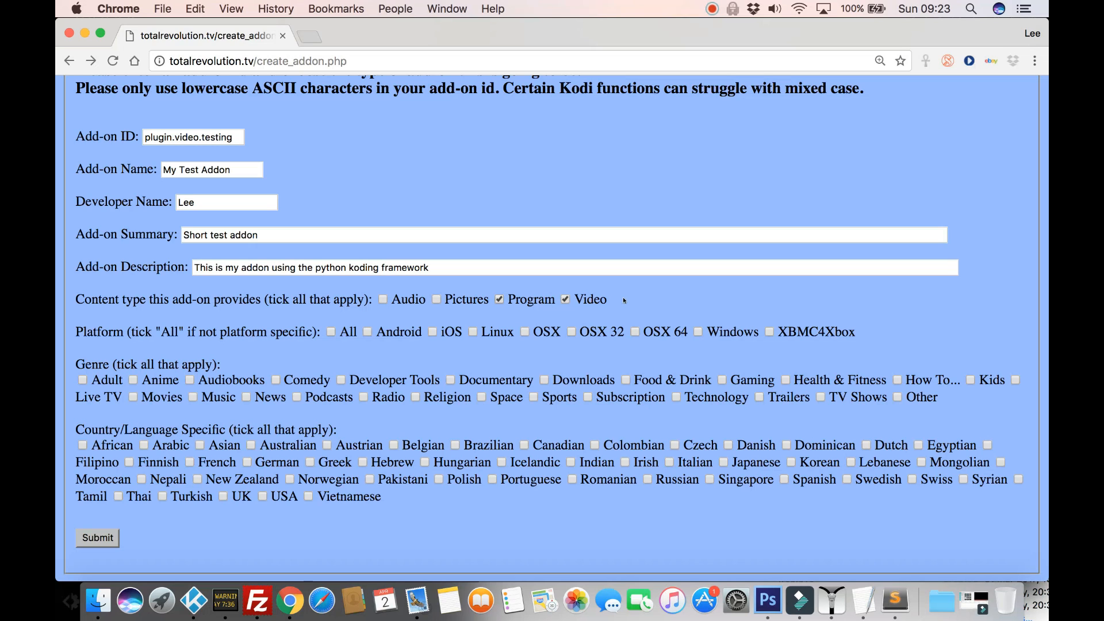
pyautogui.moveTo(393, 348)
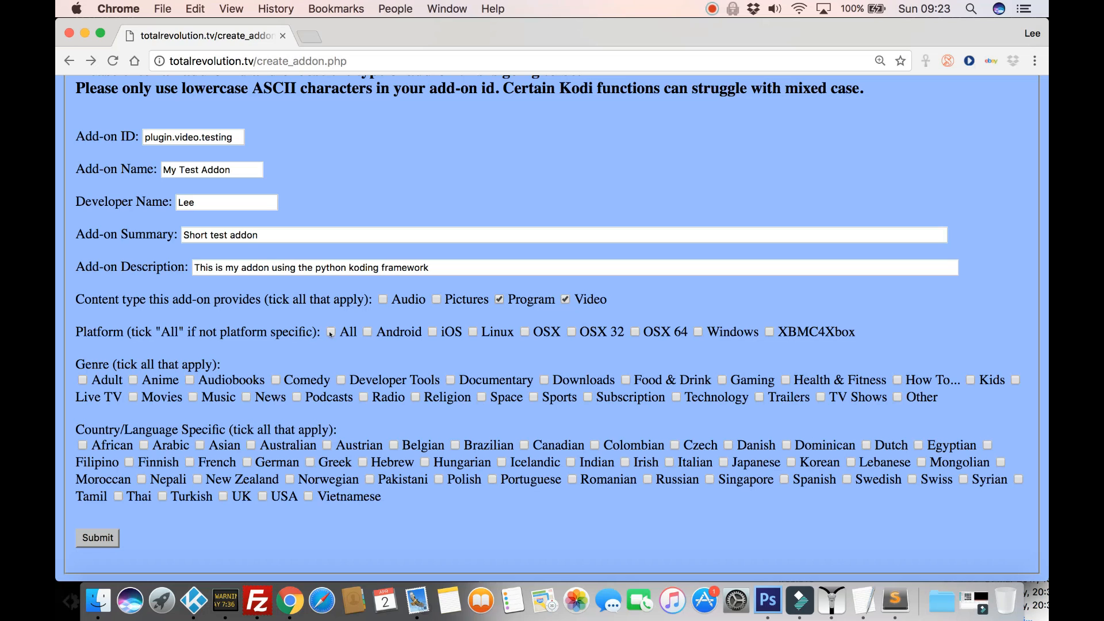
# Step: Tick All in the Platform row so the add-on runs on every system
pyautogui.click(330, 331)
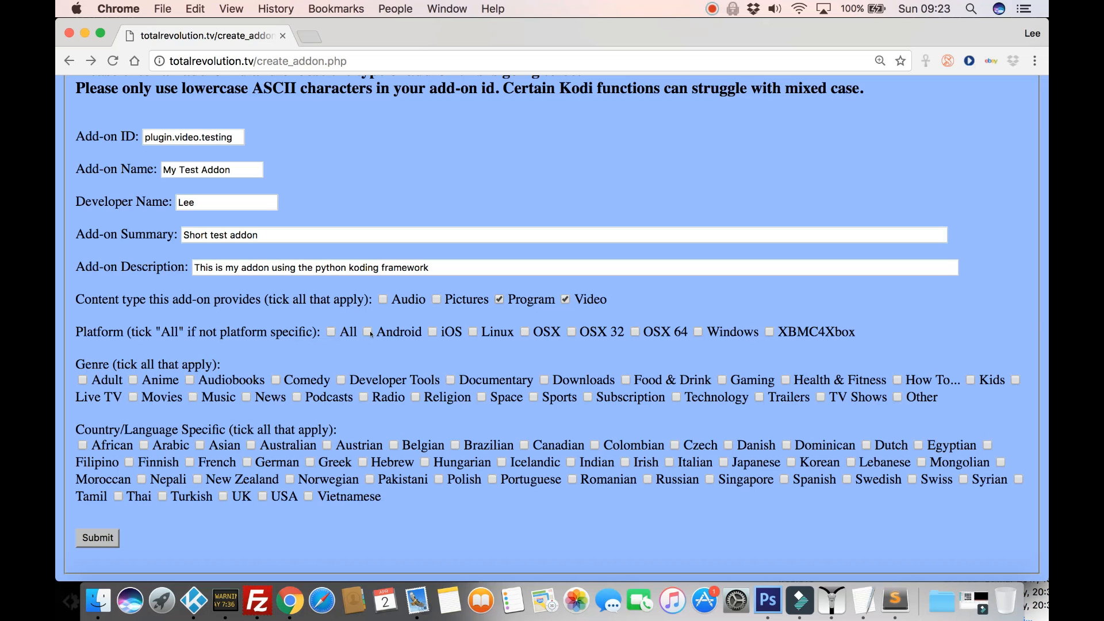
pyautogui.moveTo(482, 346)
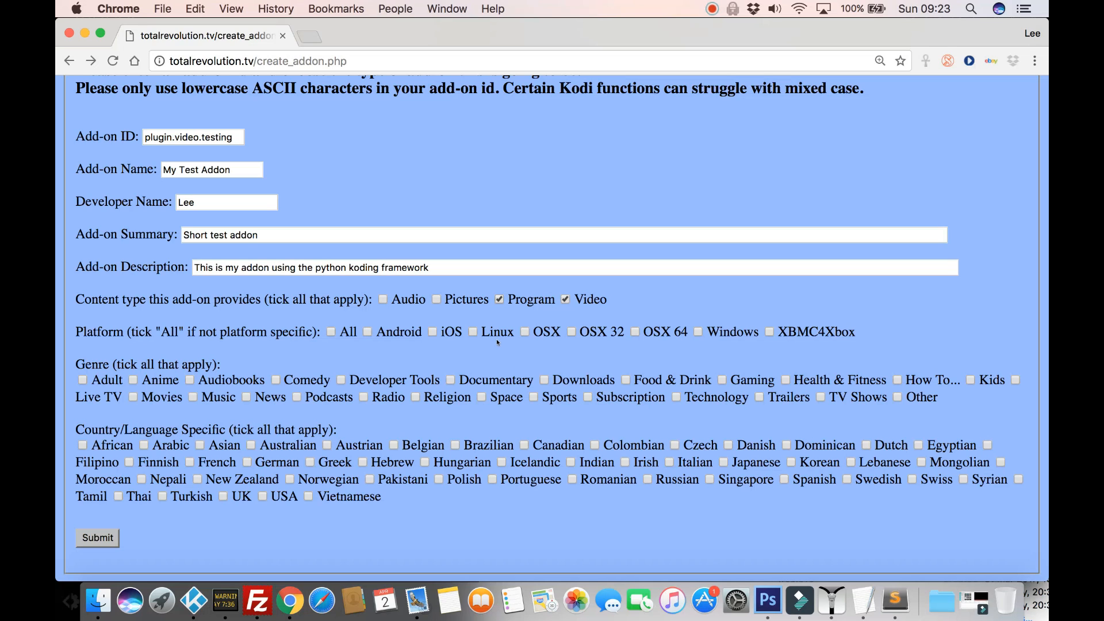
pyautogui.moveTo(371, 337)
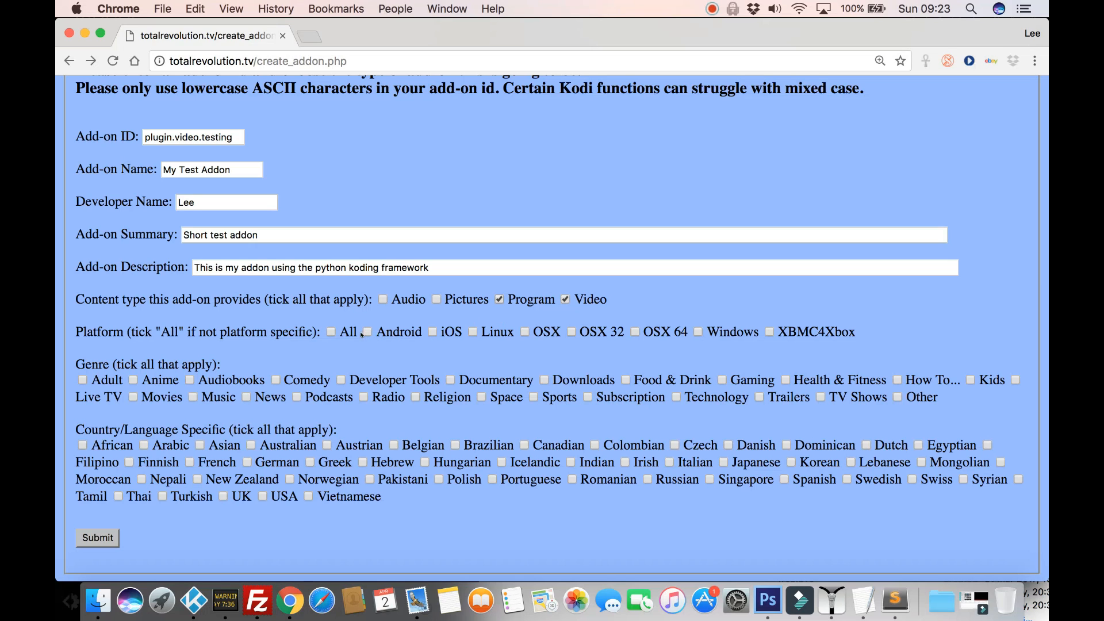
pyautogui.moveTo(774, 344)
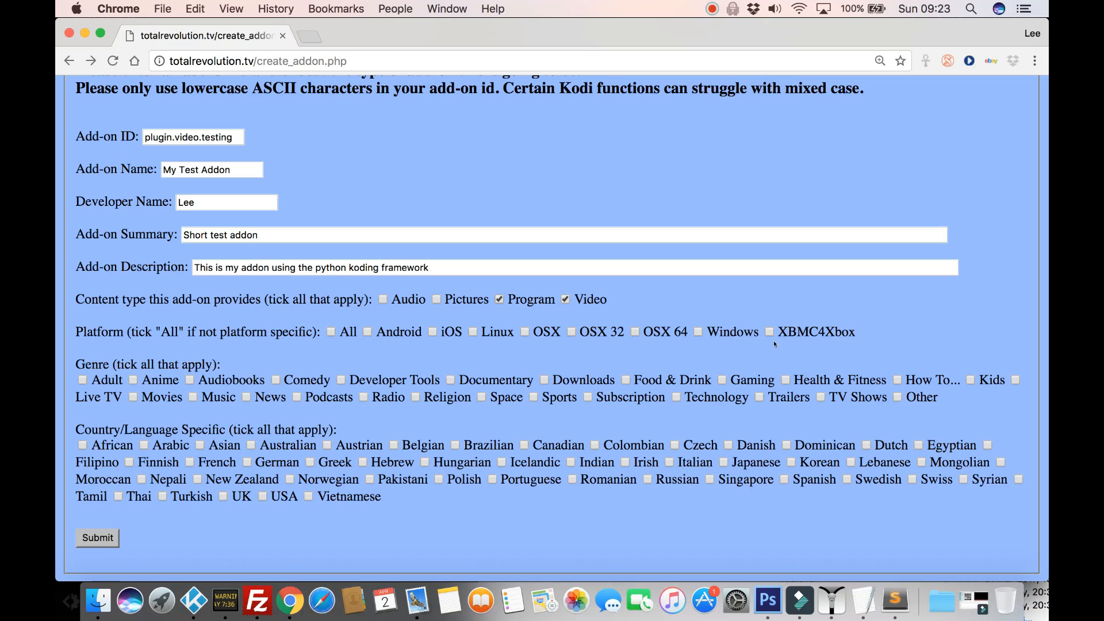
pyautogui.moveTo(624, 342)
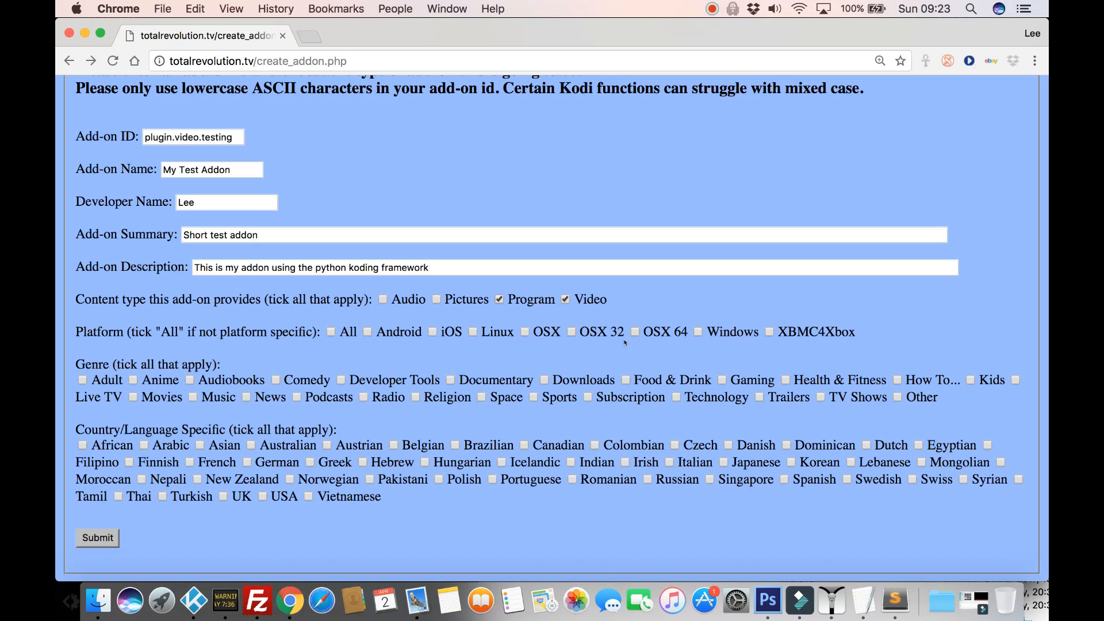
pyautogui.moveTo(466, 338)
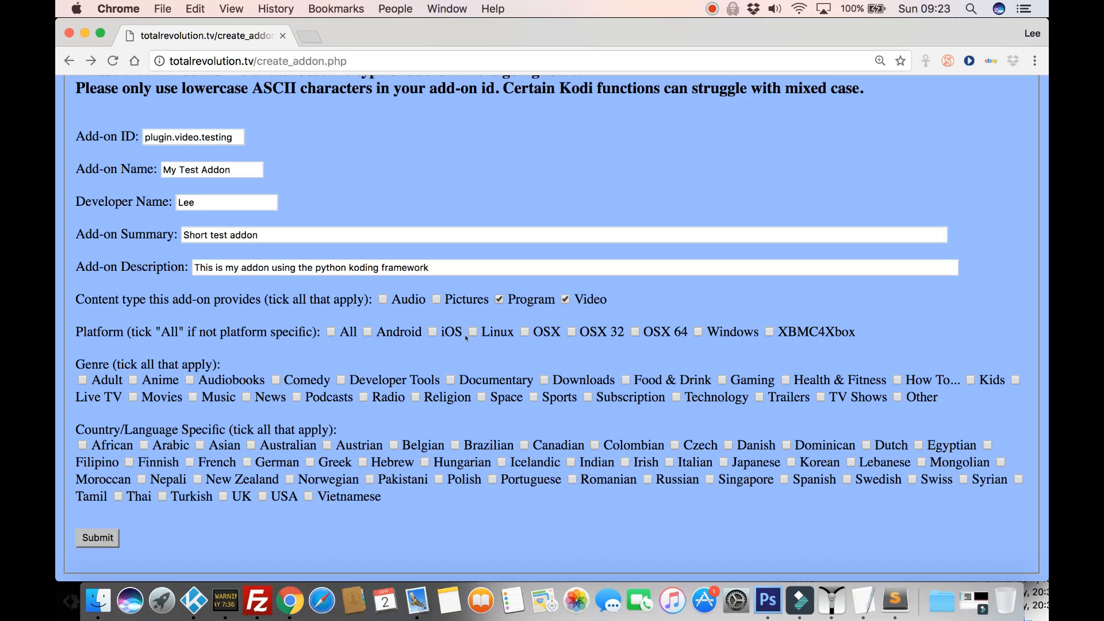
pyautogui.click(330, 331)
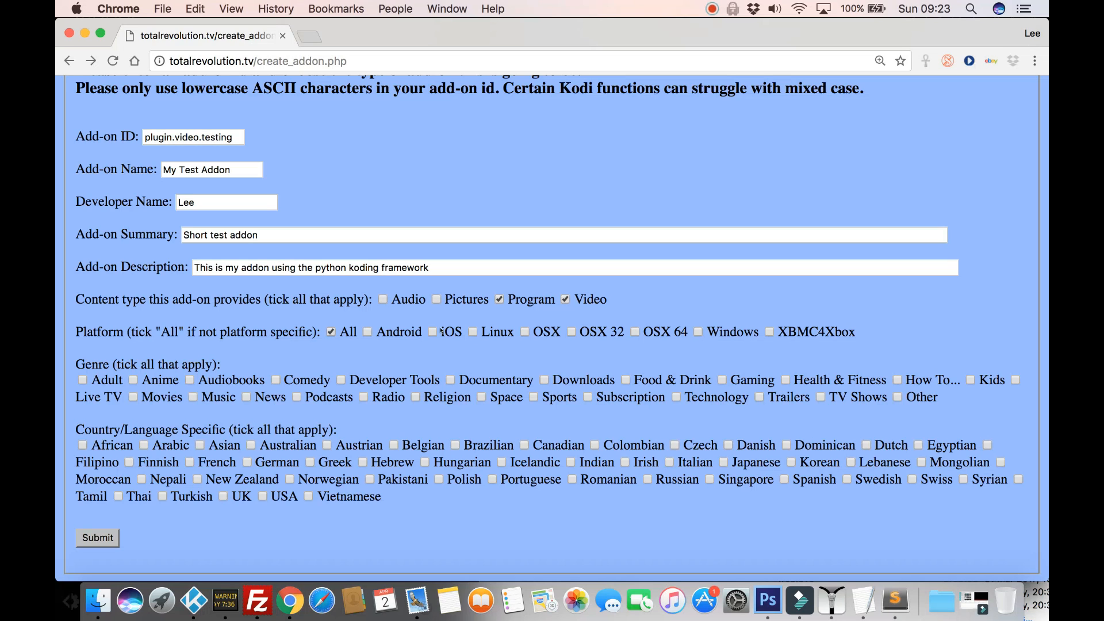
pyautogui.moveTo(402, 348)
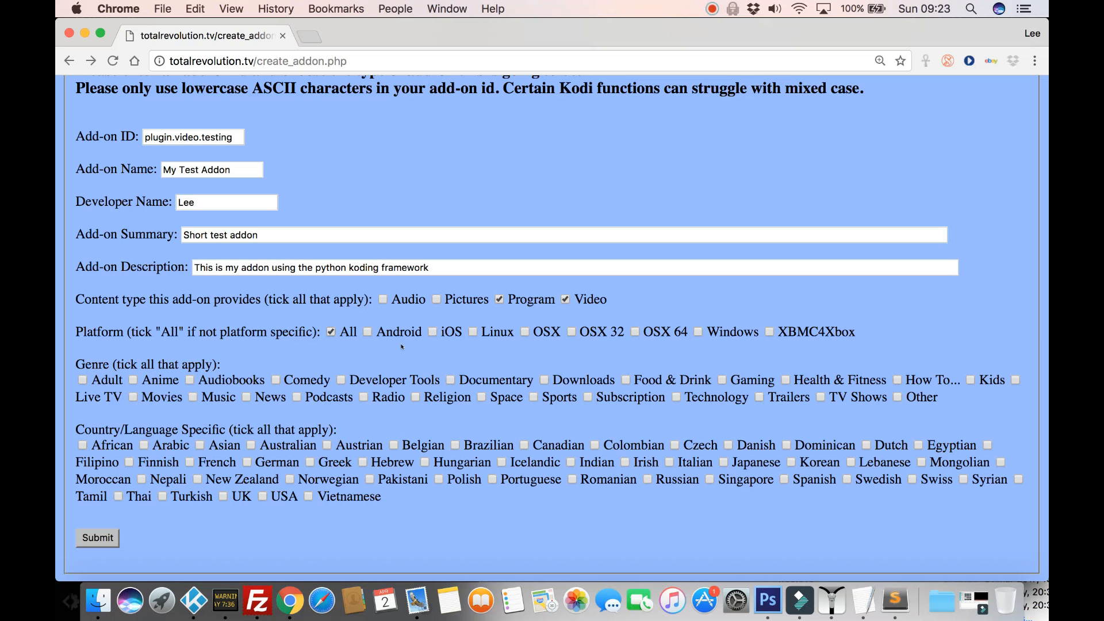
pyautogui.moveTo(217, 349)
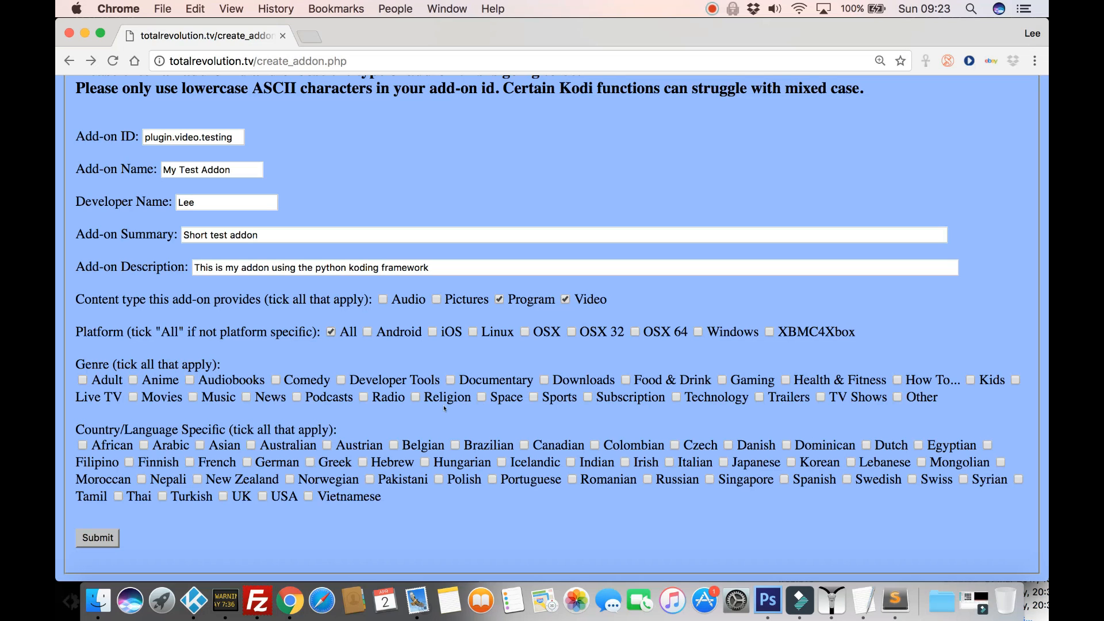
pyautogui.moveTo(444, 409)
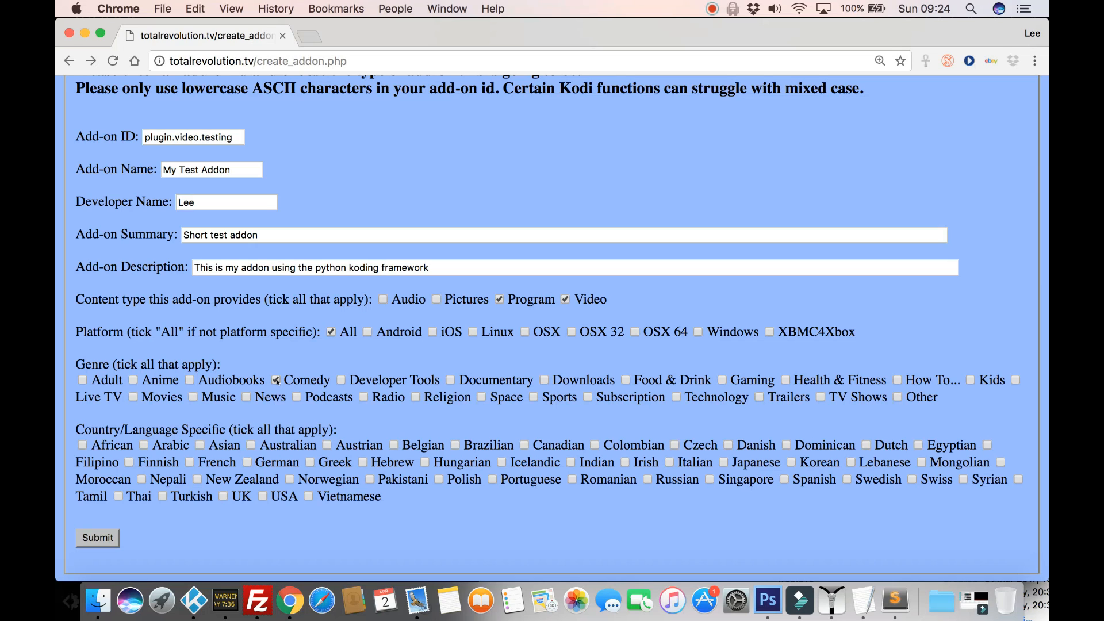
# Step: Tick the Comedy and Radio genre checkboxes
pyautogui.click(276, 380)
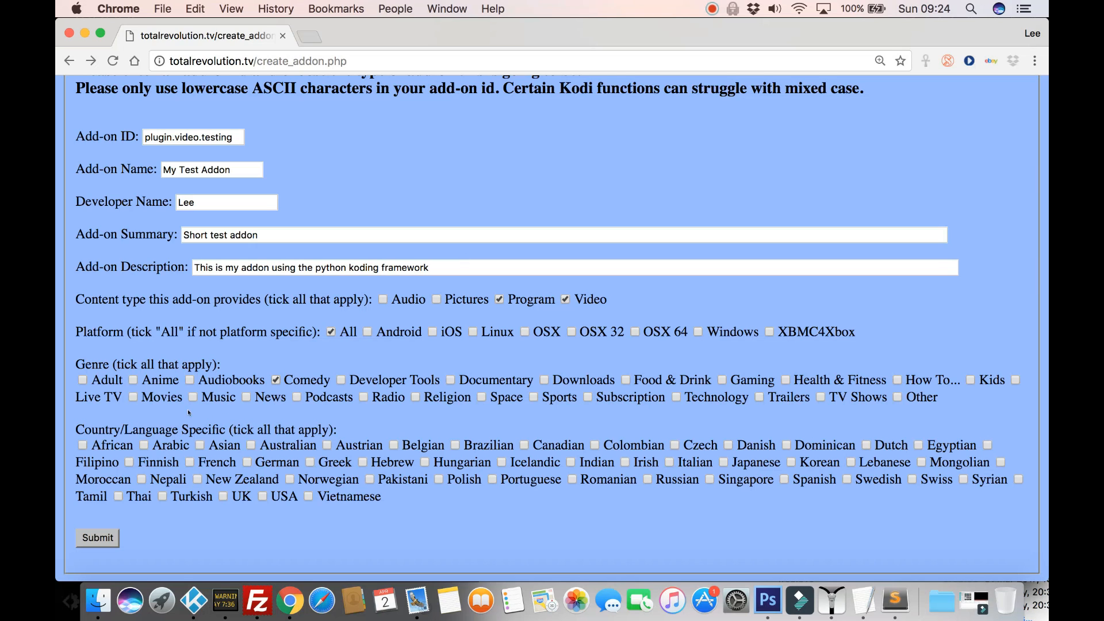
pyautogui.moveTo(192, 398)
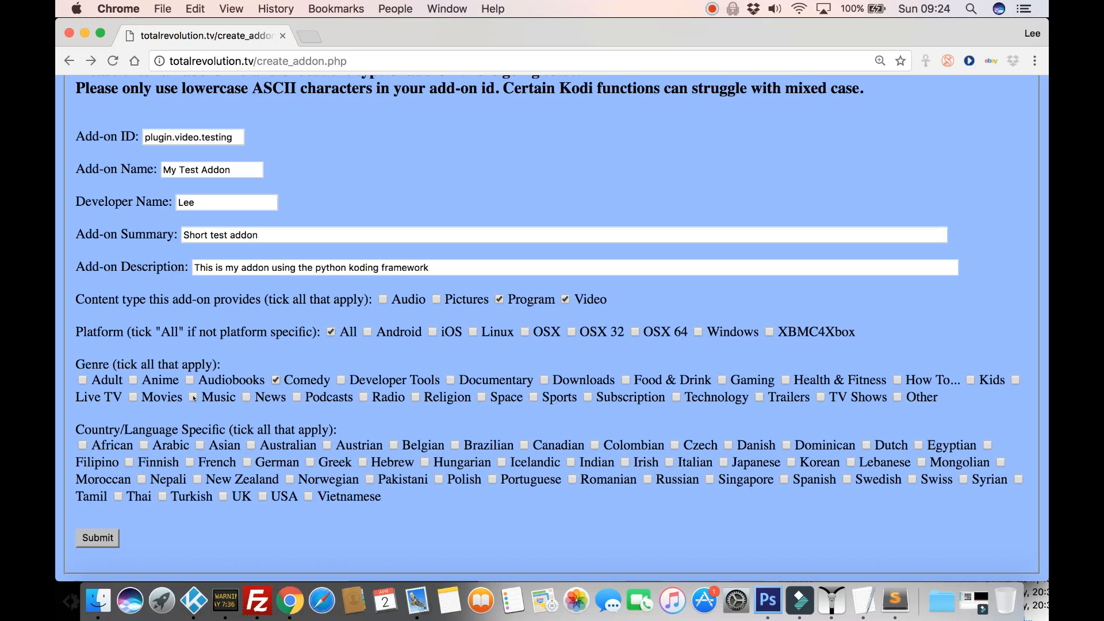
pyautogui.moveTo(550, 418)
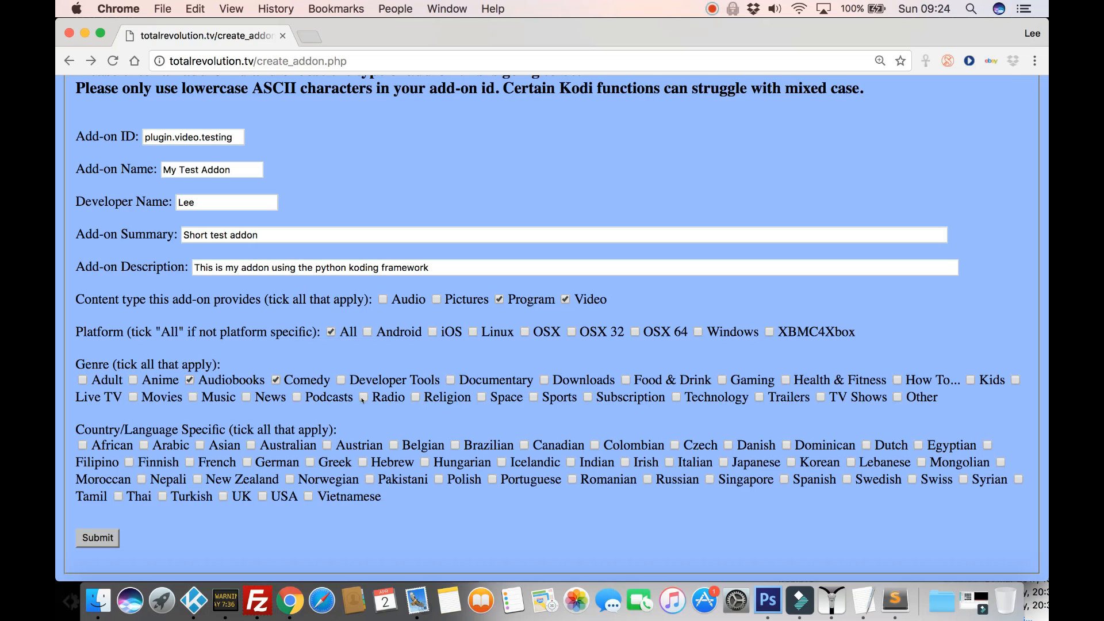
pyautogui.click(364, 395)
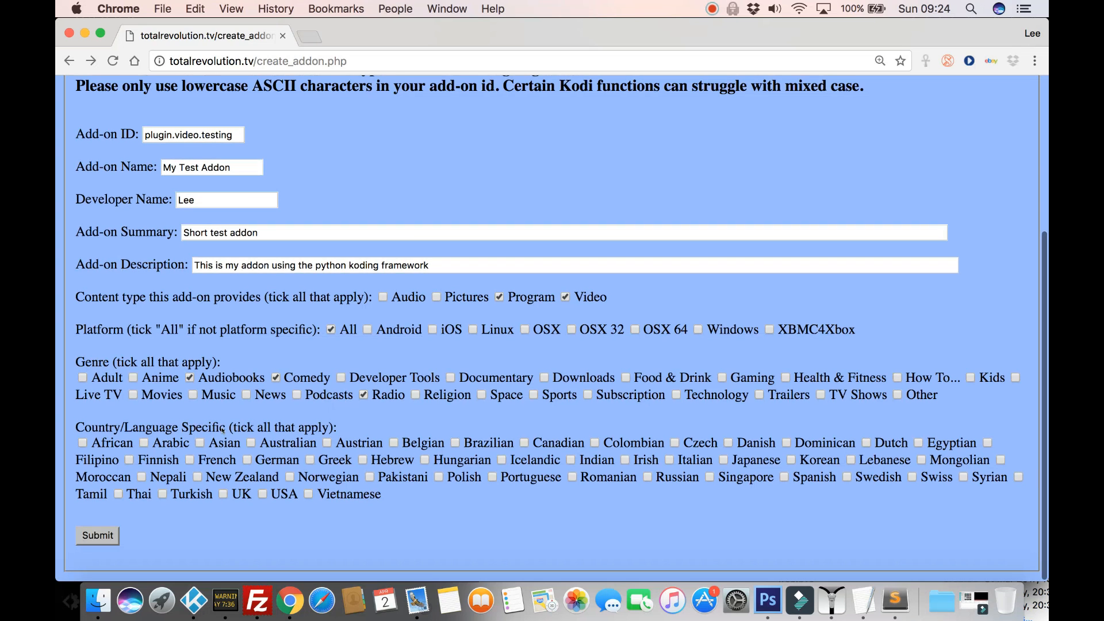
pyautogui.scroll(3)
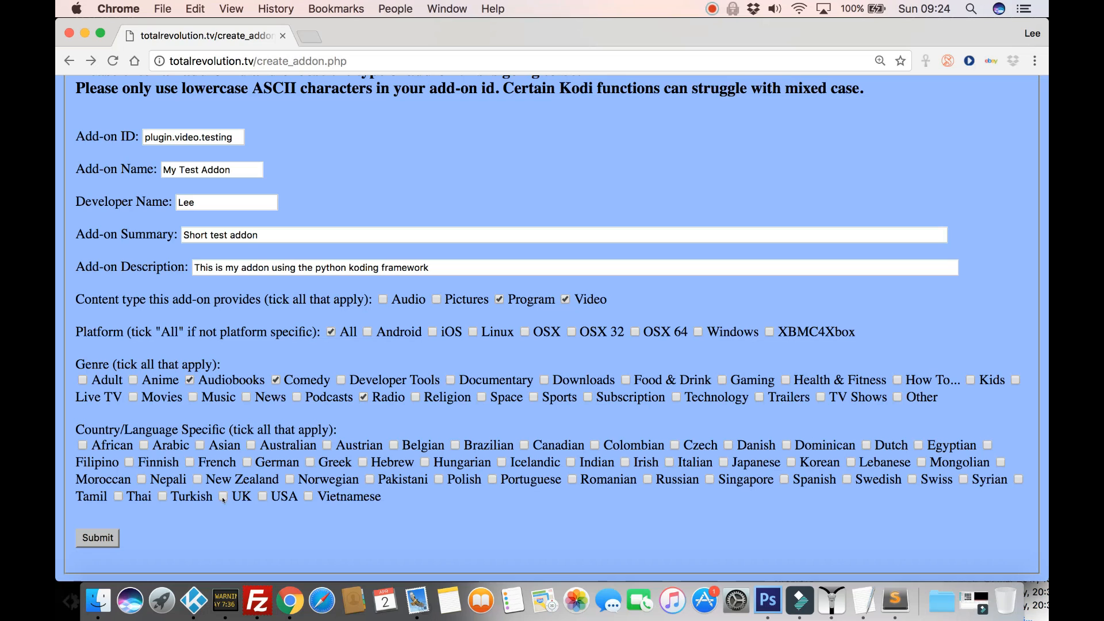
# Step: Tick UK, USA and German under Country/Language and submit to generate the add-on
pyautogui.click(223, 496)
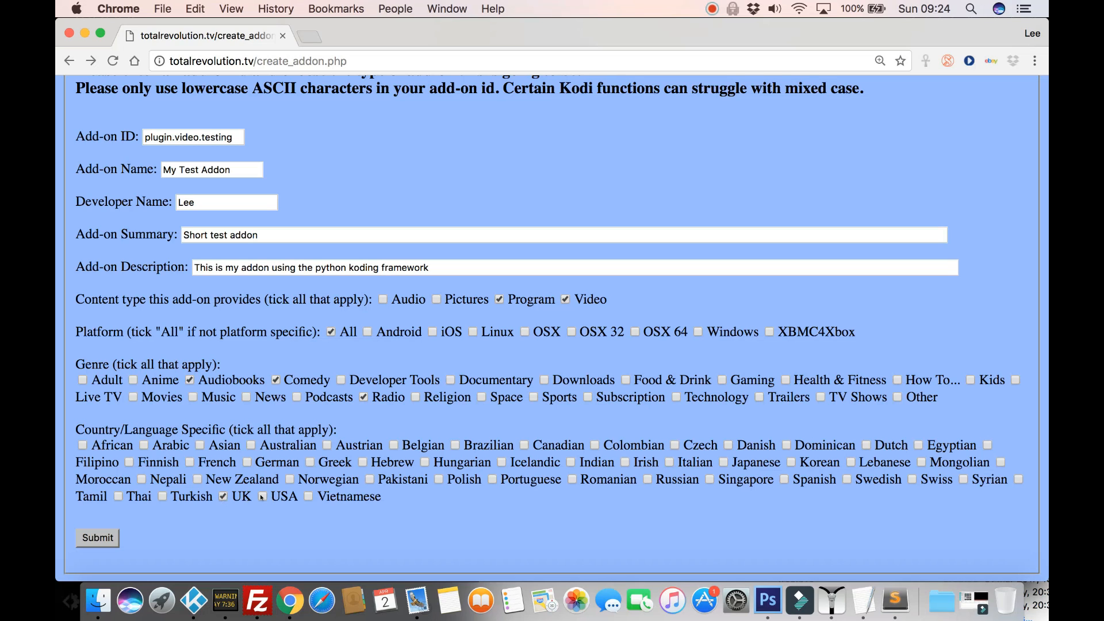
pyautogui.click(263, 497)
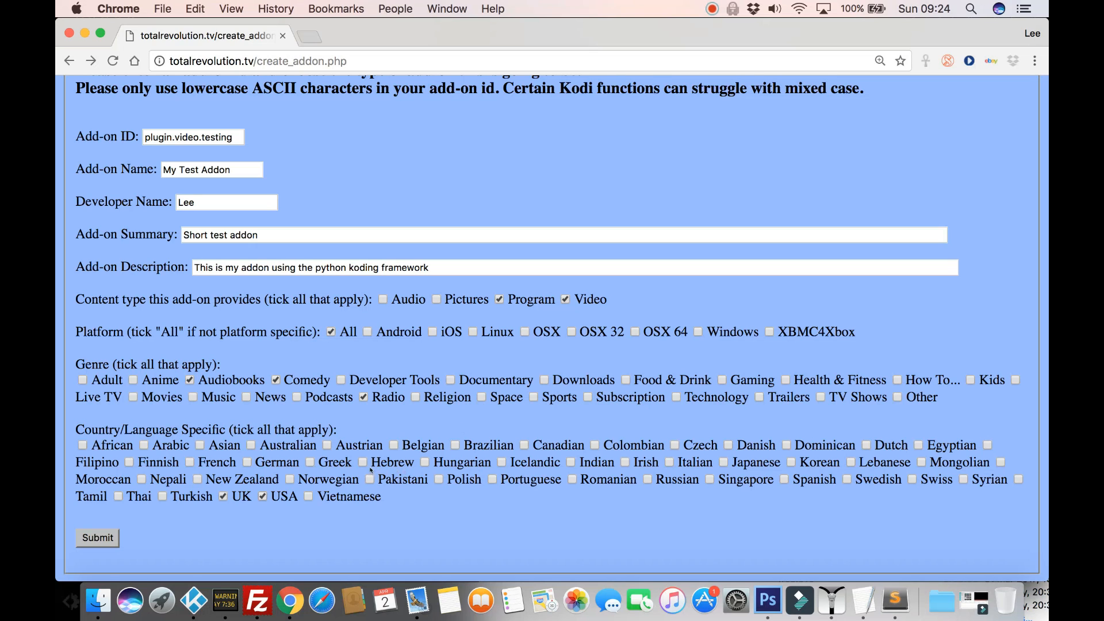
pyautogui.click(246, 463)
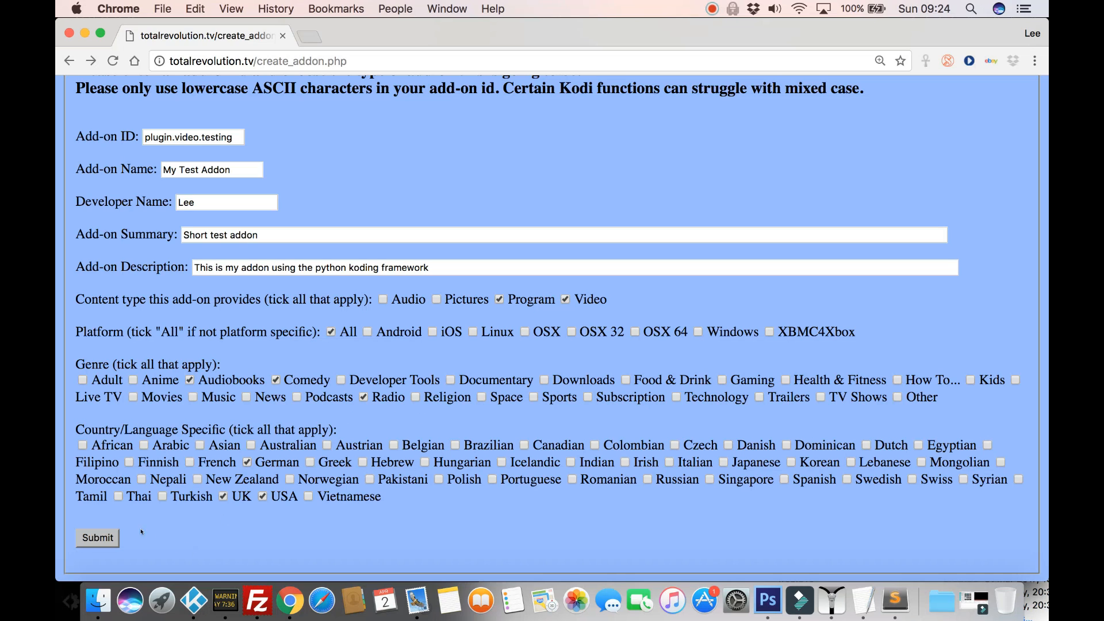
pyautogui.click(96, 538)
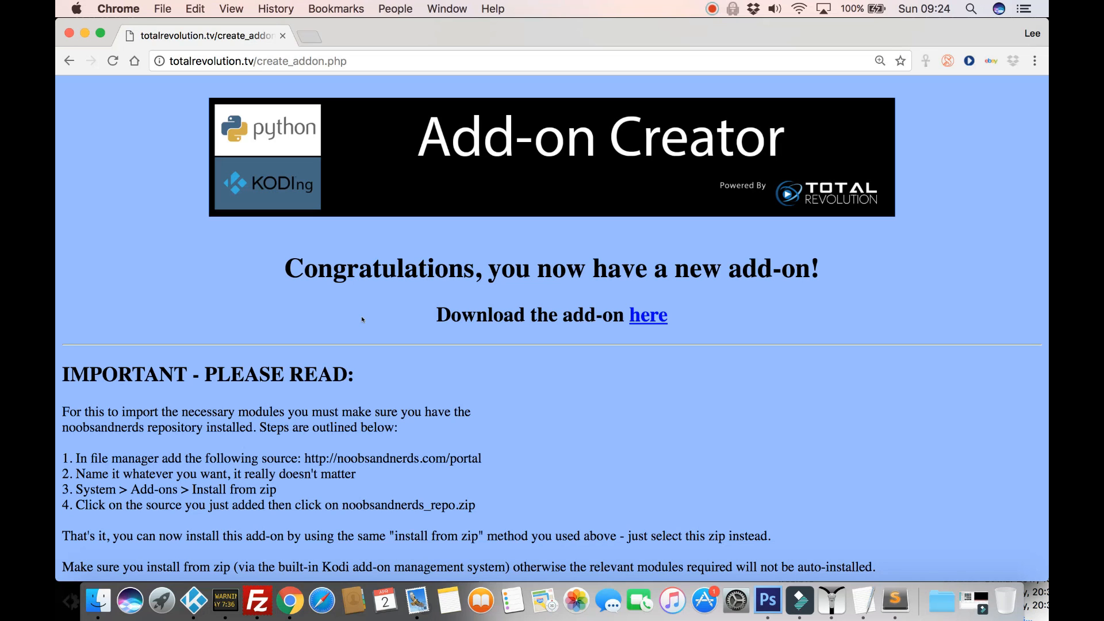
pyautogui.moveTo(569, 387)
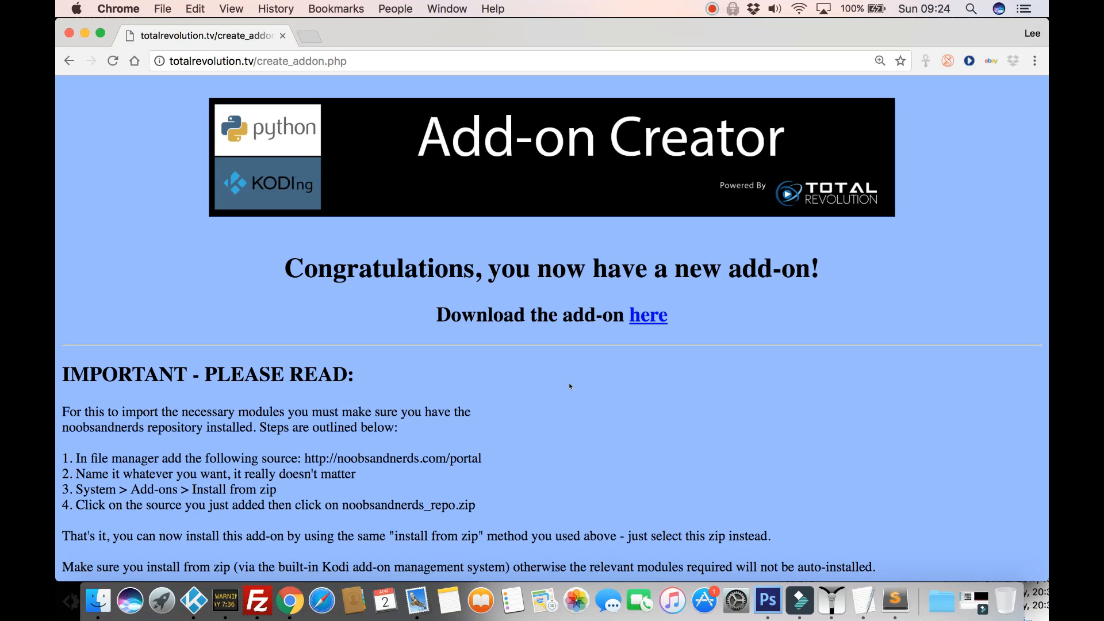
pyautogui.scroll(-3)
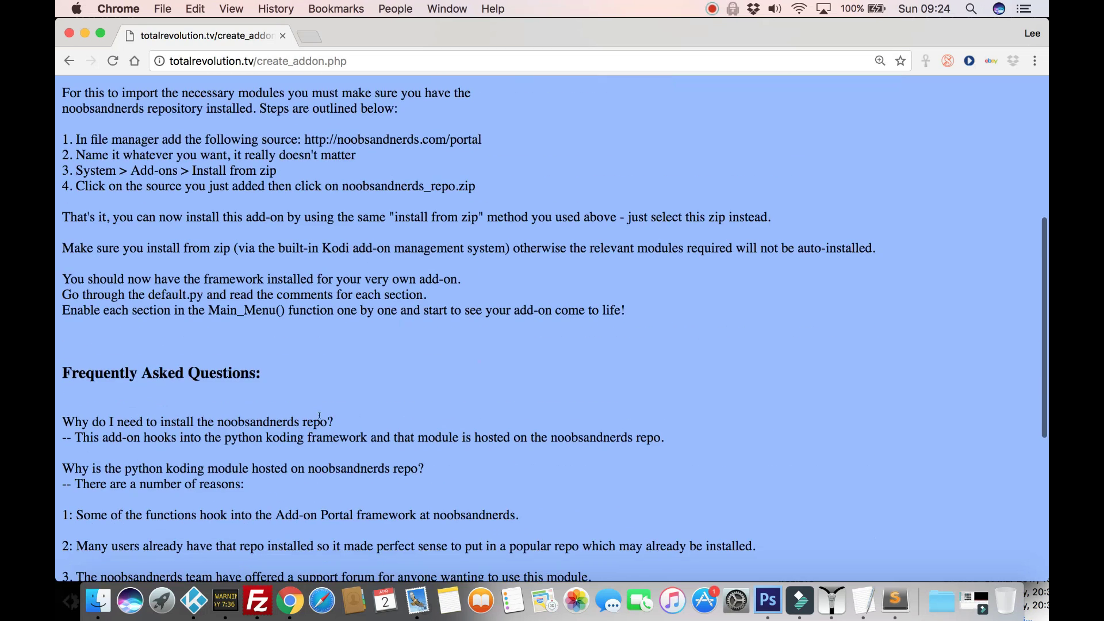
pyautogui.scroll(3)
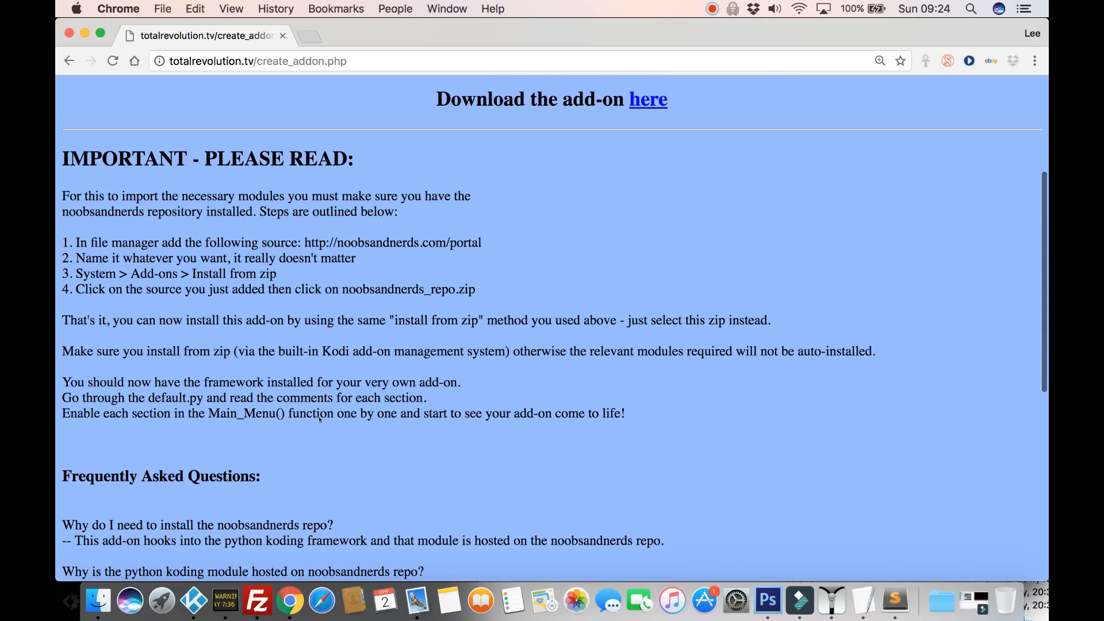
pyautogui.scroll(-3)
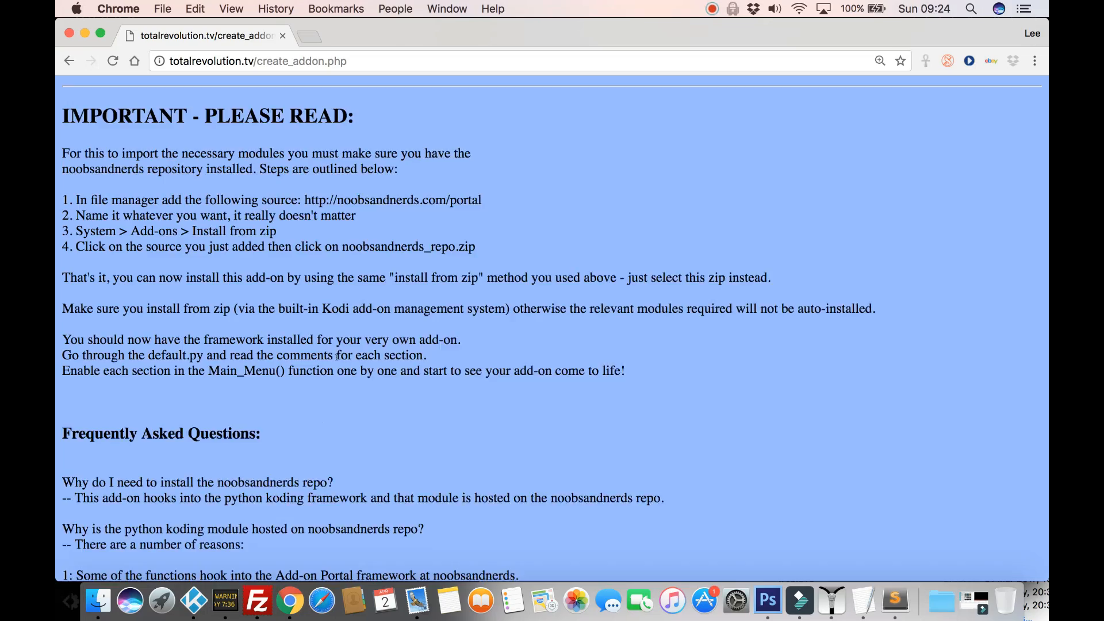
pyautogui.scroll(-3)
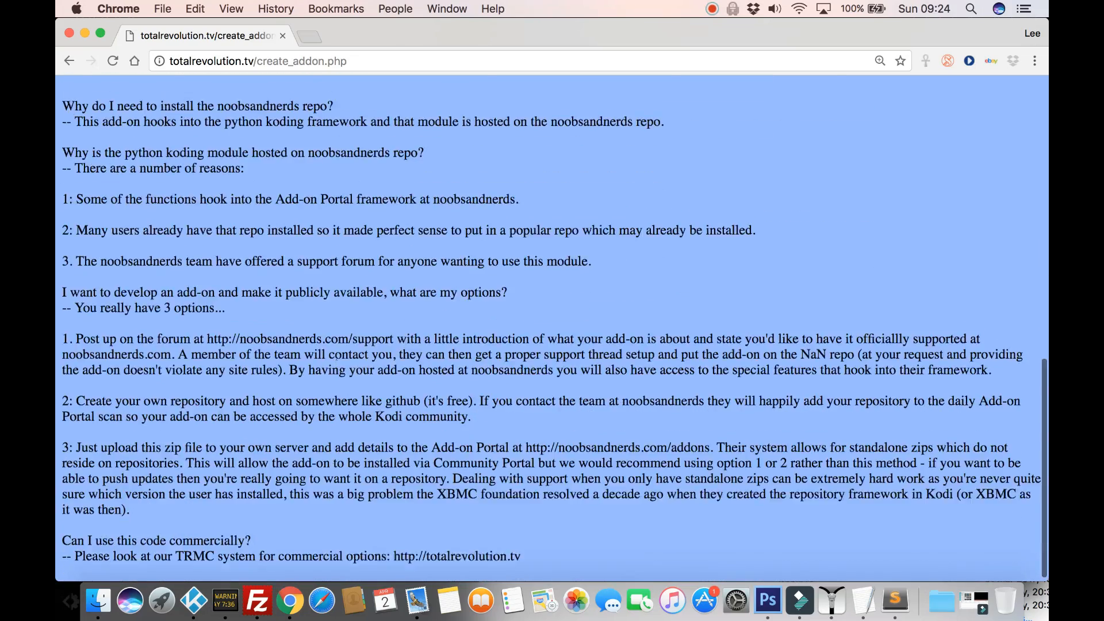
pyautogui.scroll(3)
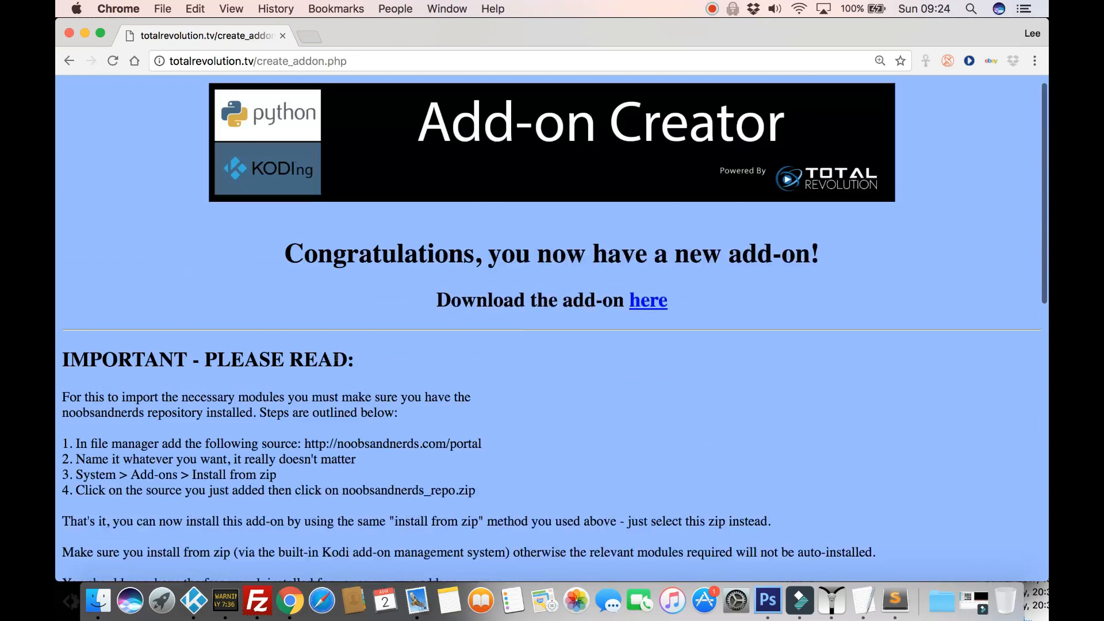
pyautogui.scroll(3)
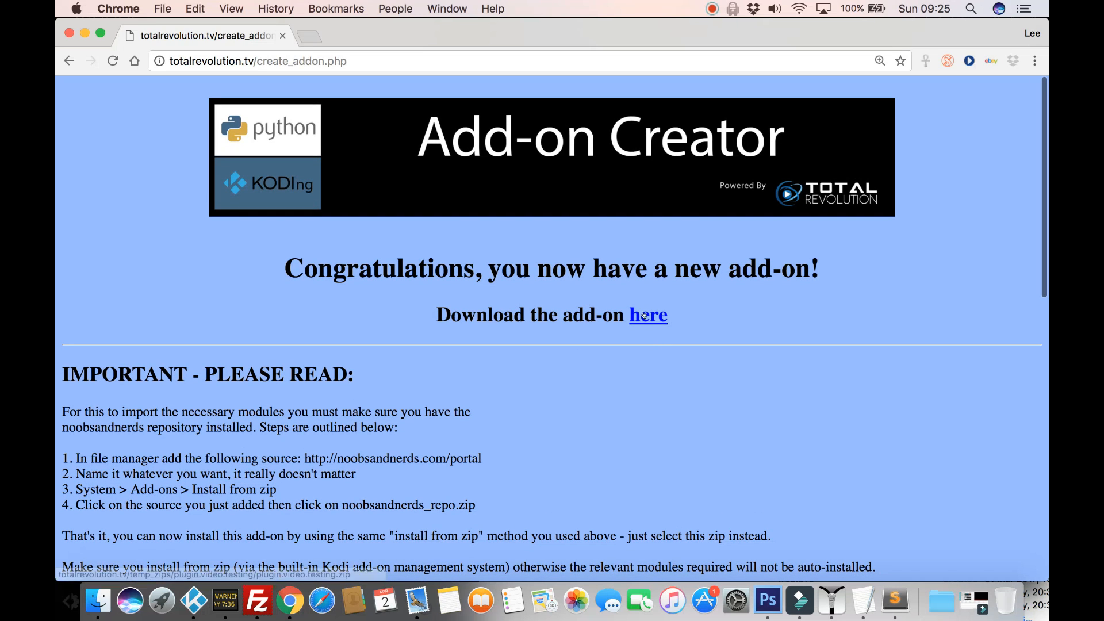
# Step: Download plugin.video.testing.zip from the 'here' link and go back to the form
pyautogui.click(647, 316)
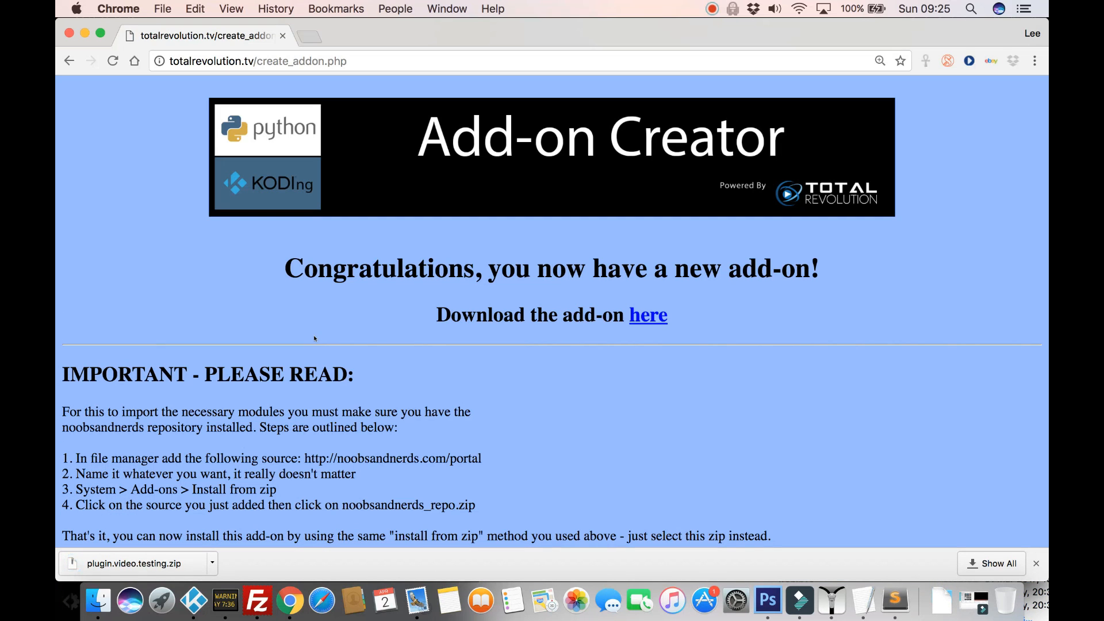
pyautogui.click(68, 61)
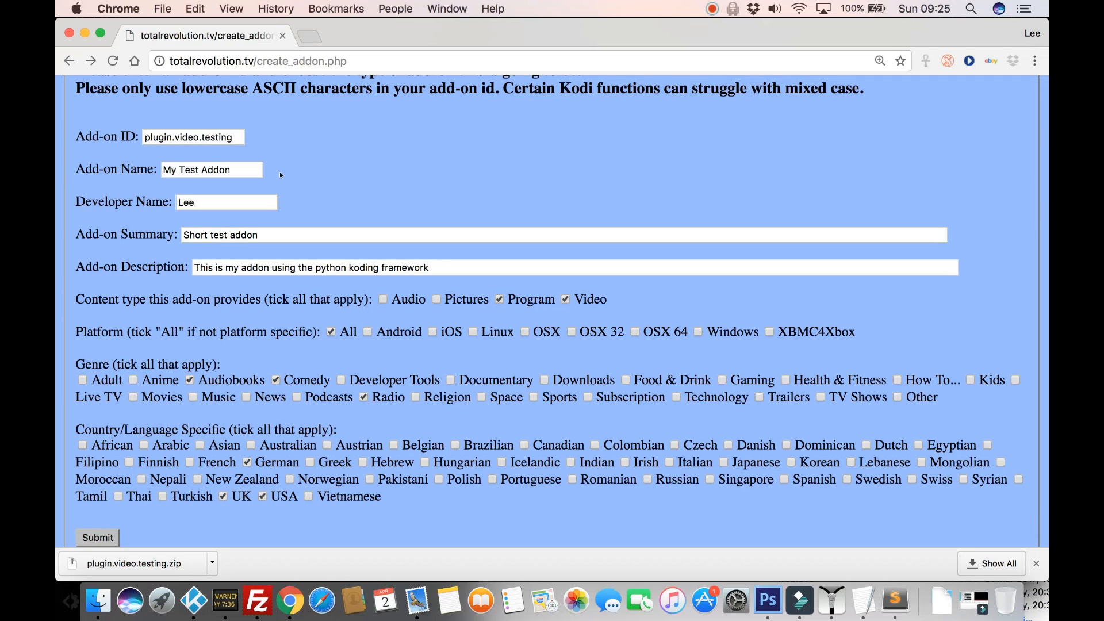
# Step: Check the reset form's Add-on ID and submit it again with default details
pyautogui.scroll(3)
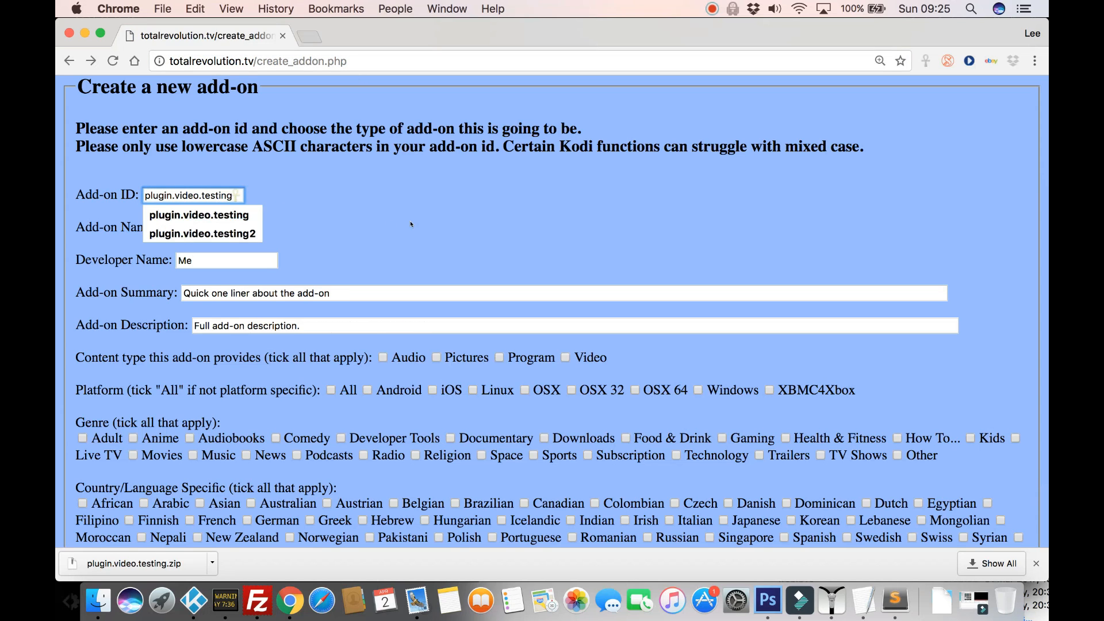
pyautogui.scroll(-3)
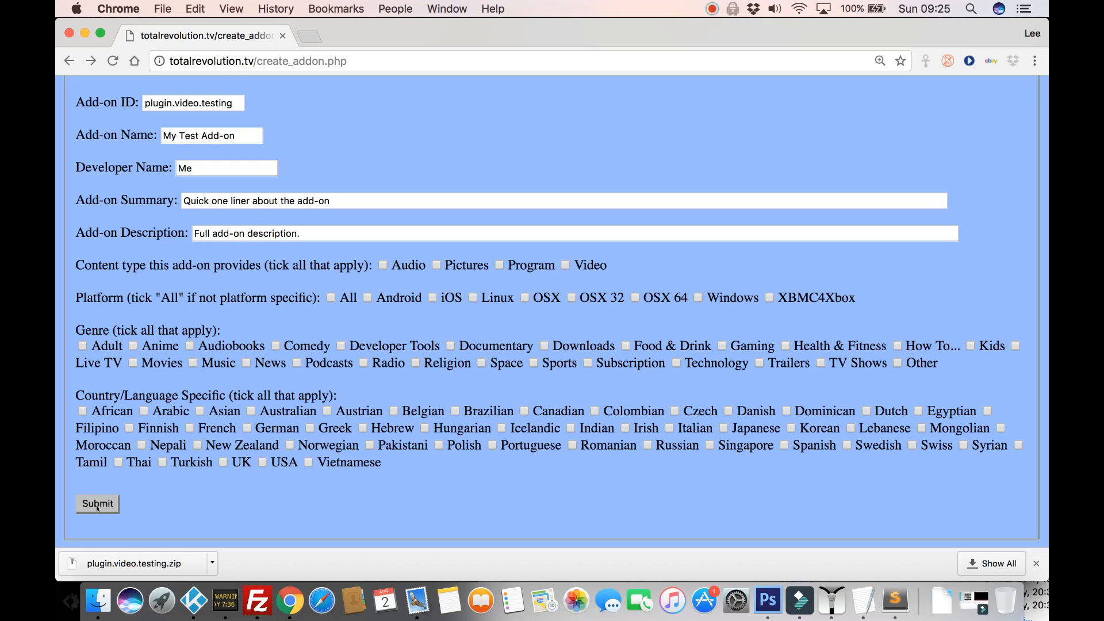
pyautogui.click(96, 504)
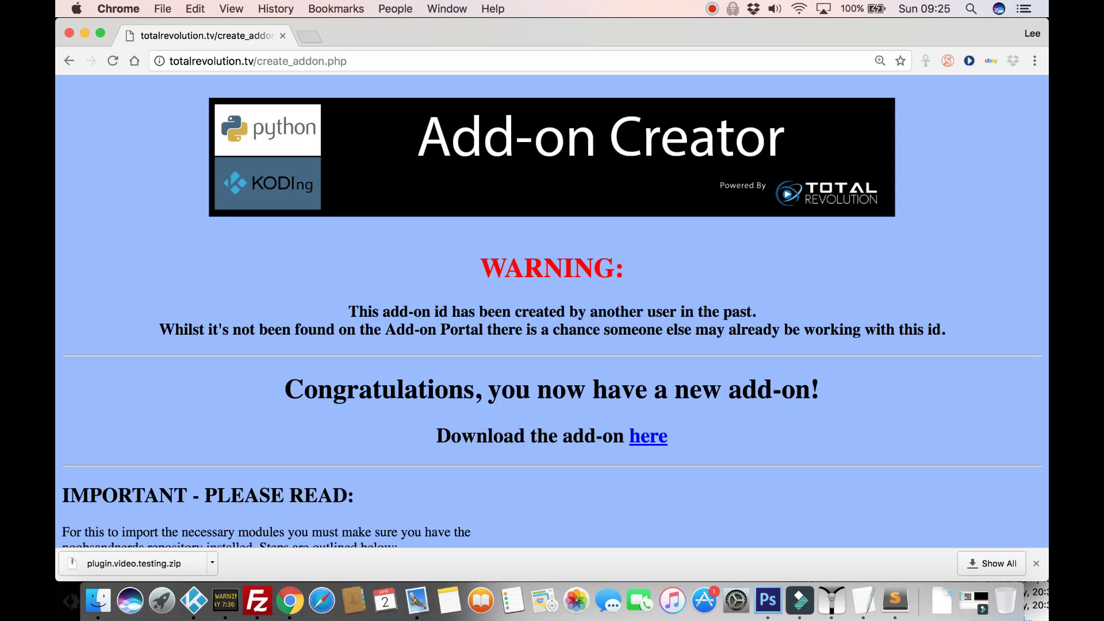
pyautogui.moveTo(315, 352)
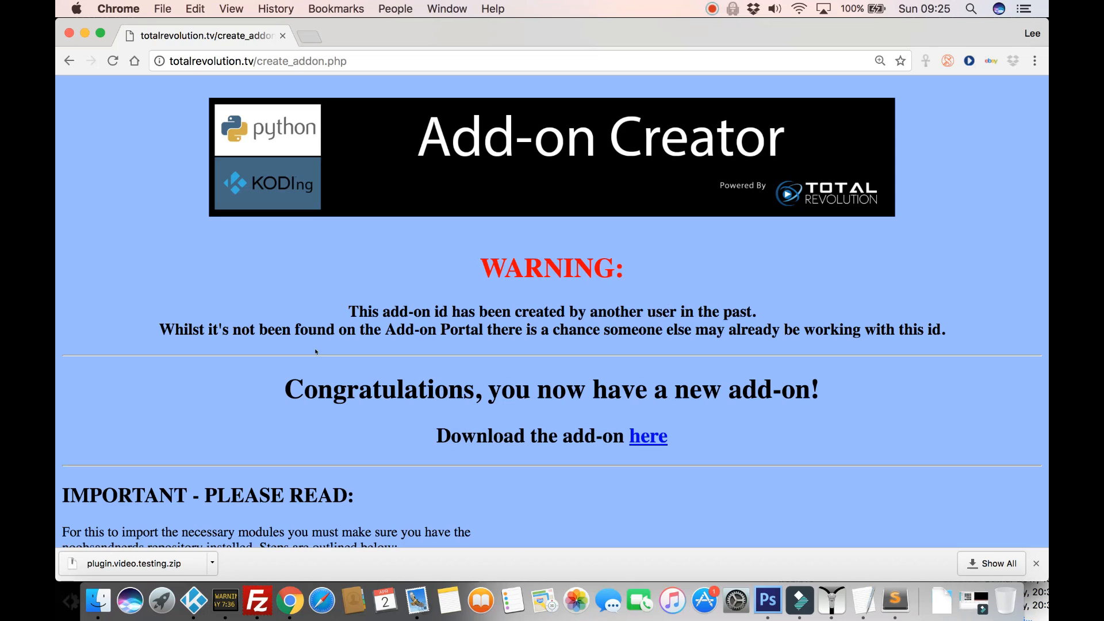
pyautogui.moveTo(576, 334)
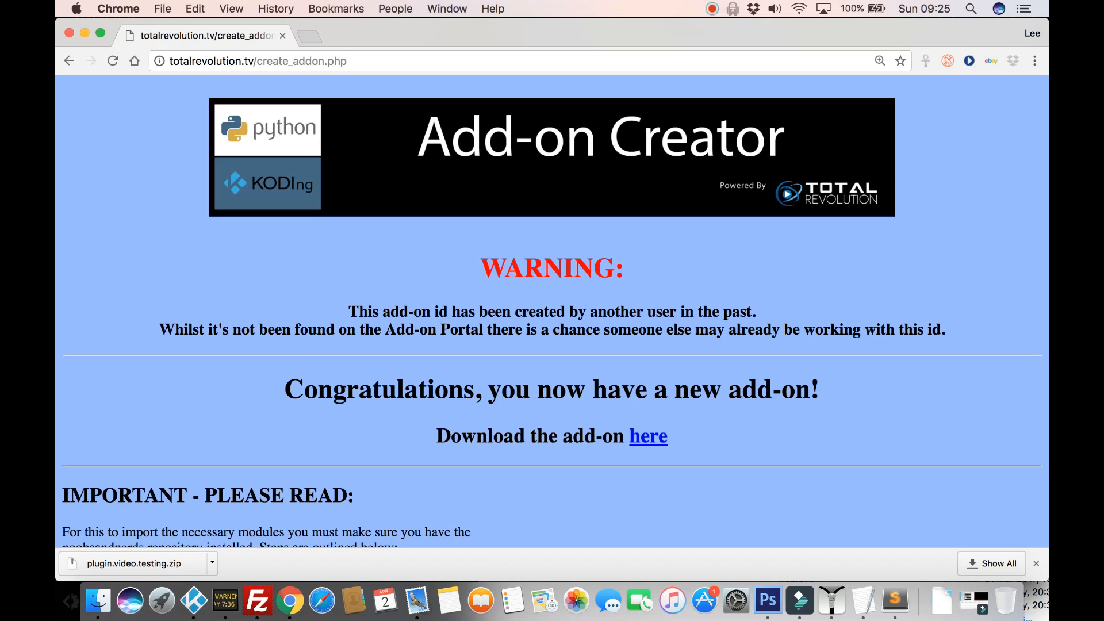
pyautogui.moveTo(877, 313)
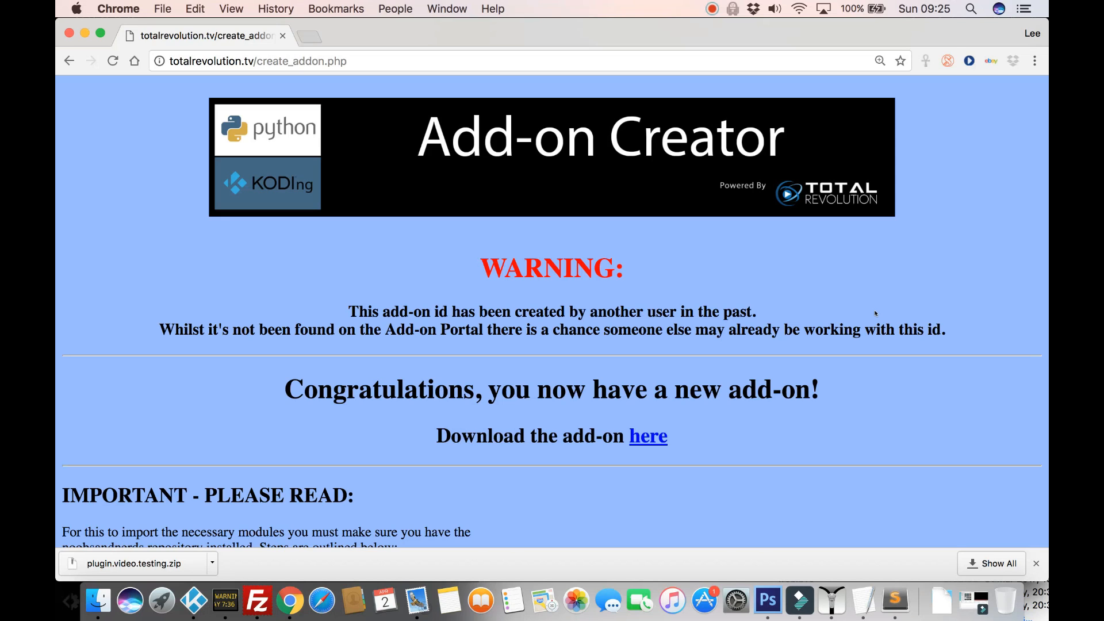
pyautogui.moveTo(954, 330)
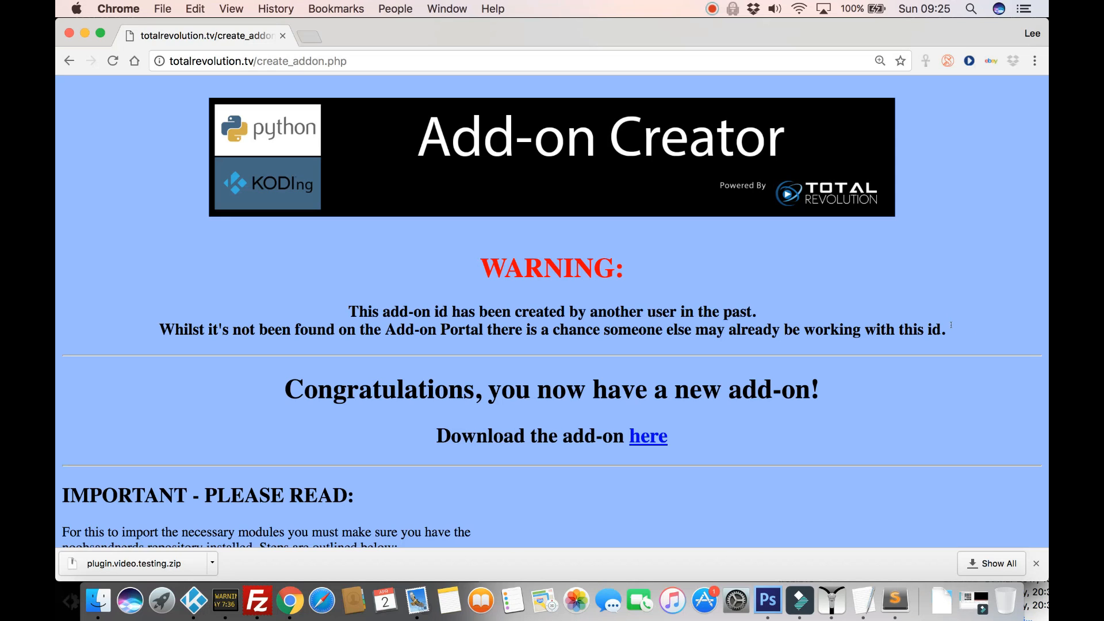
pyautogui.moveTo(950, 327)
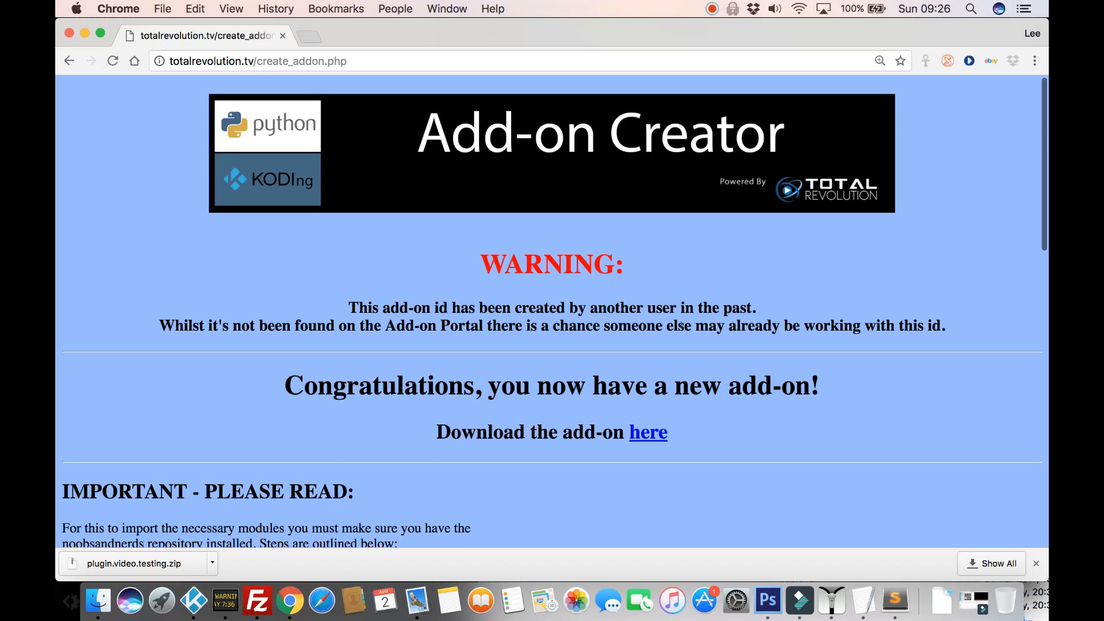
pyautogui.moveTo(130, 556)
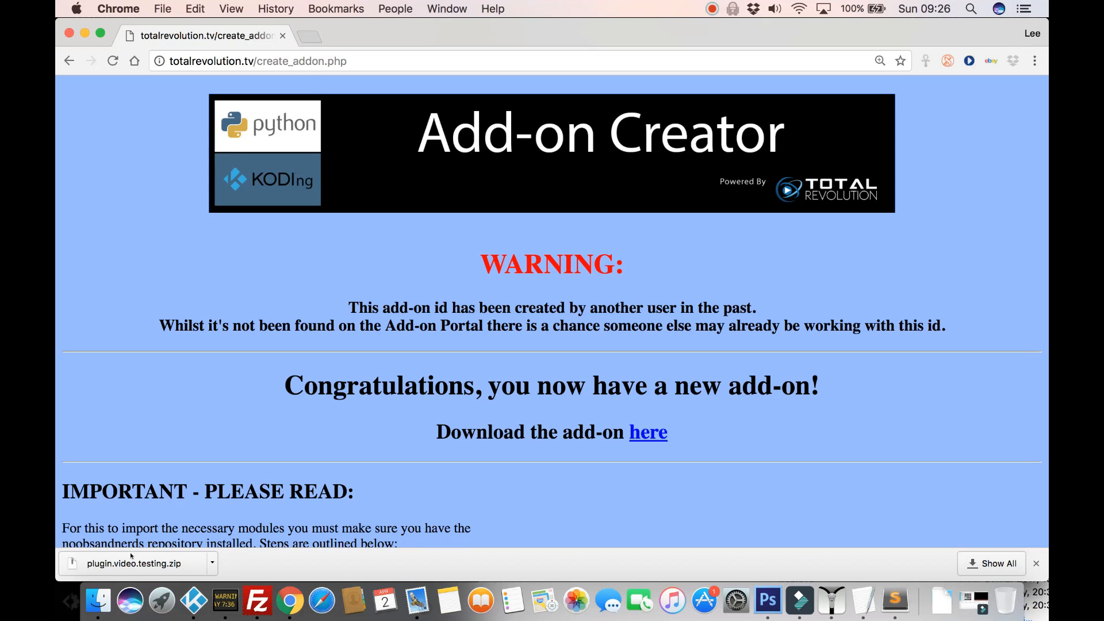
pyautogui.moveTo(193, 601)
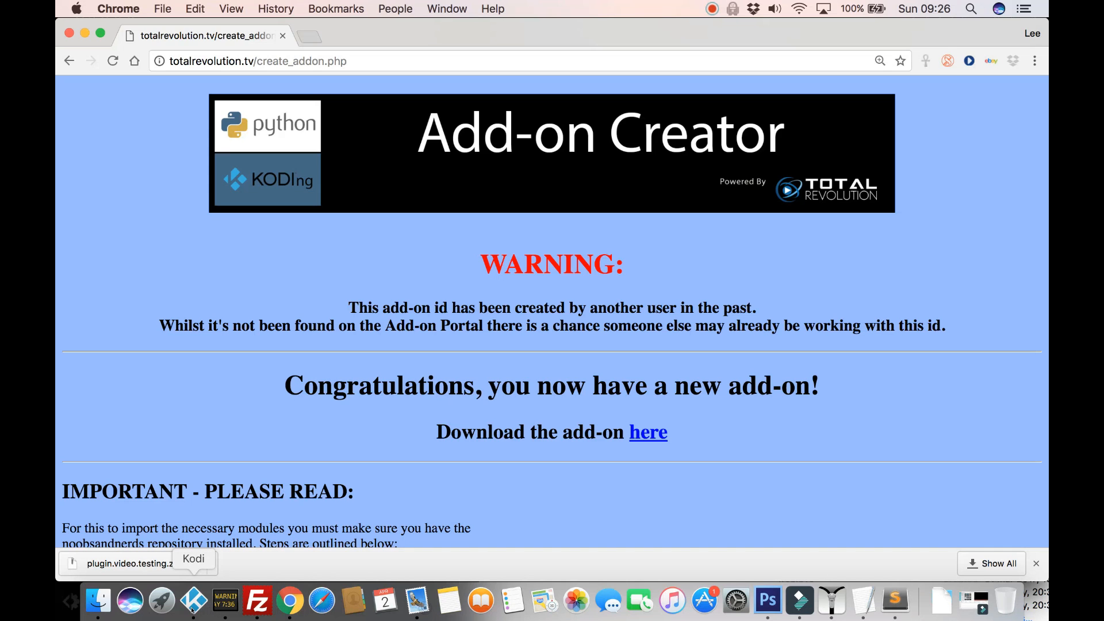
# Step: Launch Kodi from the Dock
pyautogui.click(195, 600)
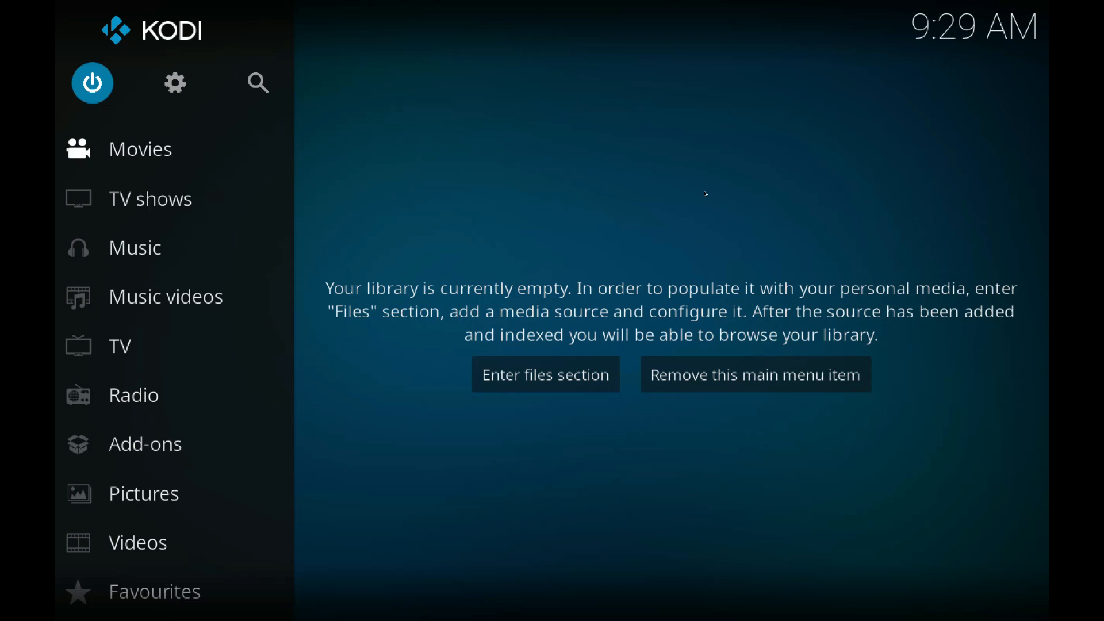
pyautogui.moveTo(175, 83)
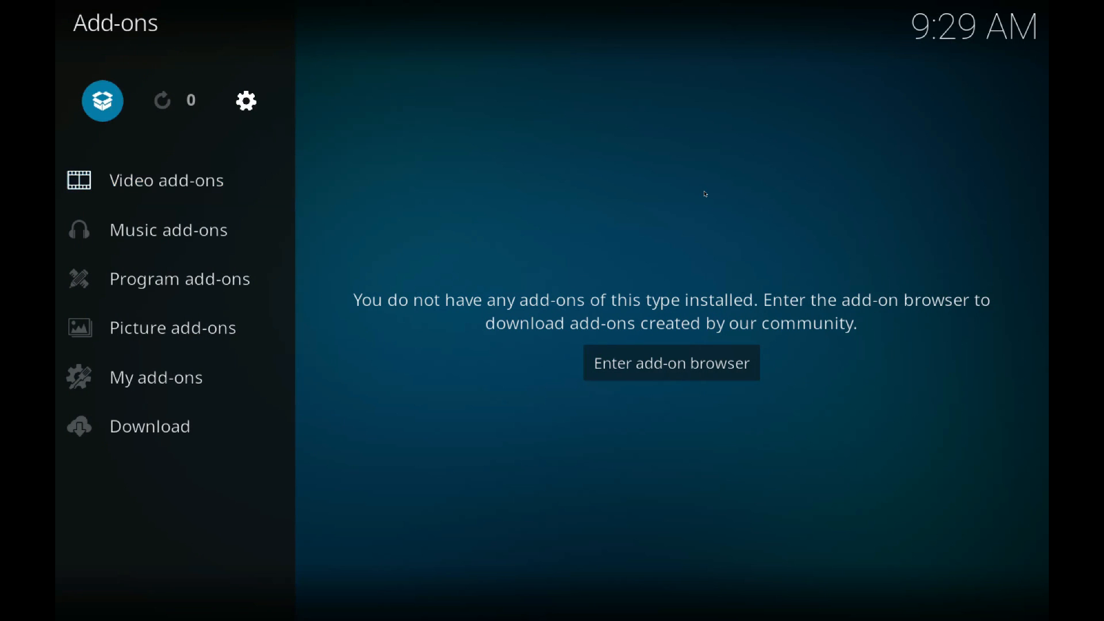
# Step: Bring up Kodi's add-on browser from the Add-ons screen
pyautogui.click(670, 362)
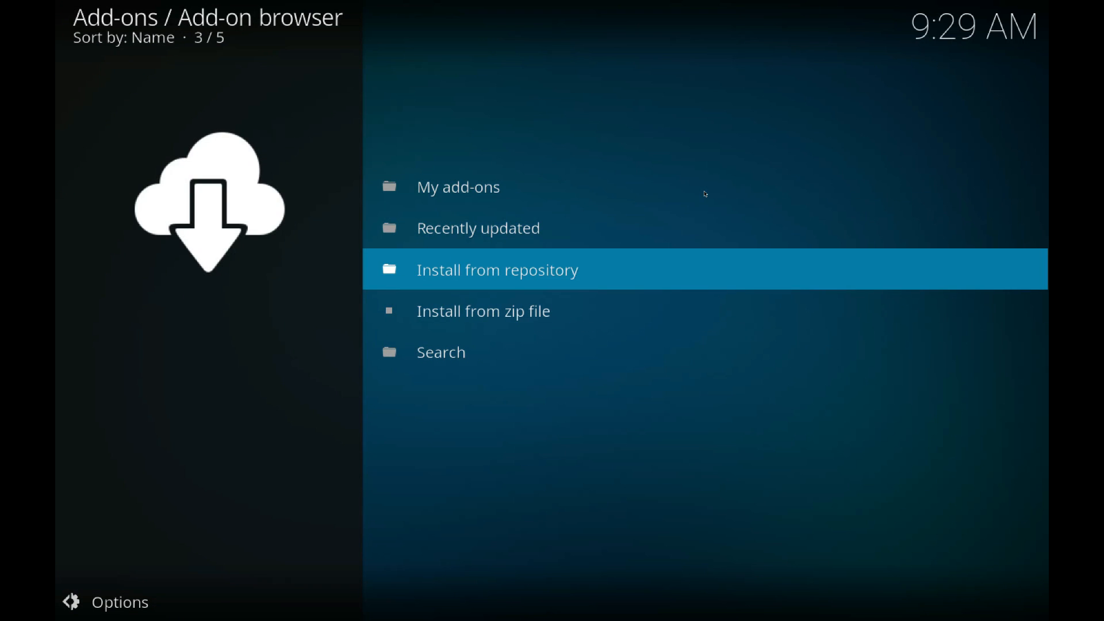
# Step: Enable the Unknown sources setting after the install-from-zip attempt is blocked, accepting the warning
pyautogui.click(483, 312)
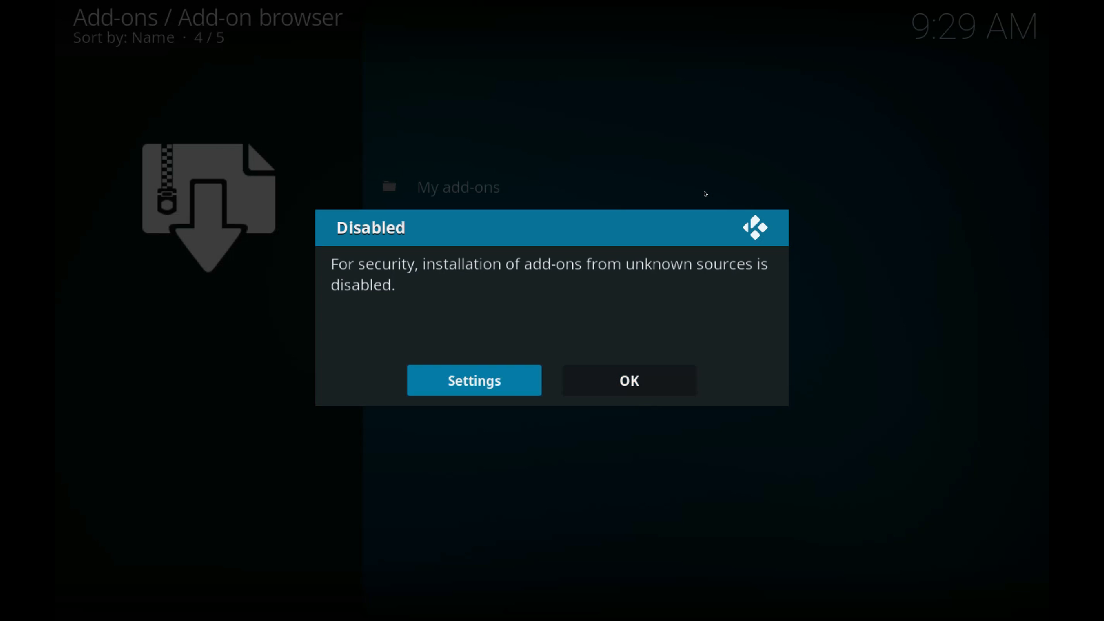
pyautogui.click(472, 380)
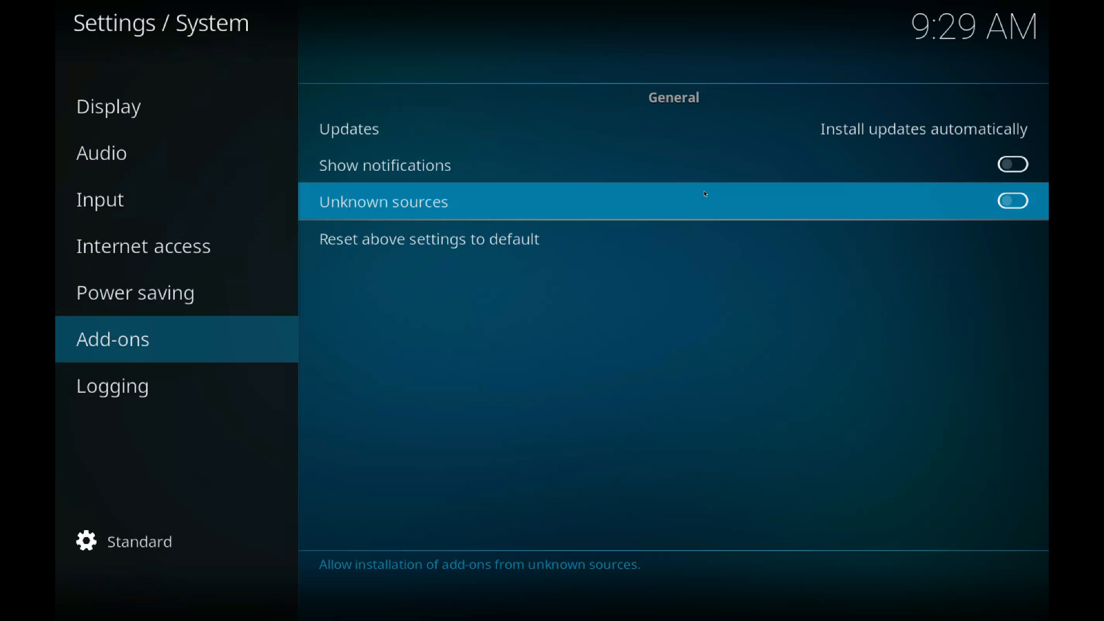
pyautogui.click(1013, 200)
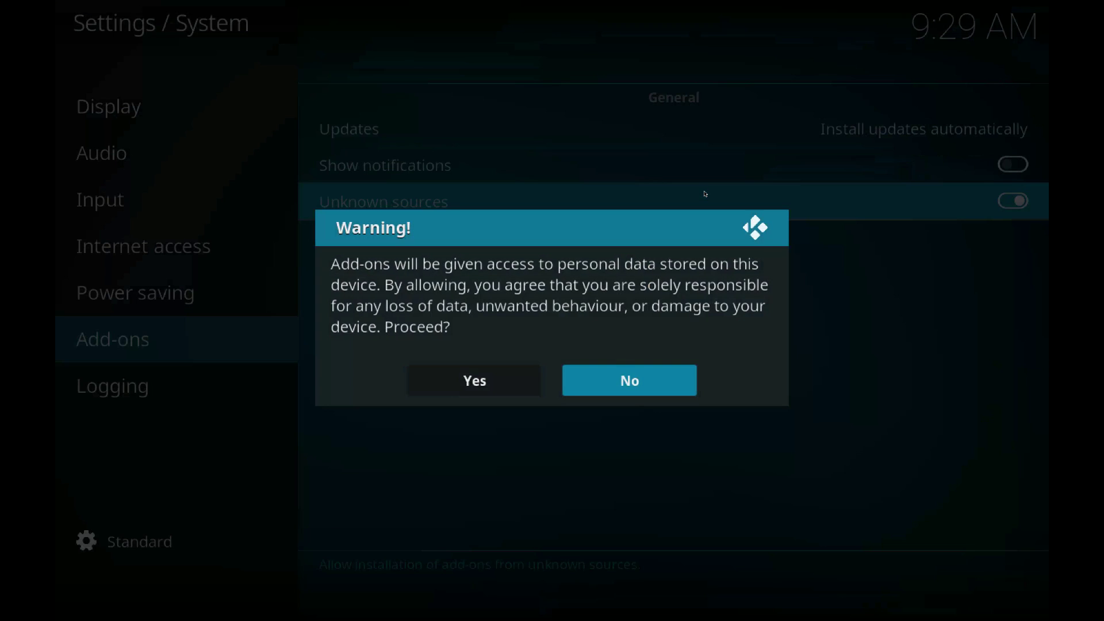
pyautogui.click(473, 380)
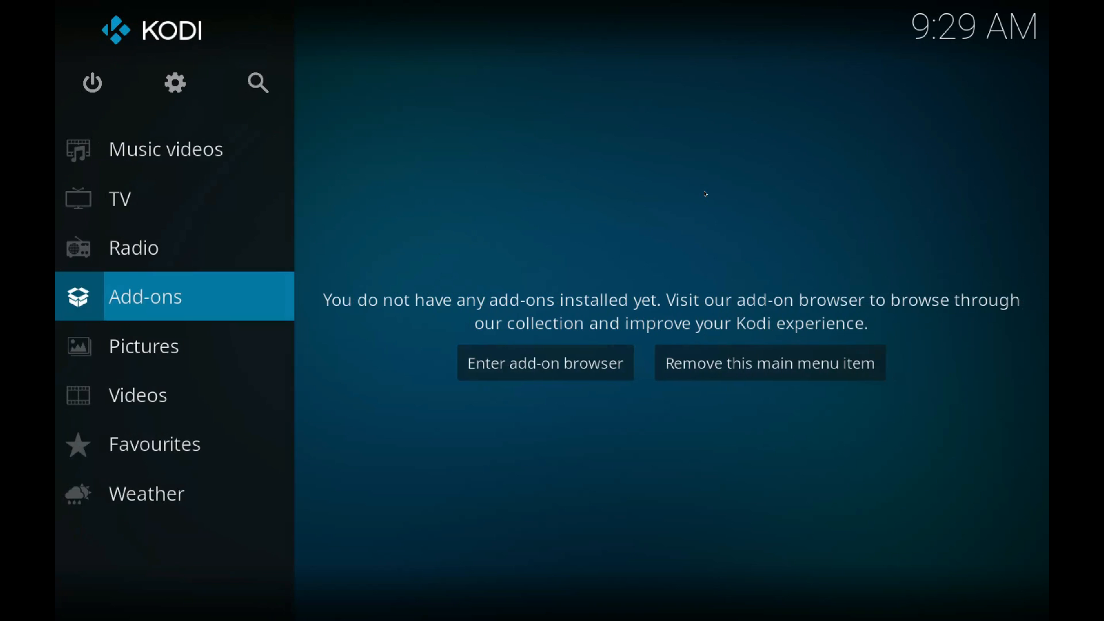
# Step: Start a new file source in Settings > File manager
pyautogui.click(175, 83)
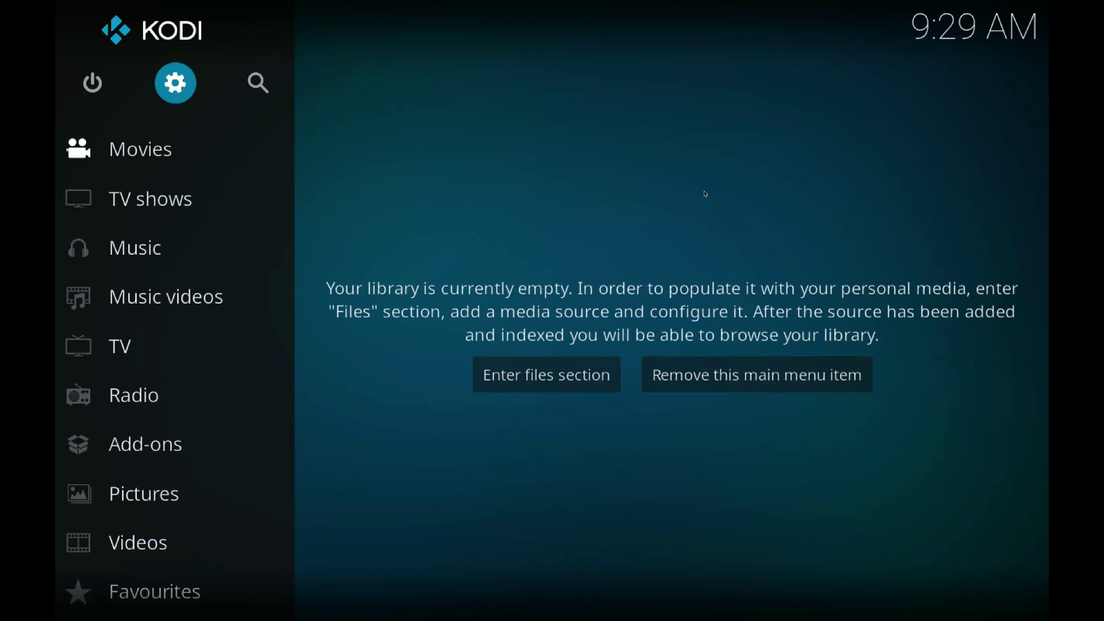
pyautogui.click(174, 83)
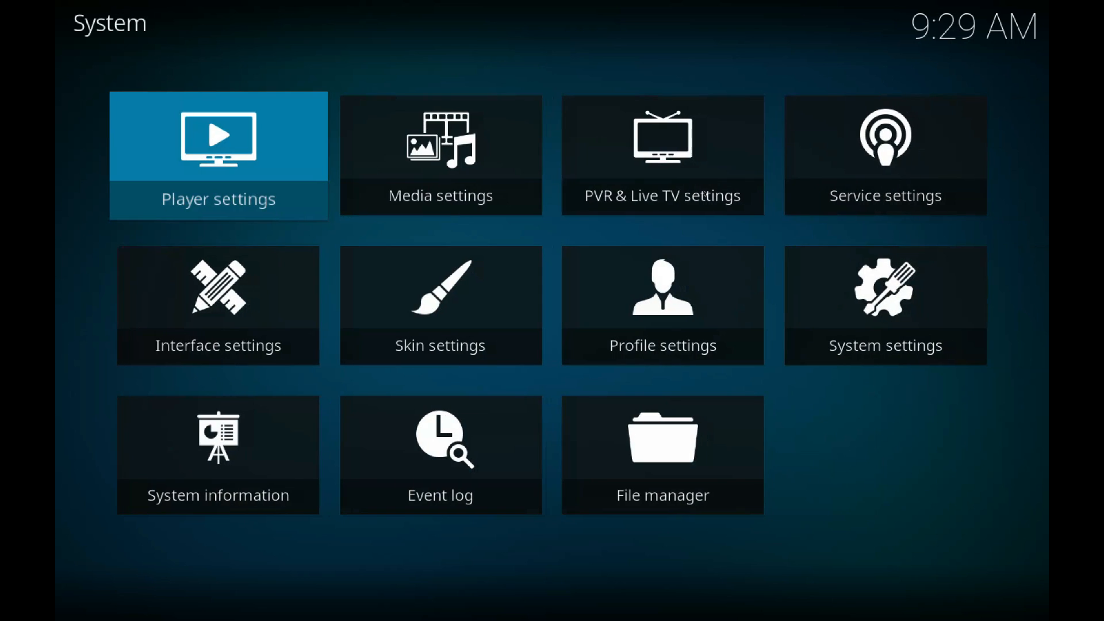
pyautogui.click(661, 455)
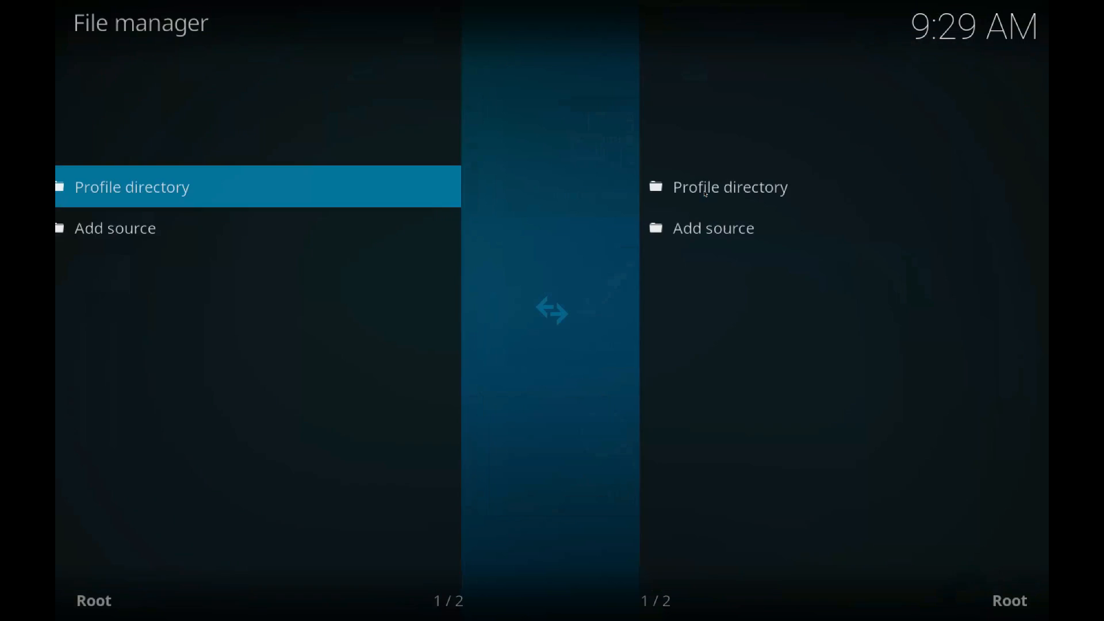
pyautogui.click(115, 228)
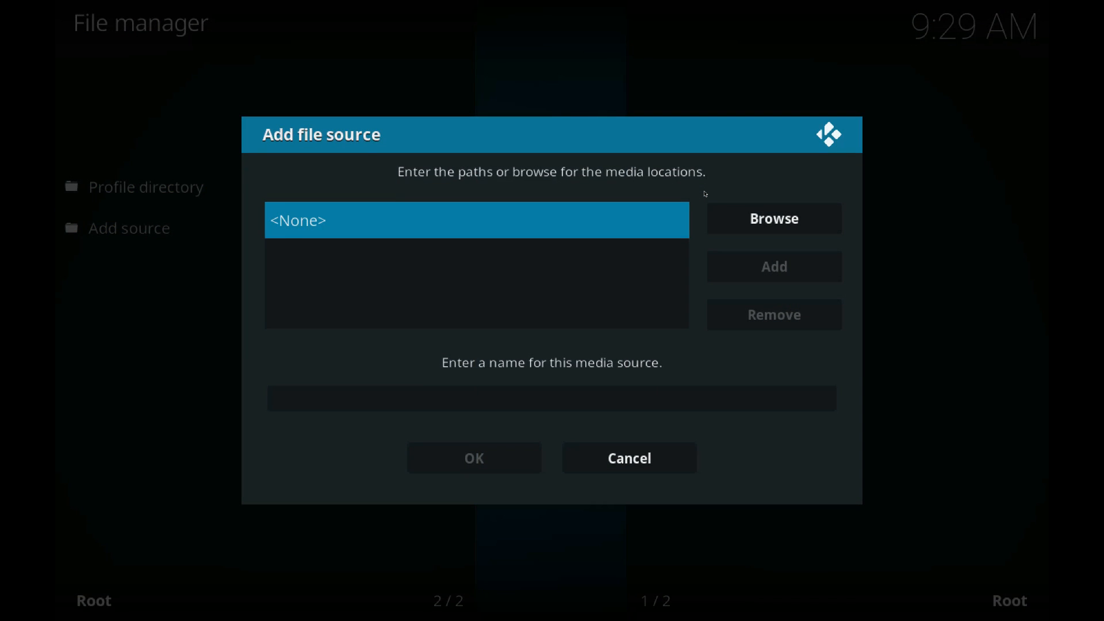
pyautogui.click(476, 220)
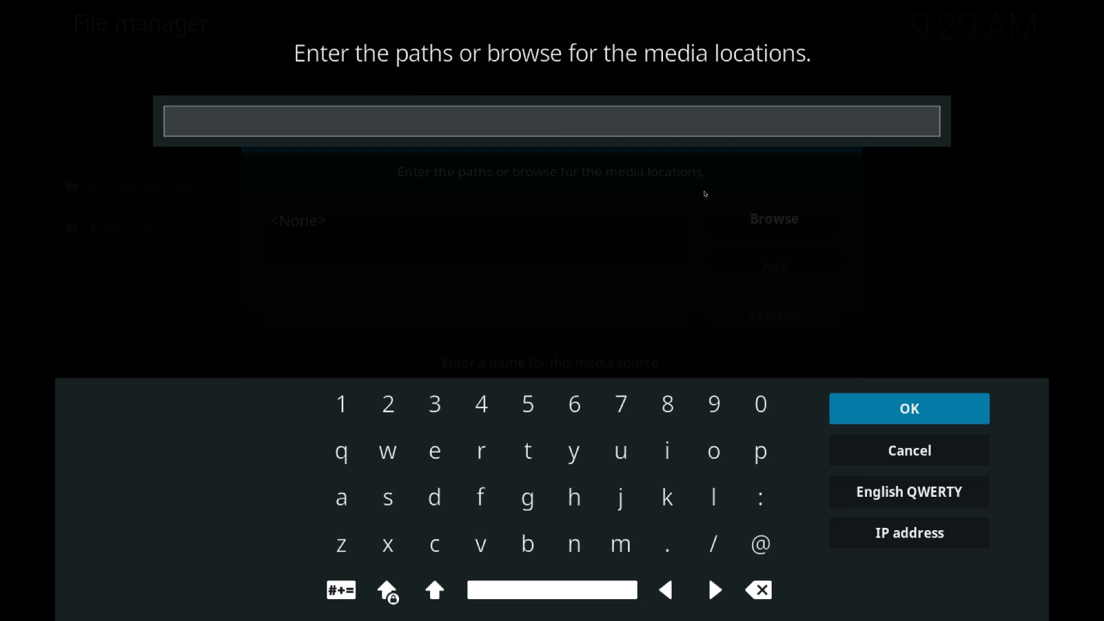
pyautogui.write('http://noobsa')
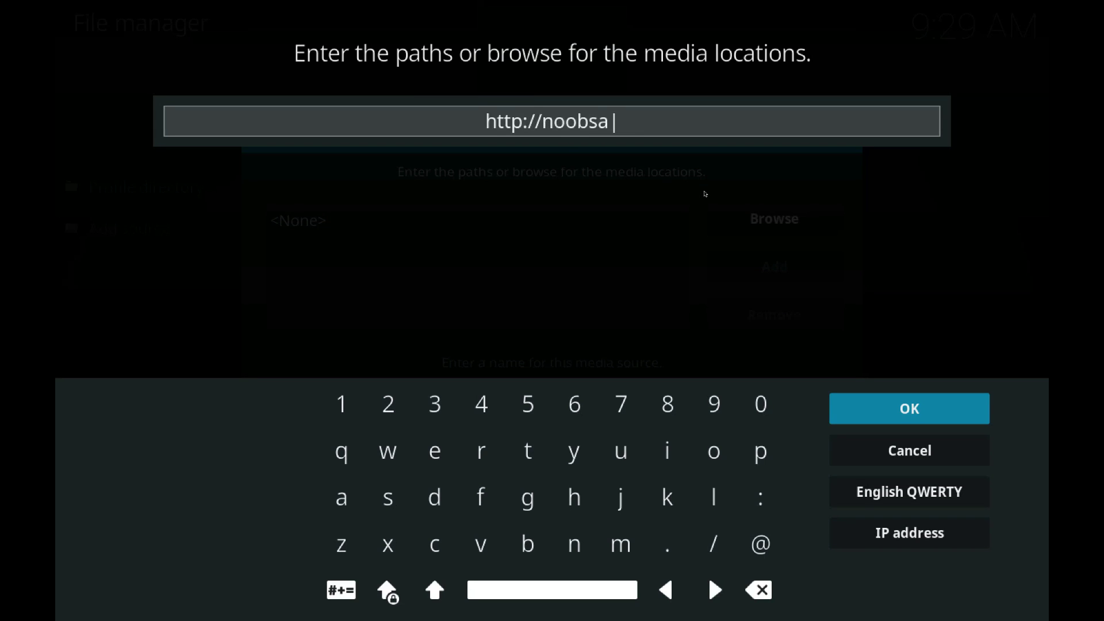
pyautogui.write('ndnerd')
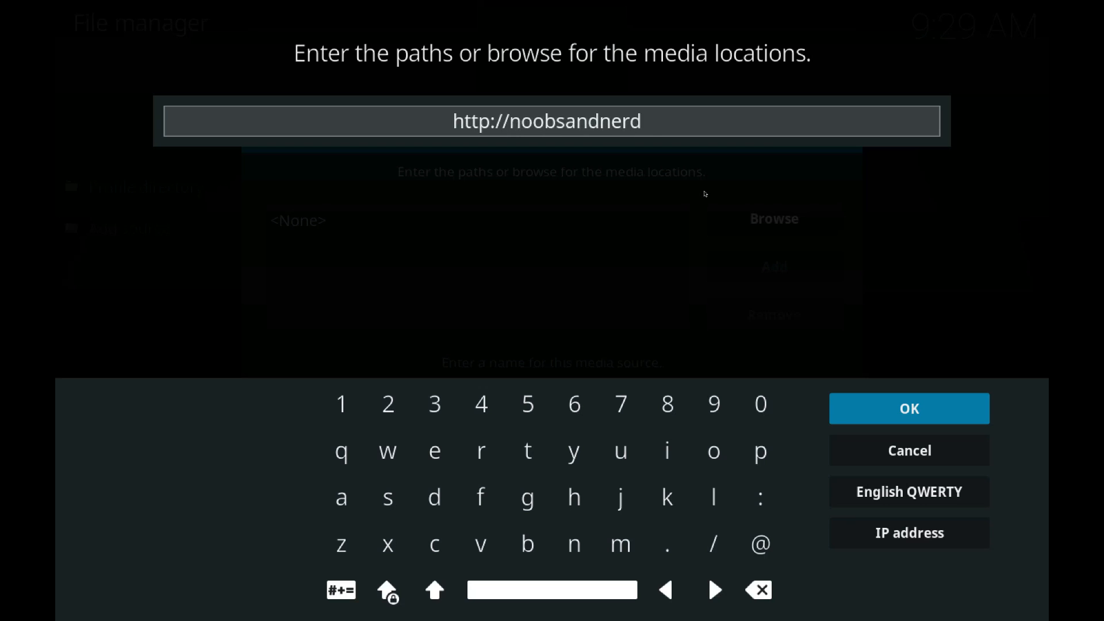
pyautogui.write('s.com/port')
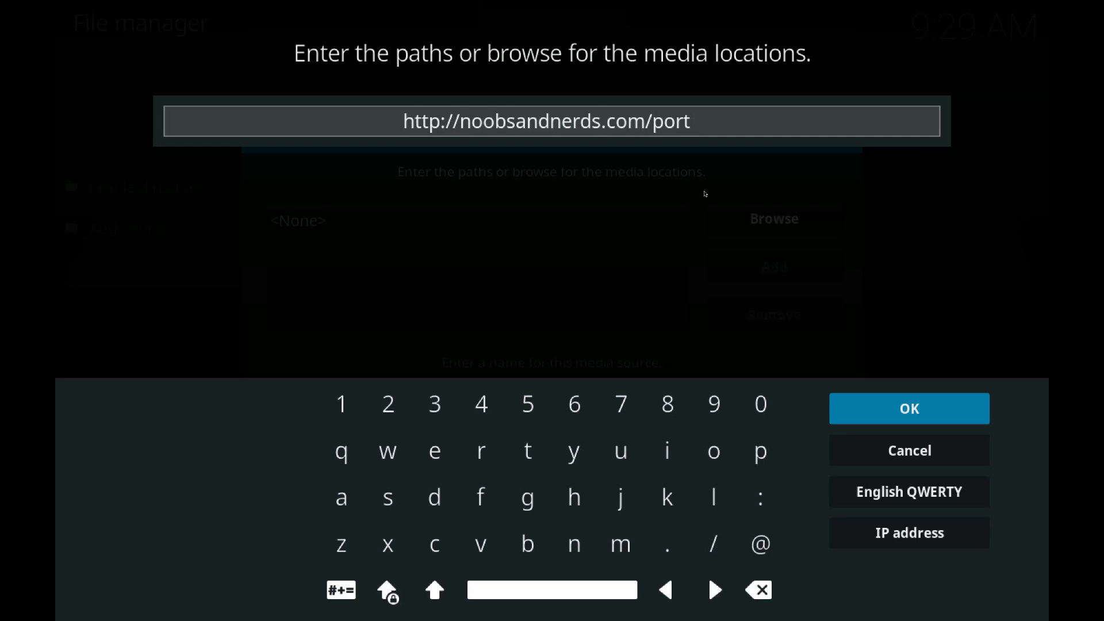
pyautogui.click(908, 408)
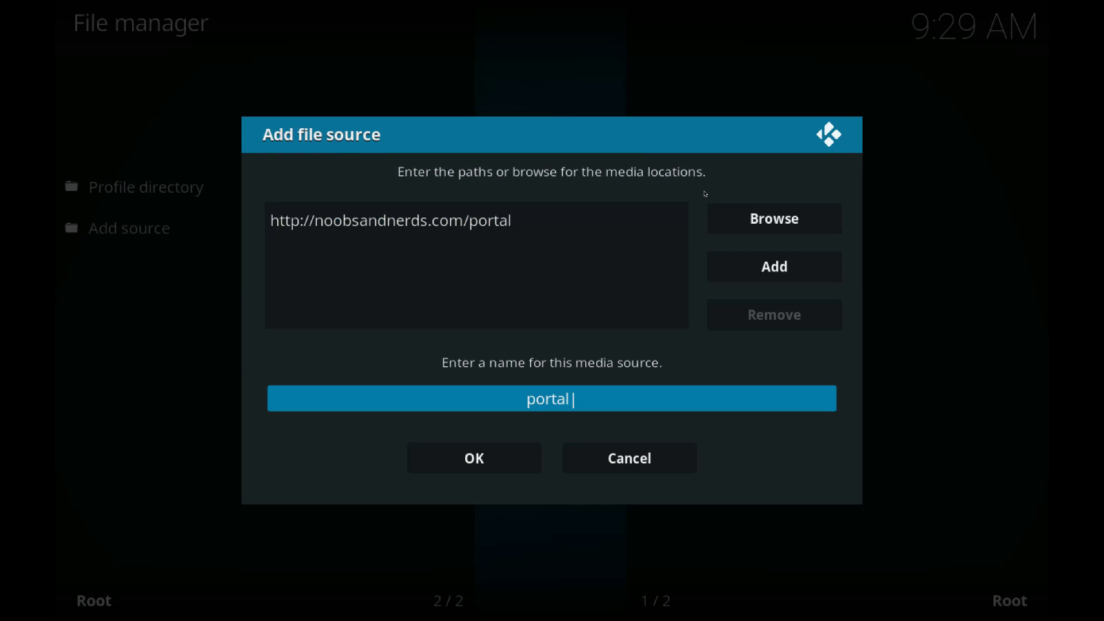
pyautogui.click(474, 458)
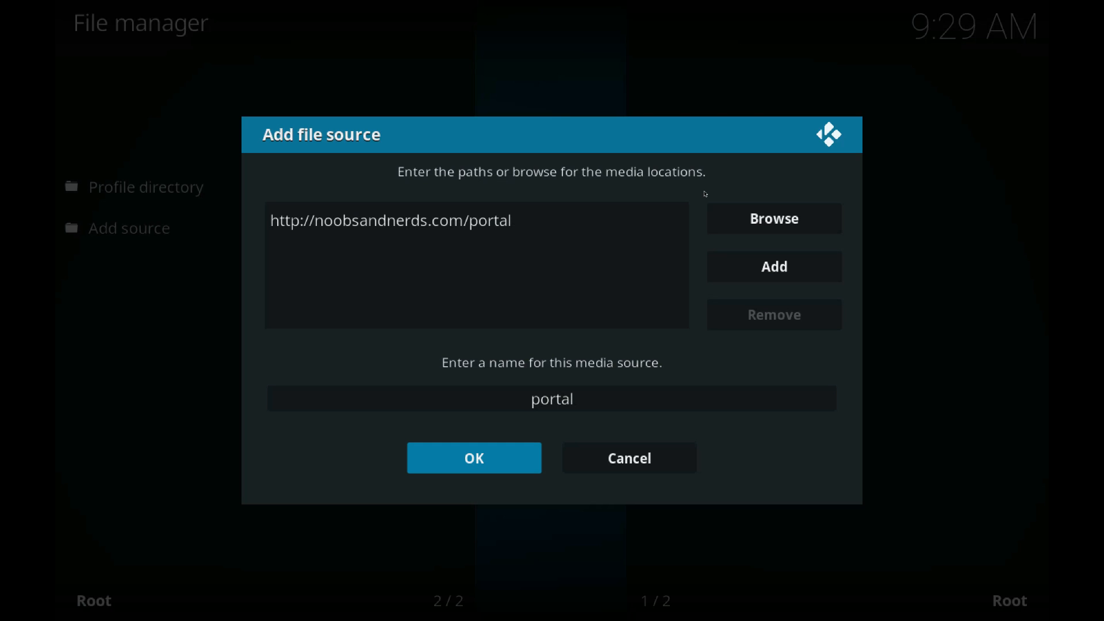
pyautogui.click(473, 458)
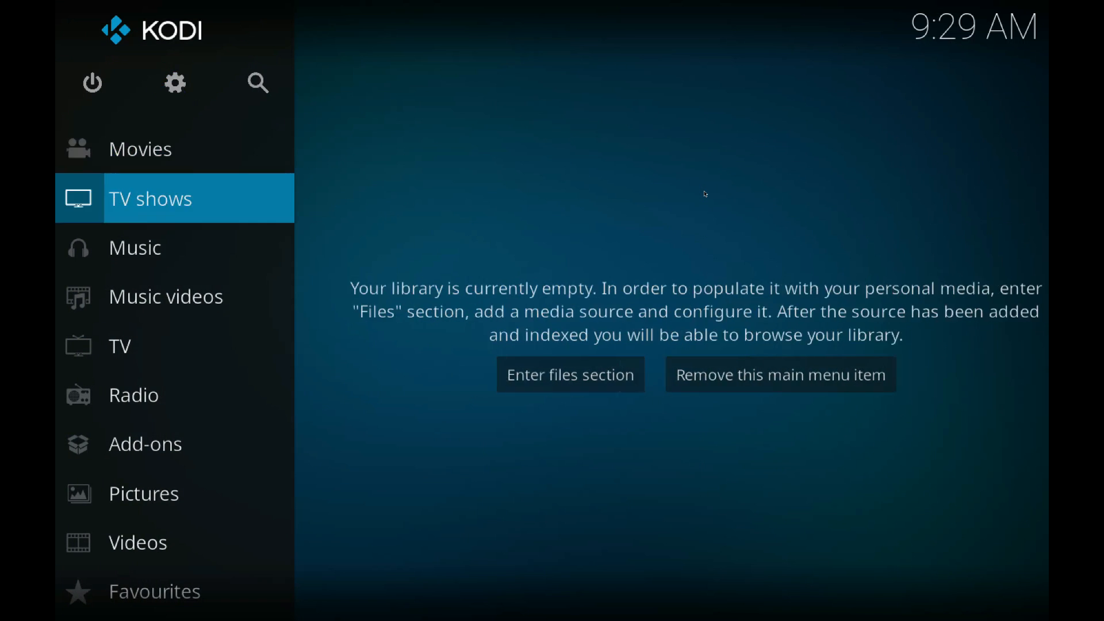
# Step: Return to the add-on browser and choose Install from zip file
pyautogui.click(145, 444)
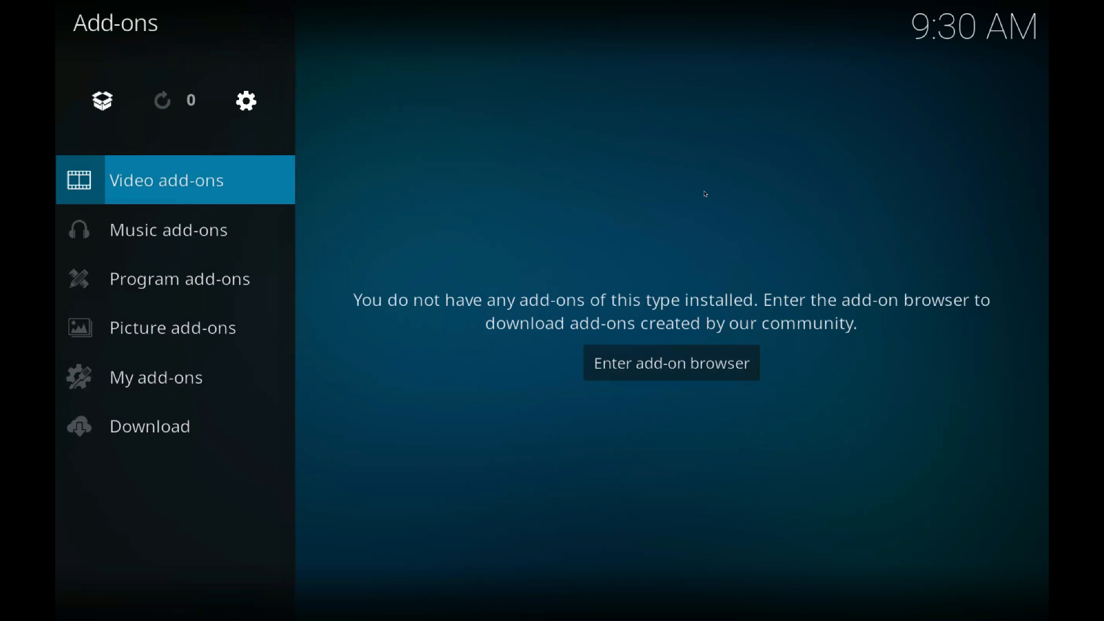
pyautogui.click(101, 100)
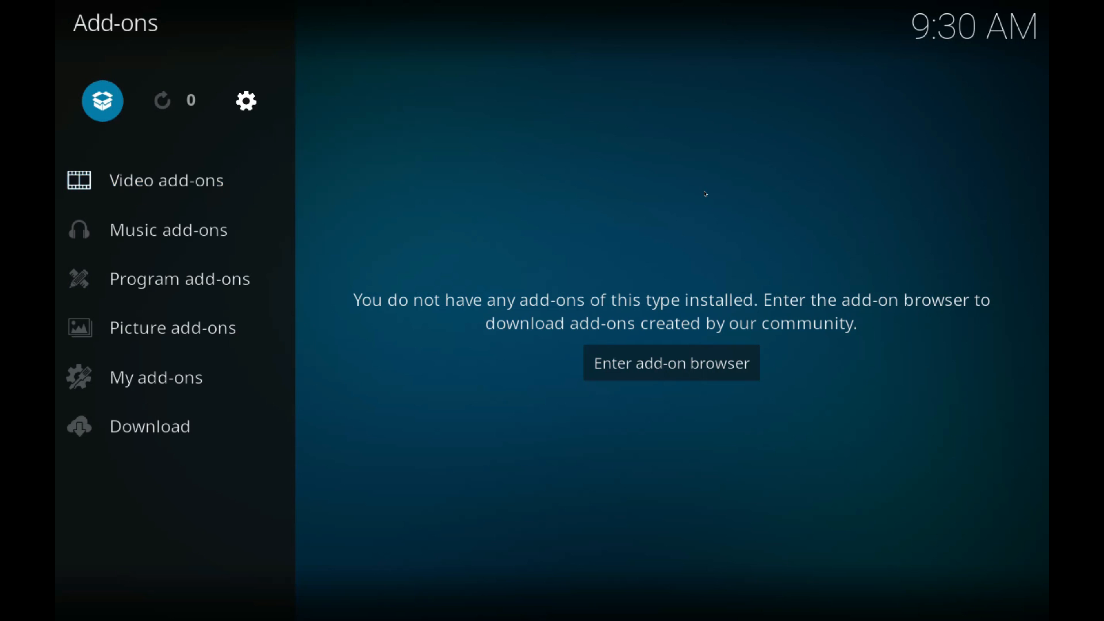
pyautogui.click(670, 362)
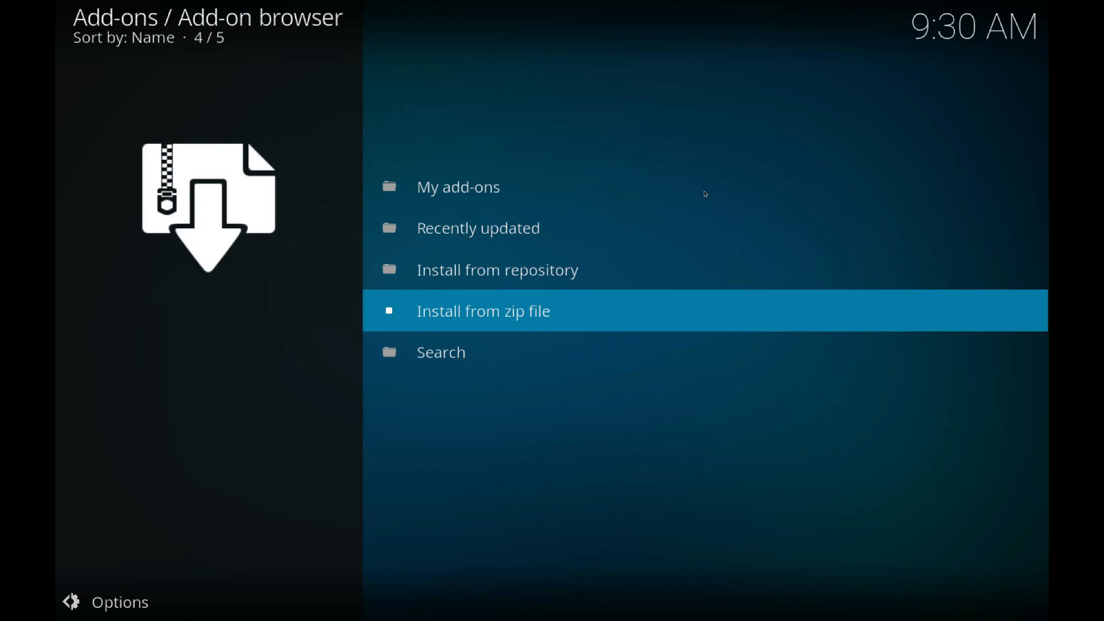
pyautogui.click(483, 311)
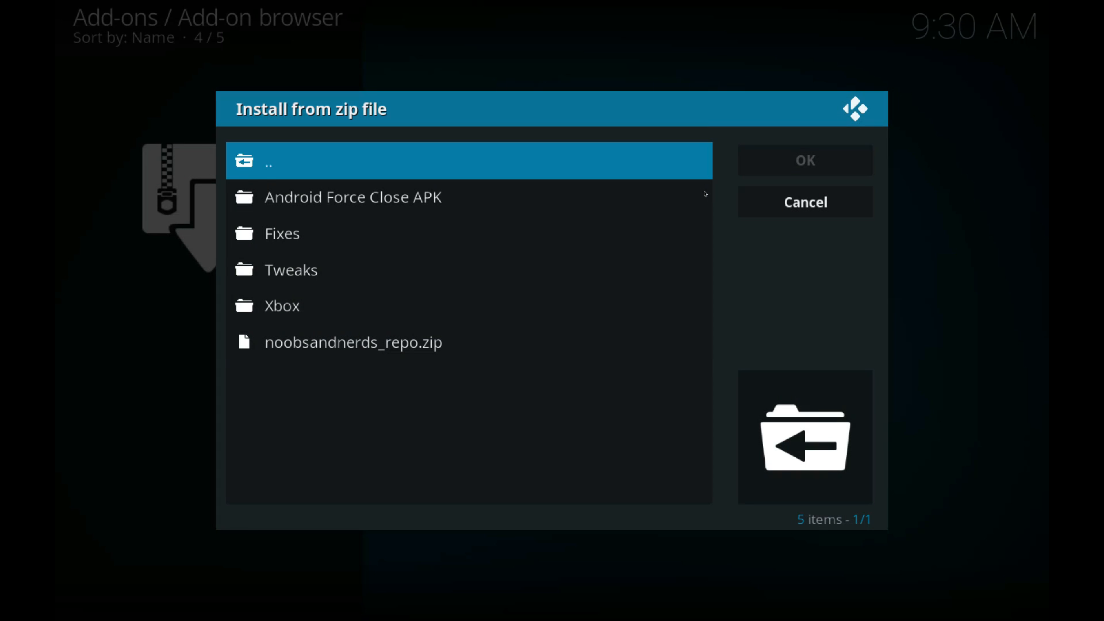
# Step: Install noobsandnerds_repo.zip from the portal source and start another zip install
pyautogui.click(804, 202)
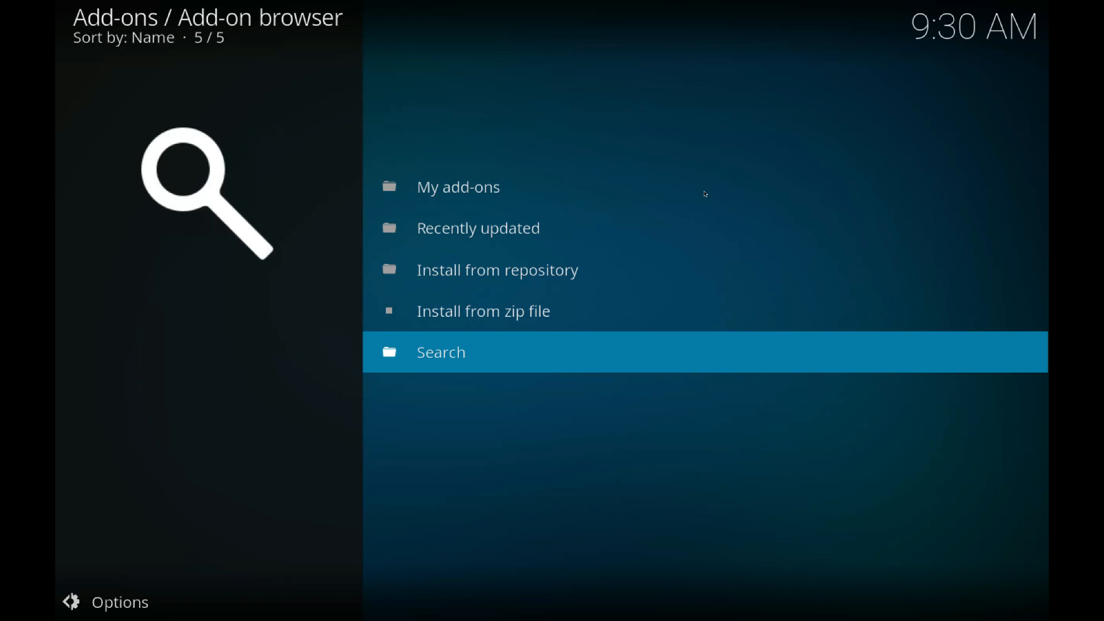
pyautogui.click(483, 310)
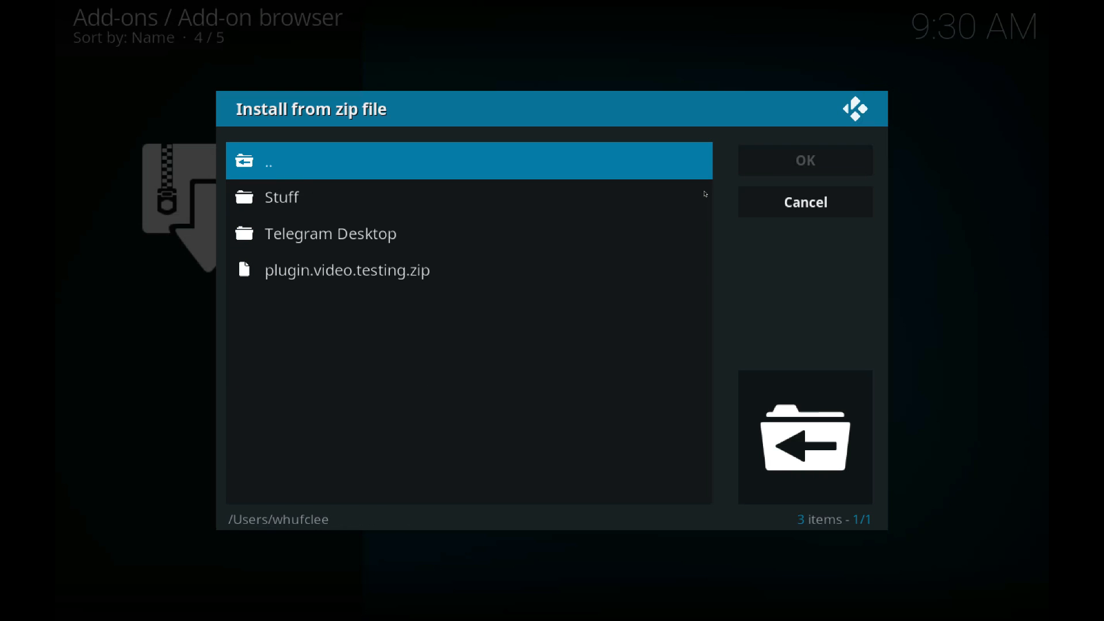
# Step: Install plugin.video.testing.zip from the home folder so My Test Addon appears
pyautogui.click(346, 269)
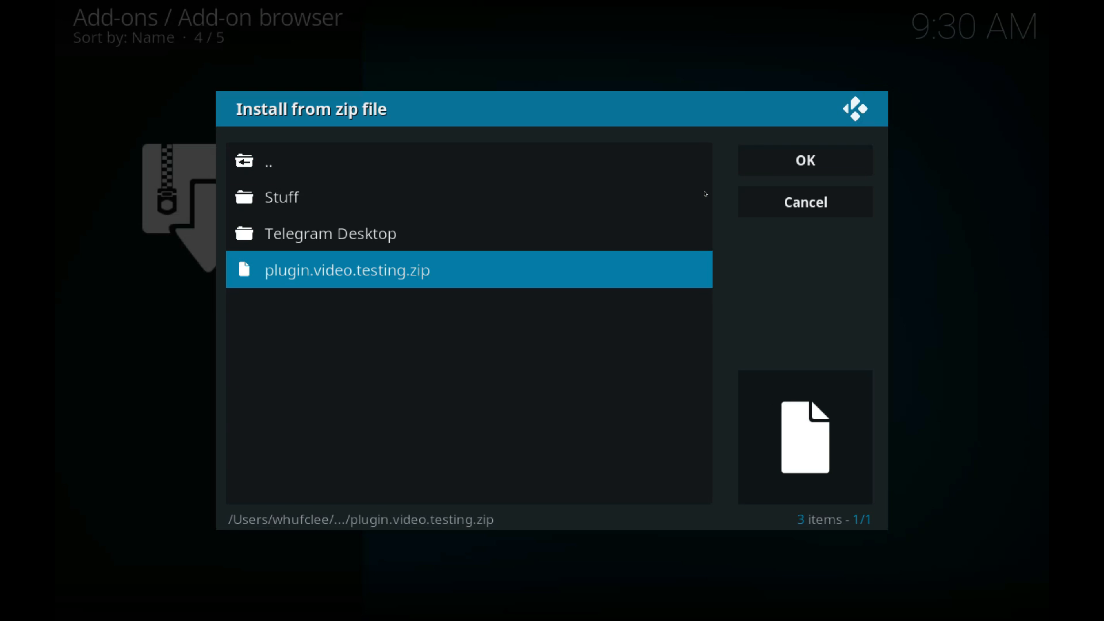
pyautogui.click(804, 160)
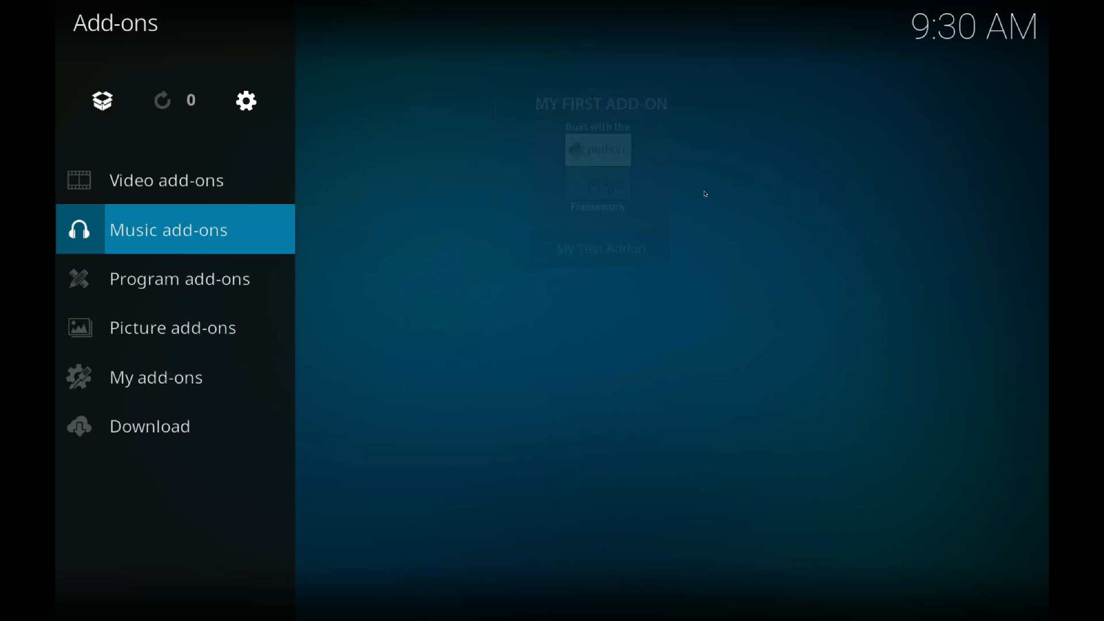
# Step: Launch My Test Addon and show its Koding tutorials list
pyautogui.click(180, 279)
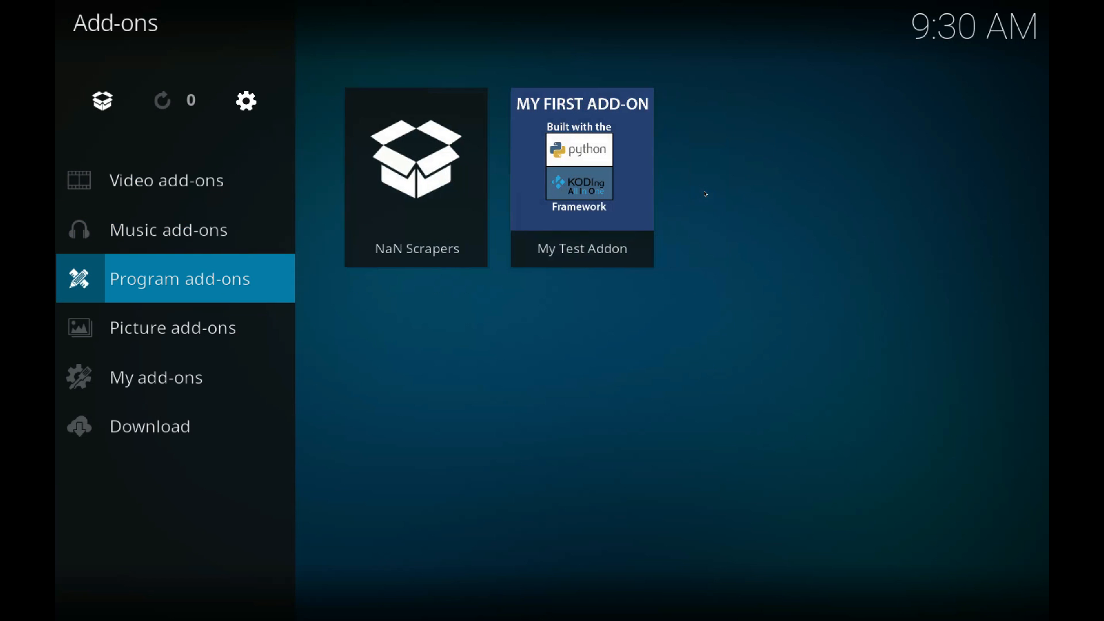
pyautogui.click(156, 377)
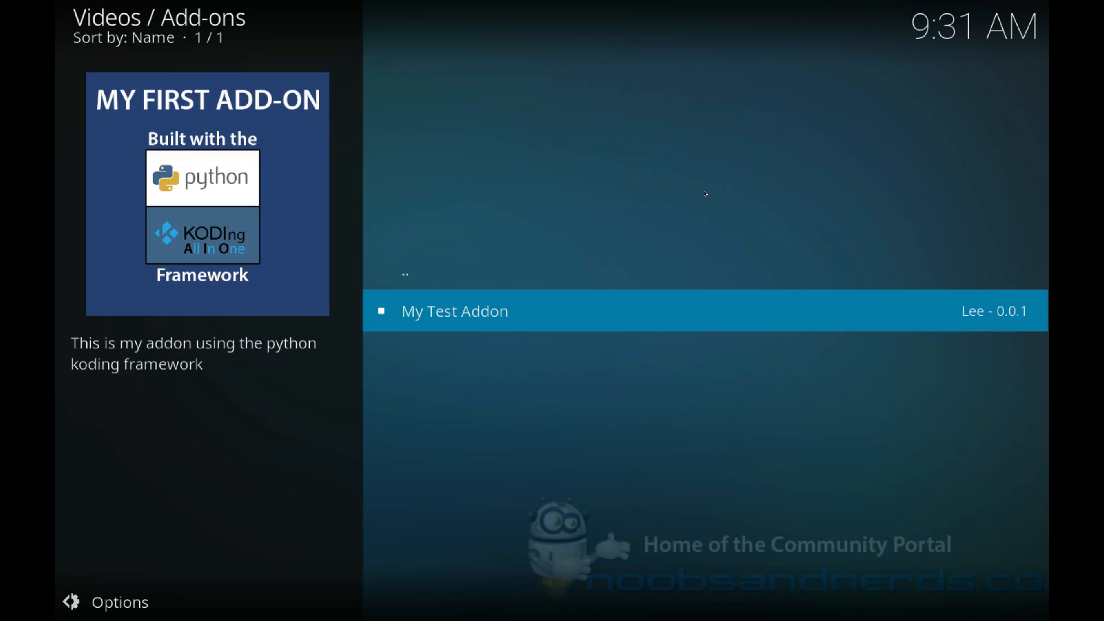
pyautogui.click(455, 310)
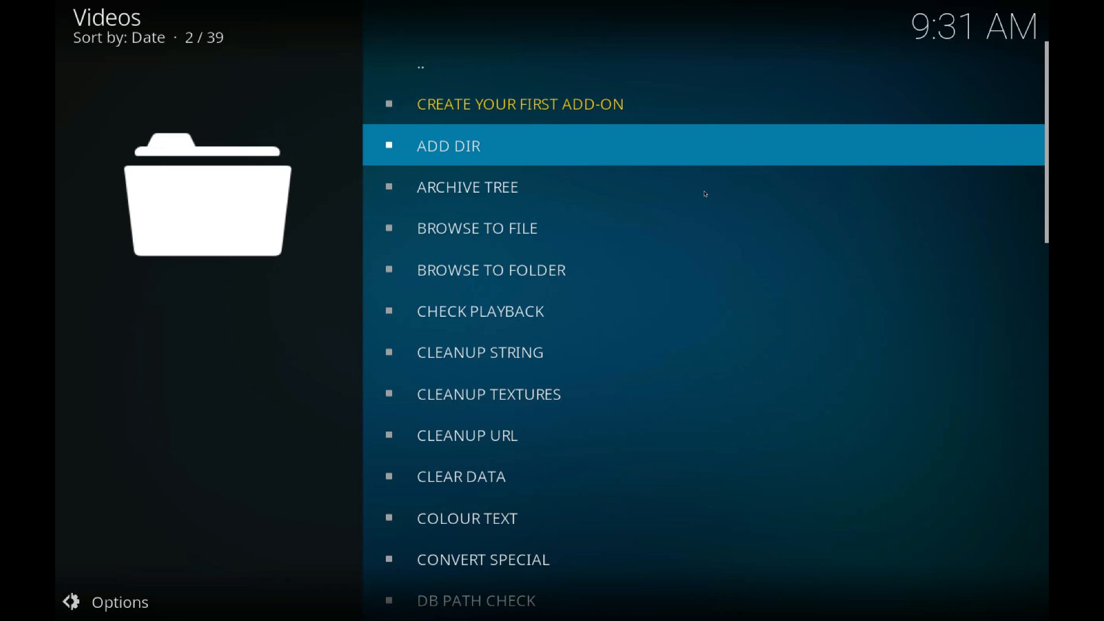
# Step: Peek at the Add Dir tutorial, then read the Colour Text documentation
pyautogui.click(447, 146)
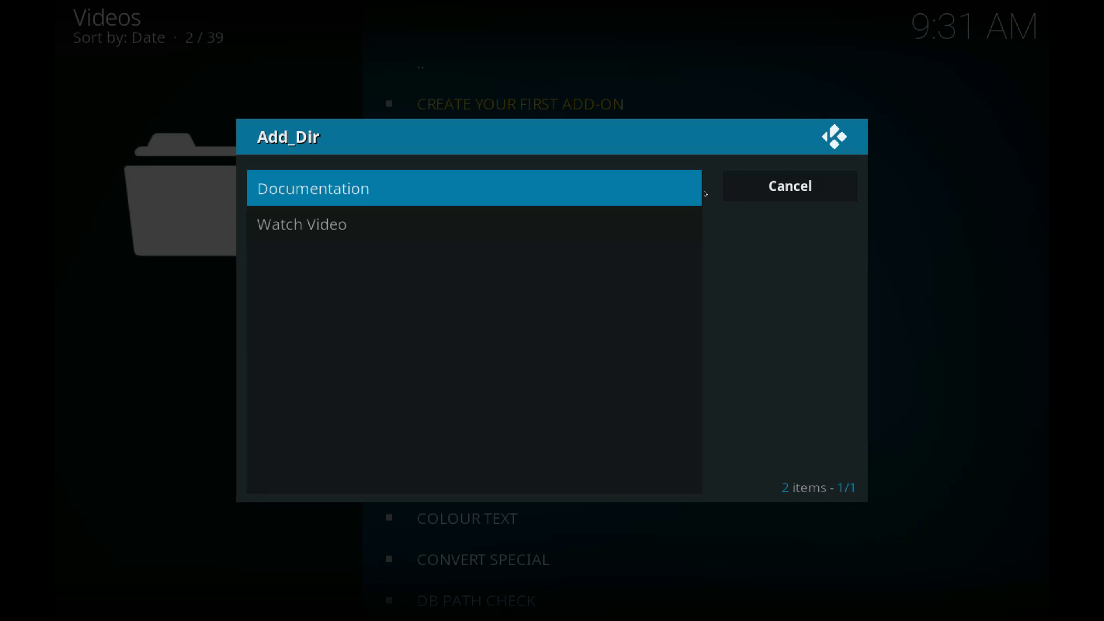
pyautogui.click(787, 185)
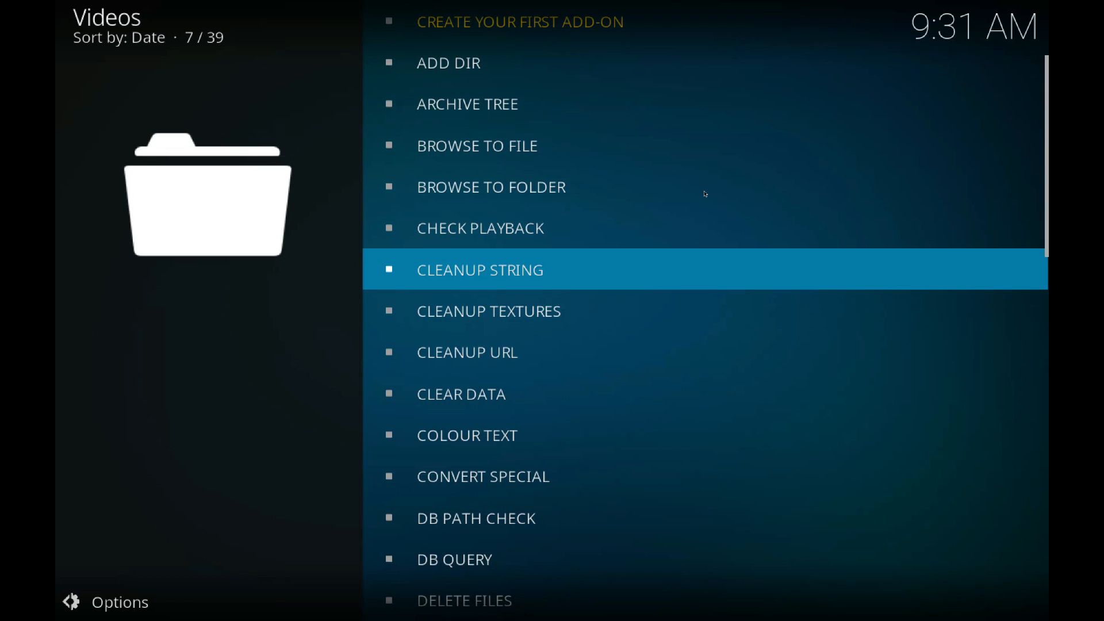
pyautogui.scroll(-3)
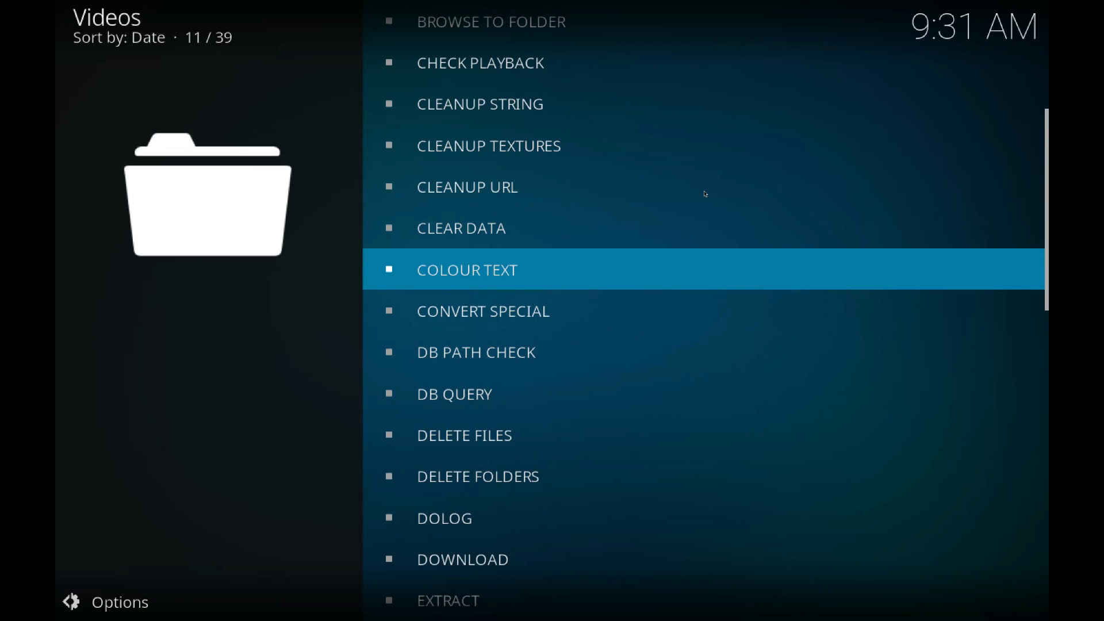
pyautogui.click(467, 269)
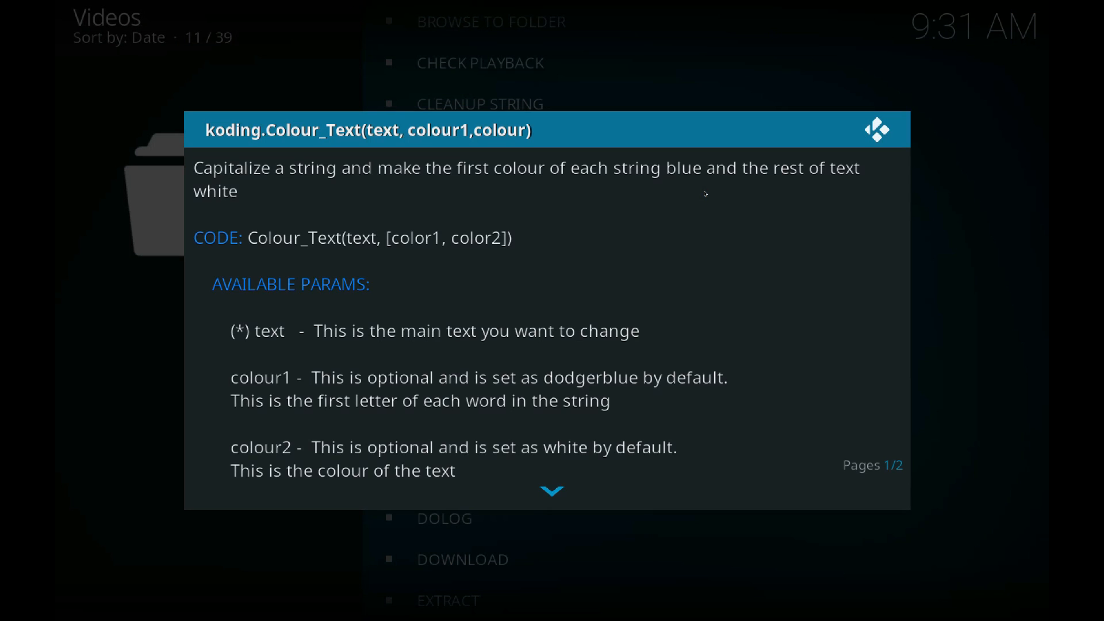
pyautogui.click(551, 489)
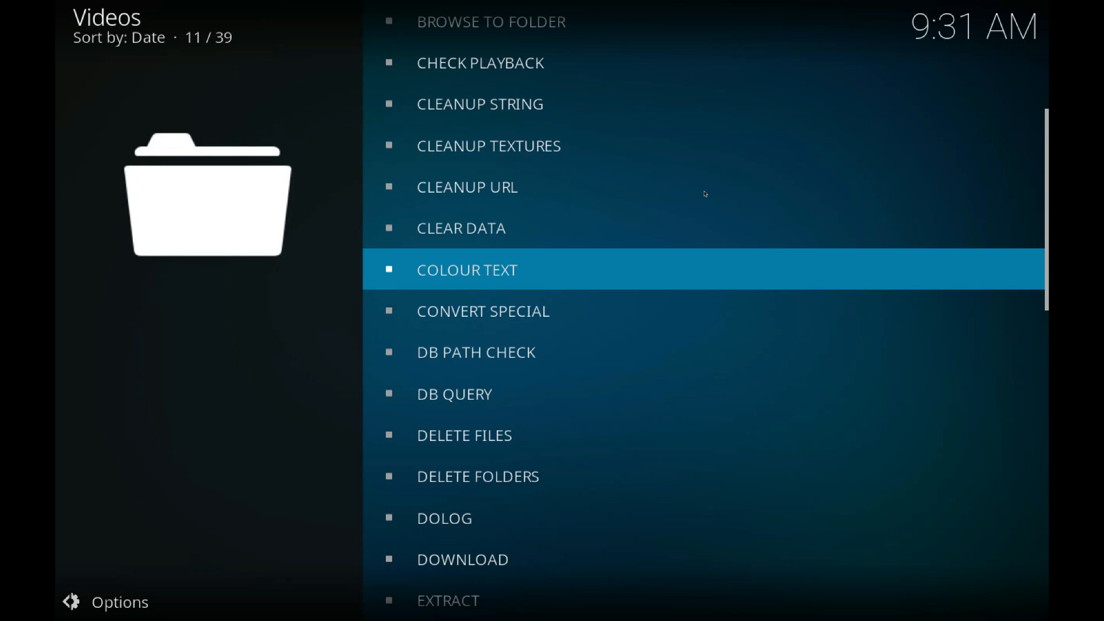
# Step: Run the Colour Text coloured-text demo, then go back to the add-on's main menu
pyautogui.click(467, 269)
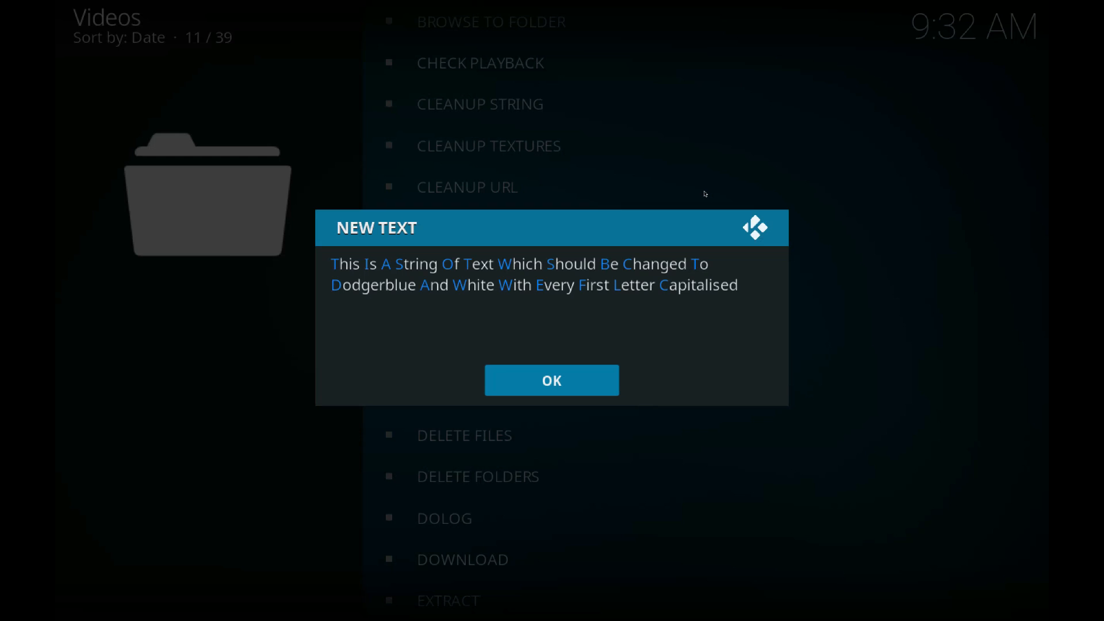
pyautogui.click(551, 380)
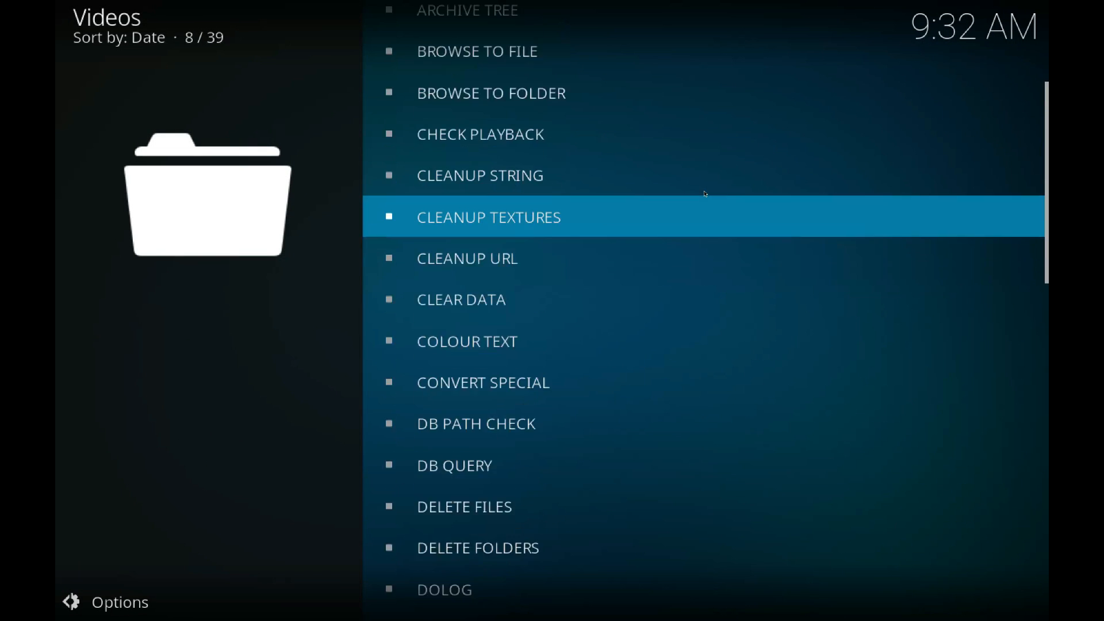
pyautogui.scroll(3)
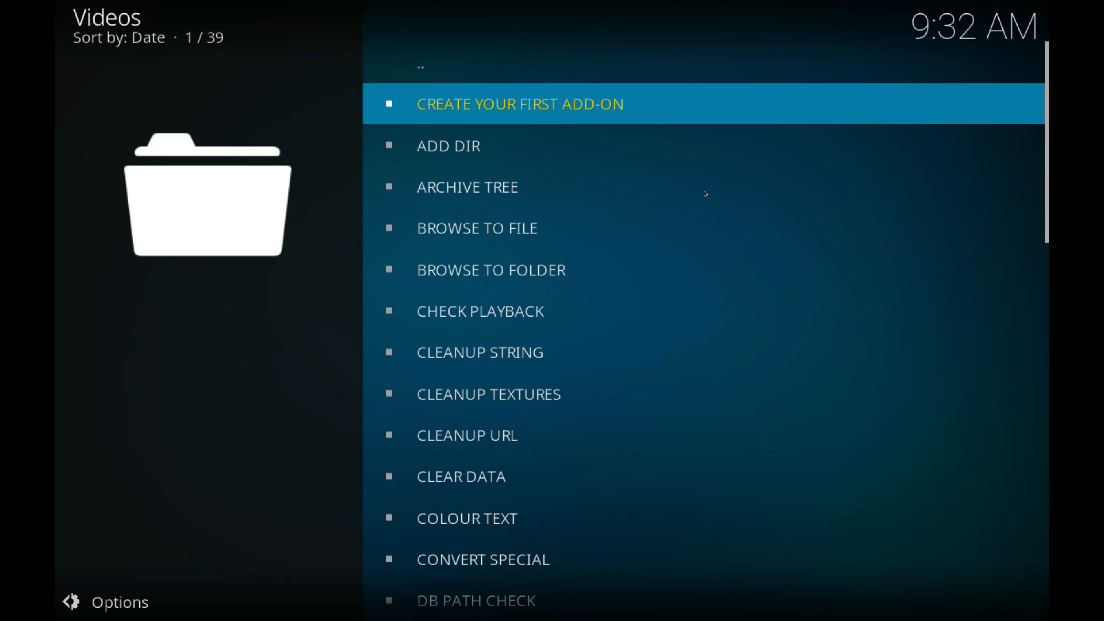
pyautogui.click(519, 103)
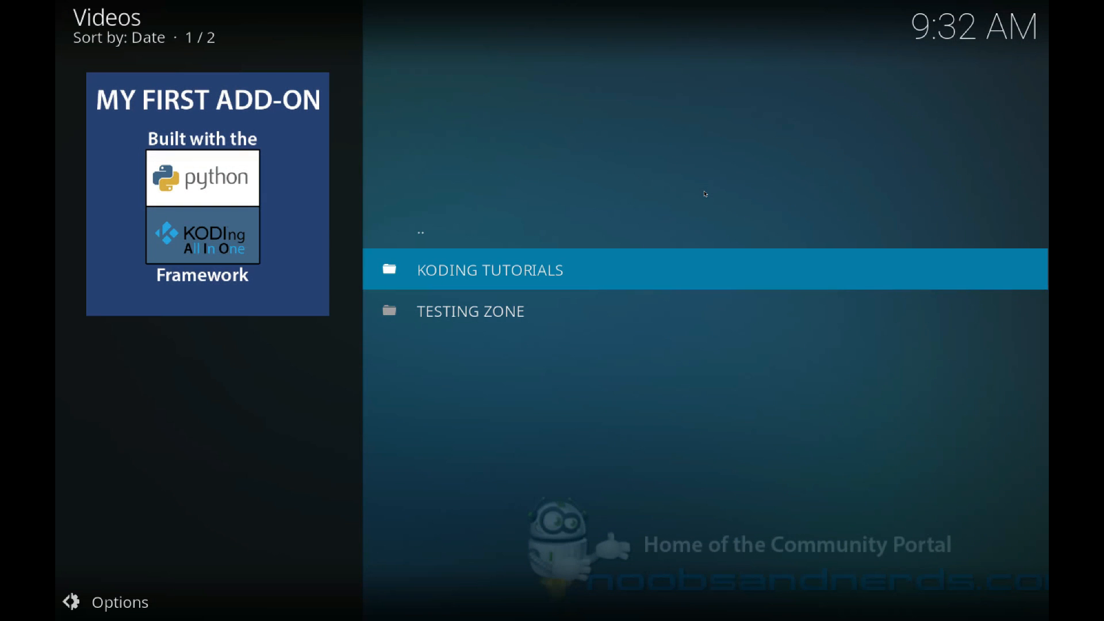
pyautogui.moveTo(698, 191)
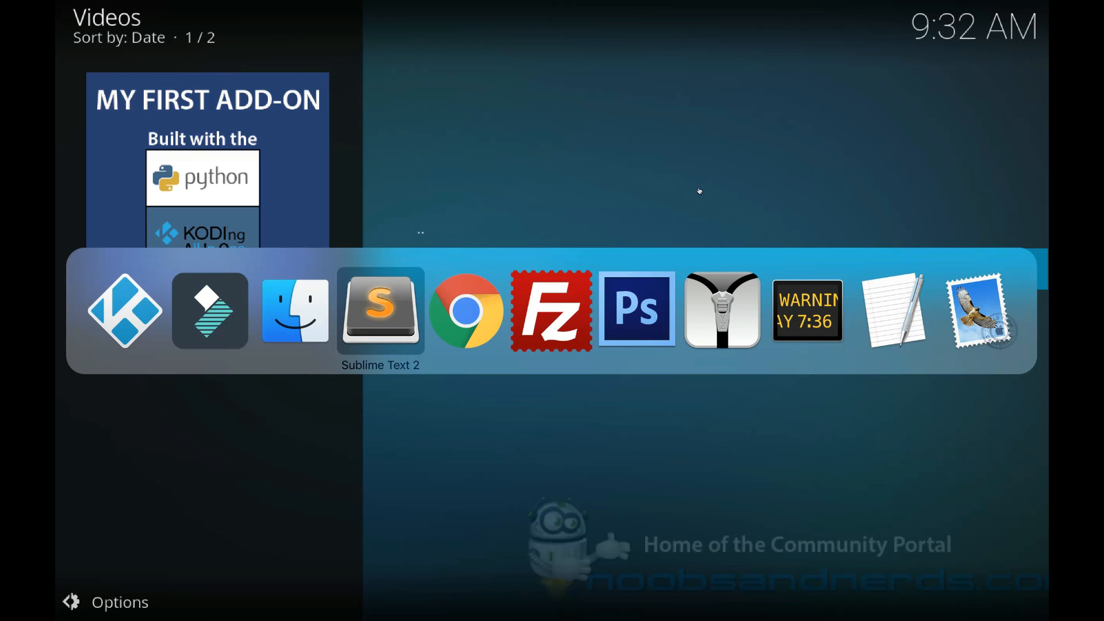
# Step: Locate default.py in Application Support > plugin.video.testing and open it with Sublime Text 2
pyautogui.click(294, 310)
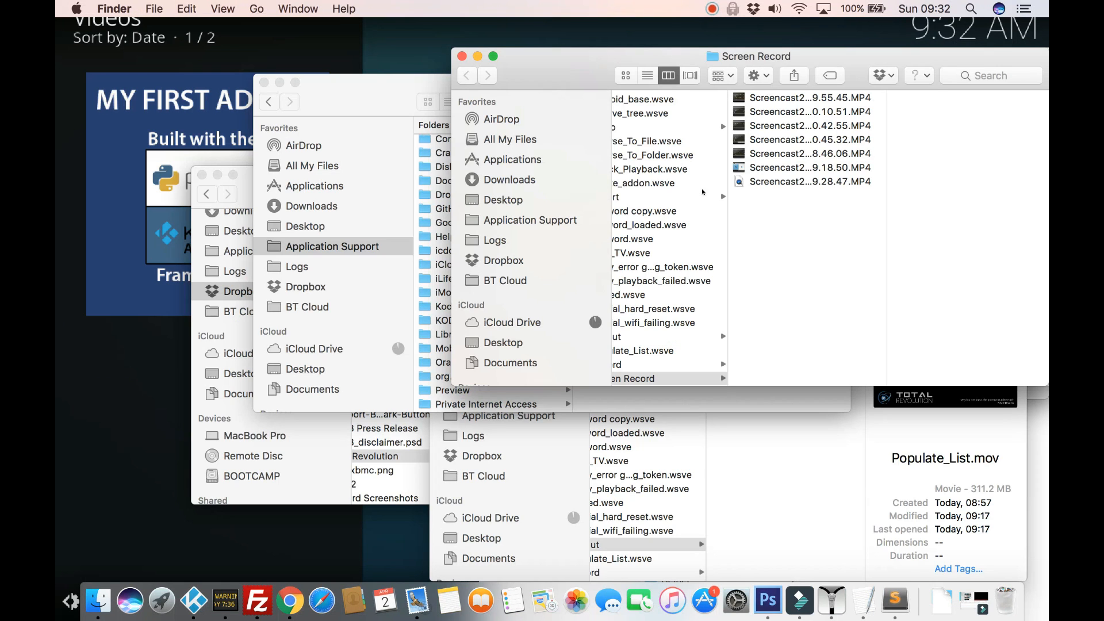
pyautogui.moveTo(762, 524)
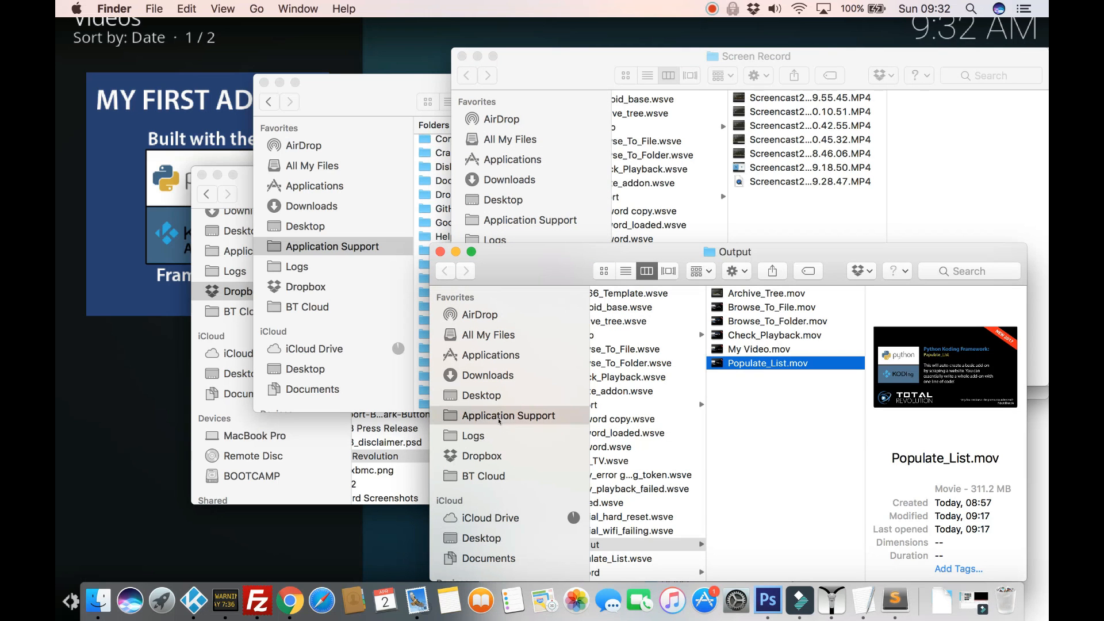
pyautogui.click(509, 415)
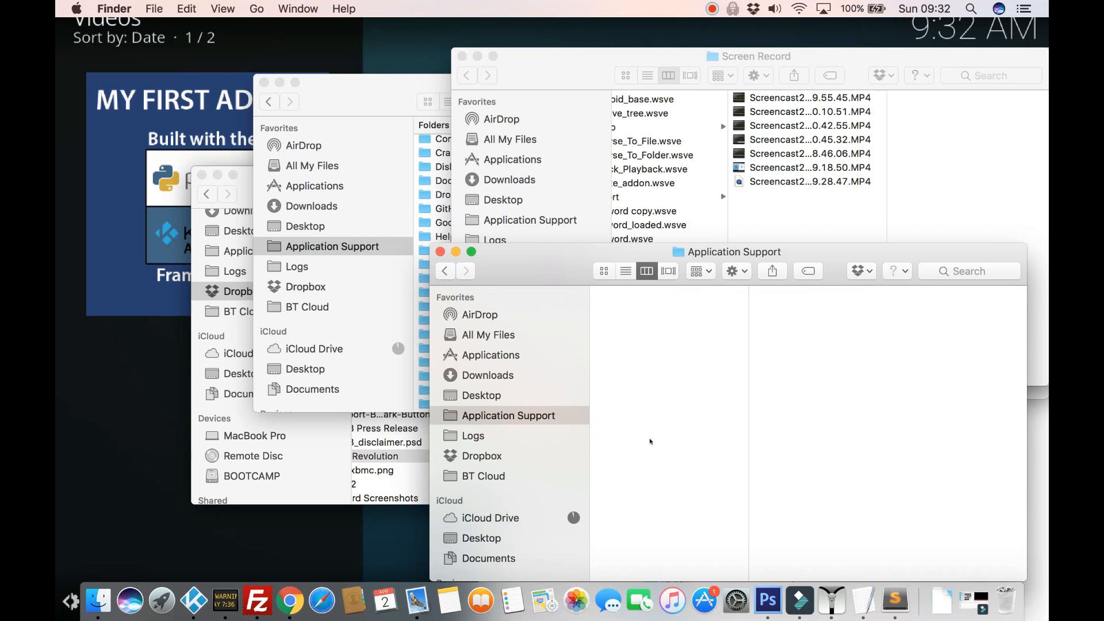
pyautogui.moveTo(639, 429)
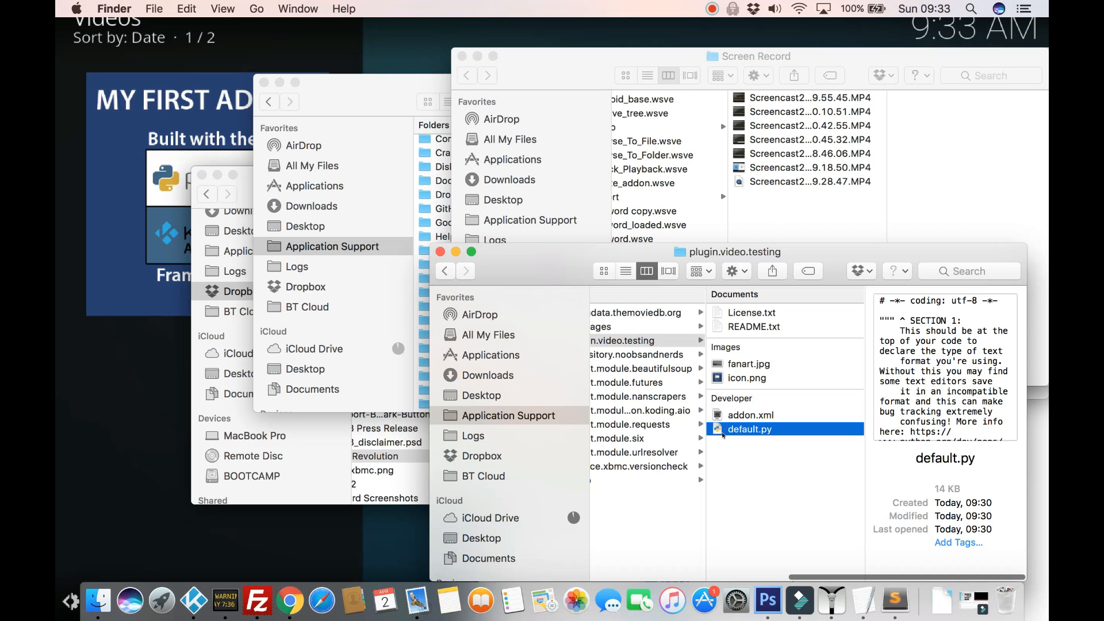
pyautogui.rightClick(749, 429)
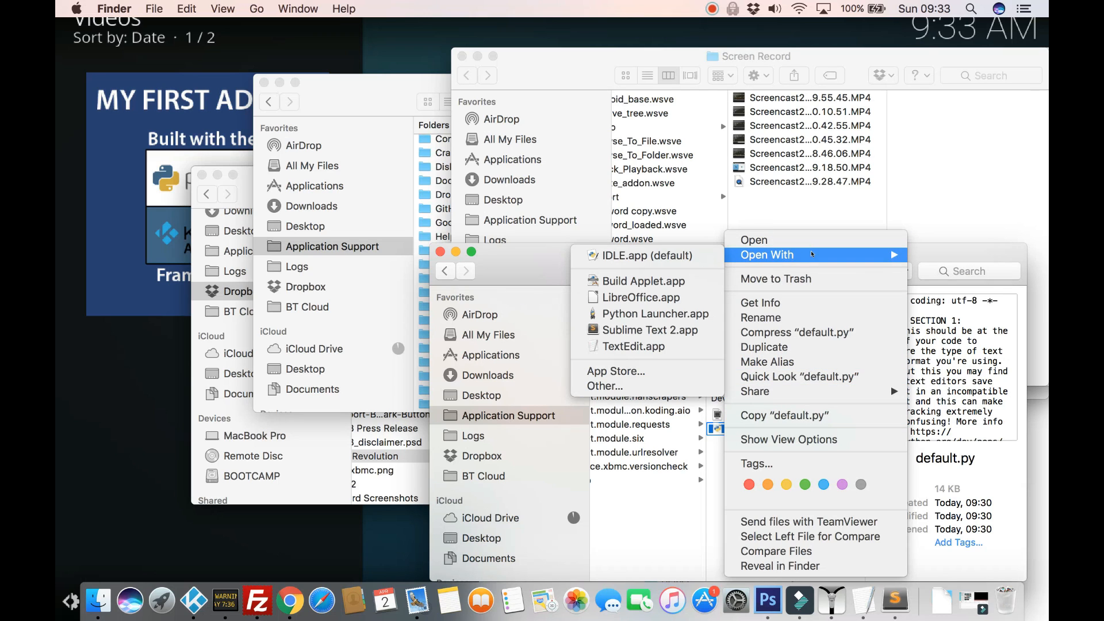
pyautogui.moveTo(808, 255)
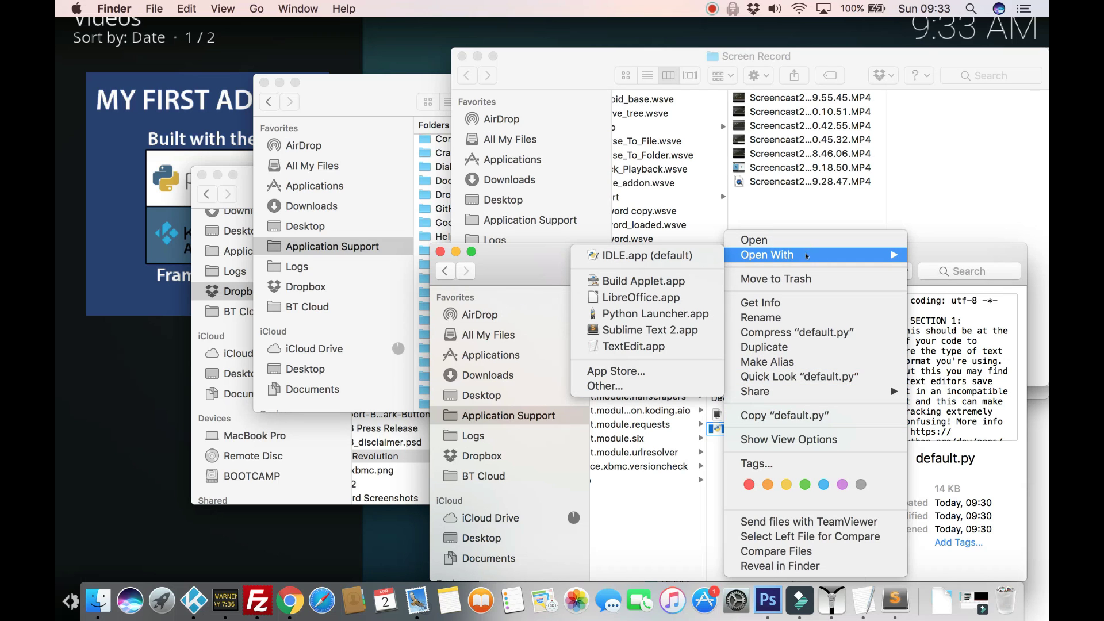
pyautogui.click(649, 330)
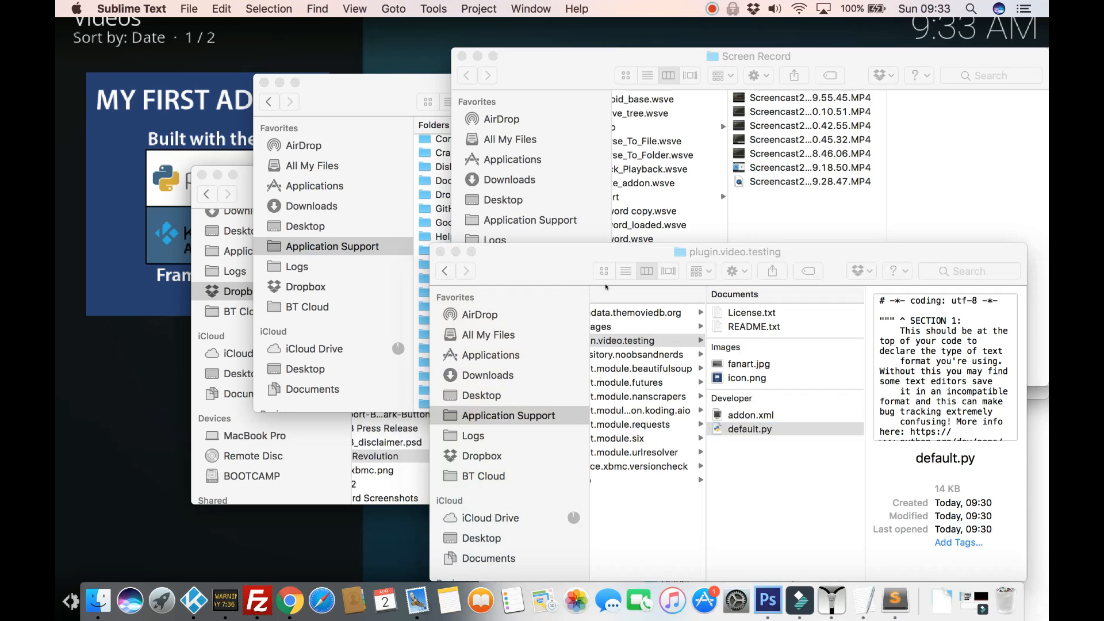
# Step: Read through default.py's commented sections down to the Main_Menu and Test_Function code
pyautogui.doubleClick(749, 429)
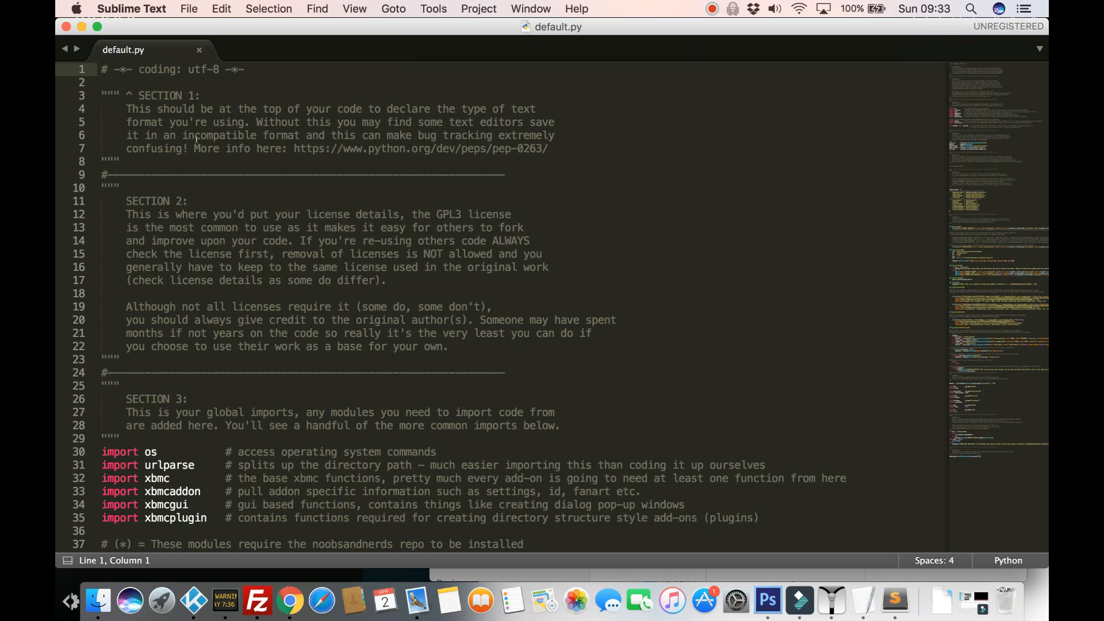
pyautogui.scroll(-3)
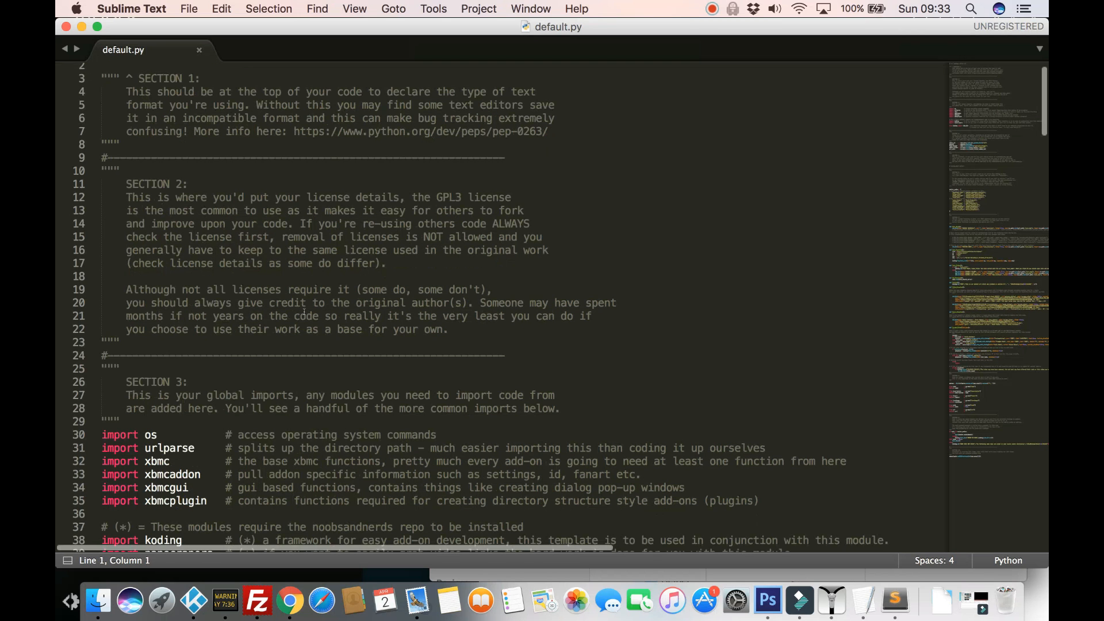
pyautogui.scroll(3)
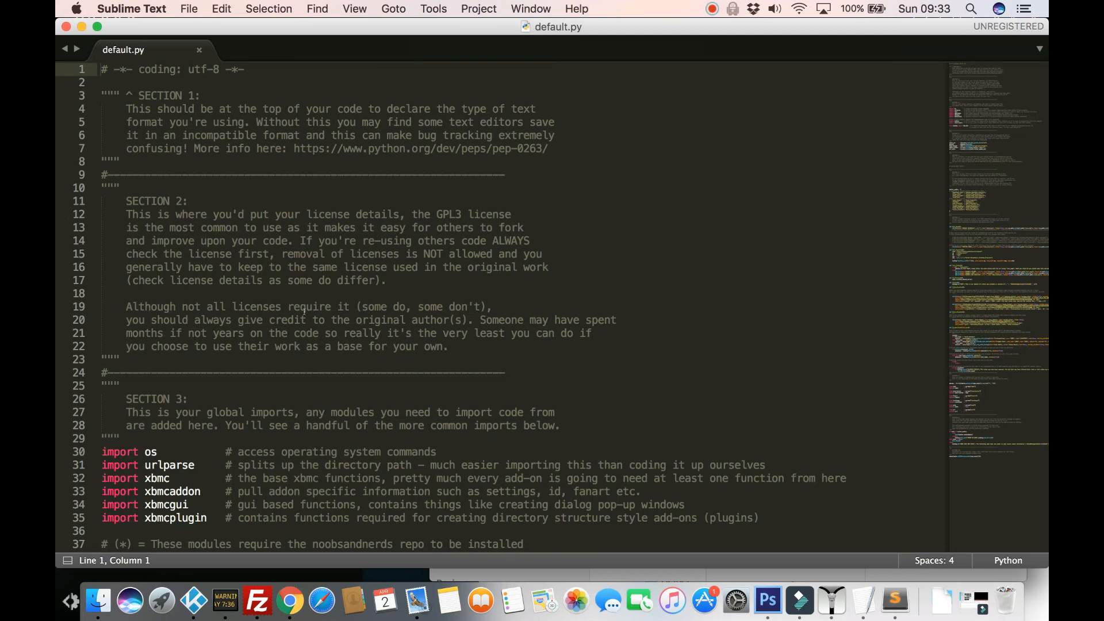
pyautogui.scroll(-3)
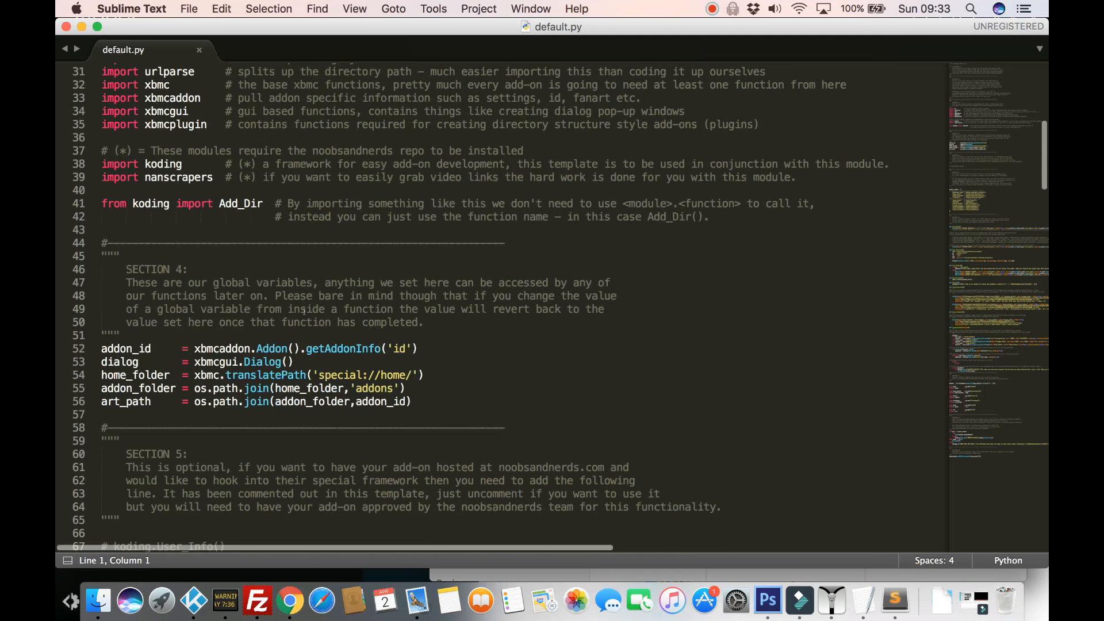
pyautogui.scroll(-3)
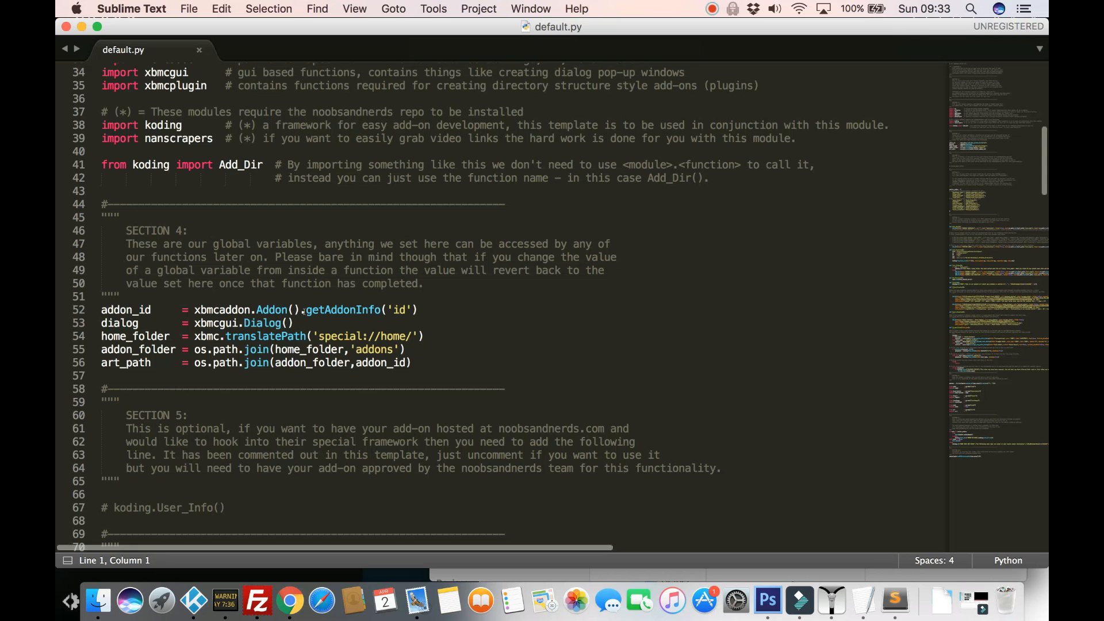
pyautogui.scroll(-3)
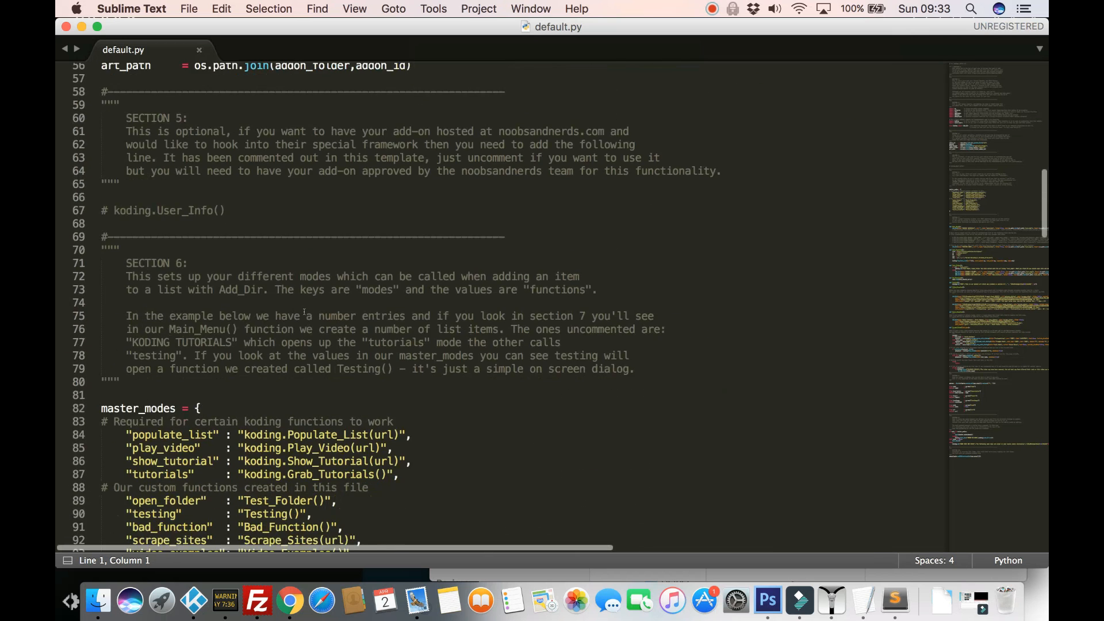
pyautogui.scroll(-3)
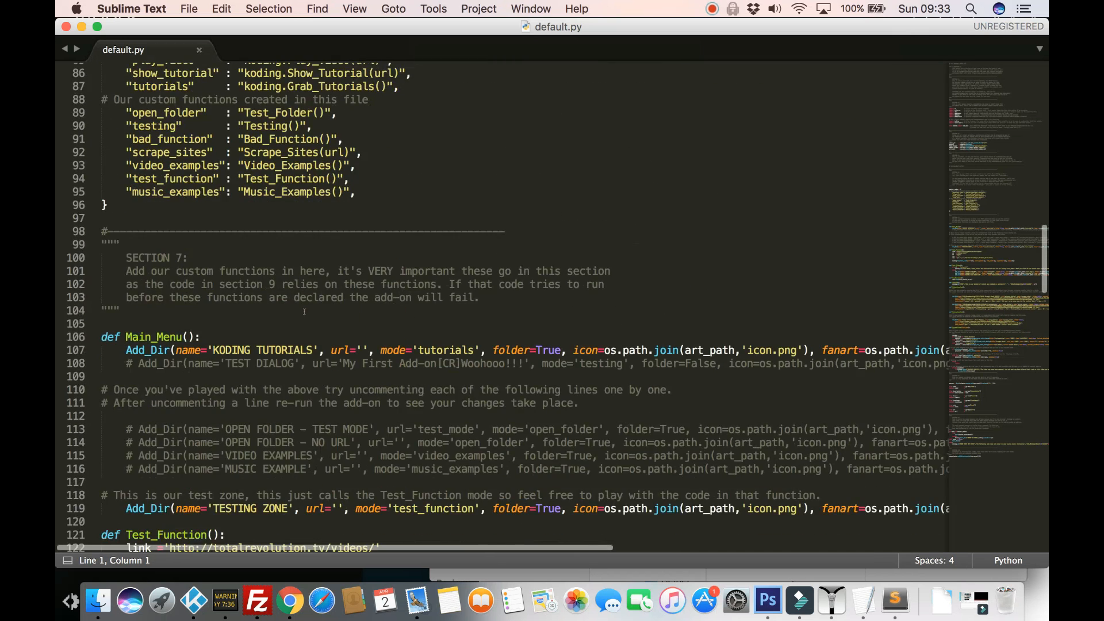
pyautogui.scroll(-3)
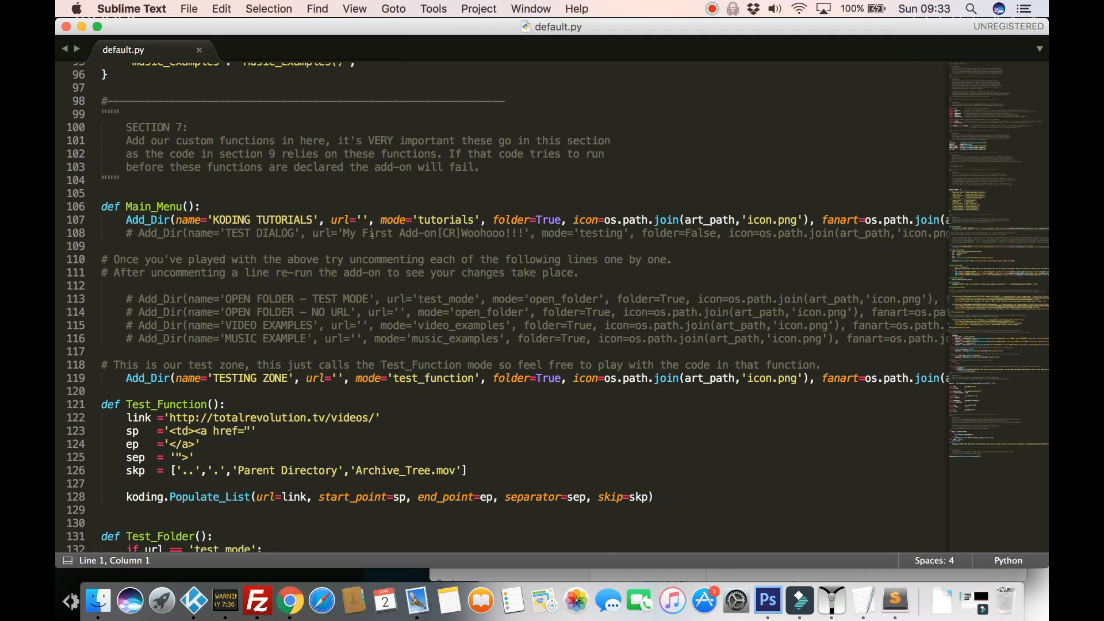
pyautogui.scroll(3)
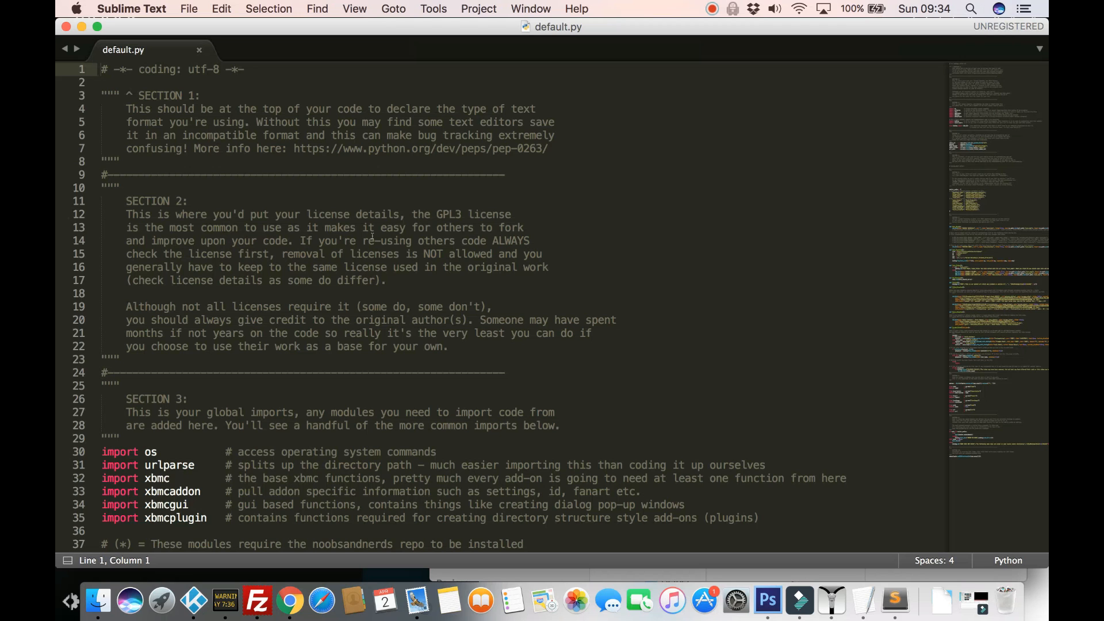
pyautogui.scroll(-3)
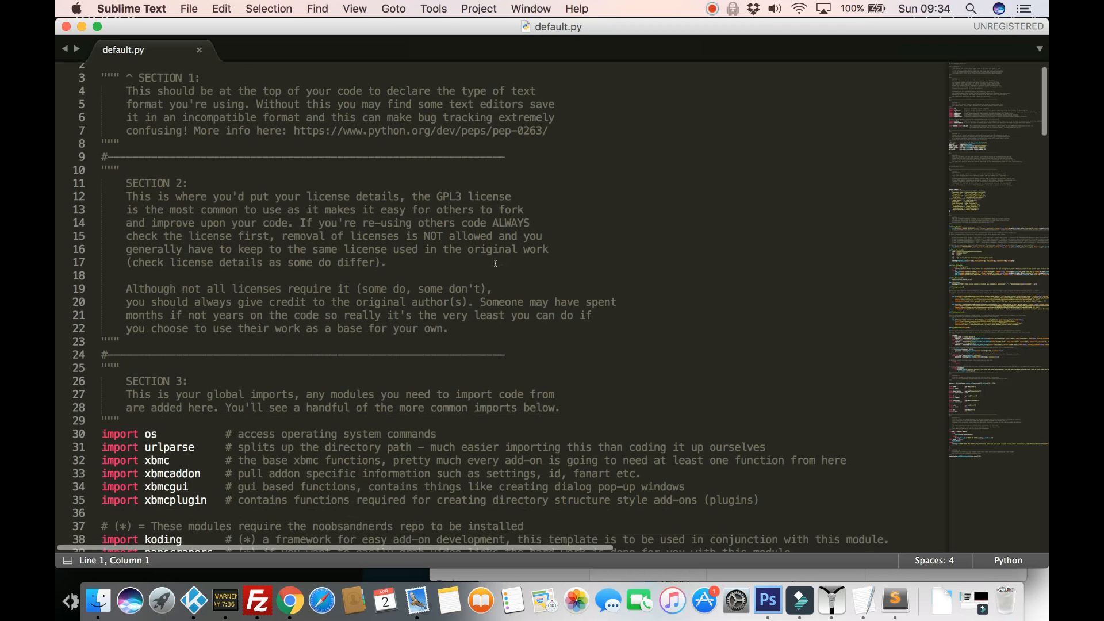
pyautogui.scroll(-3)
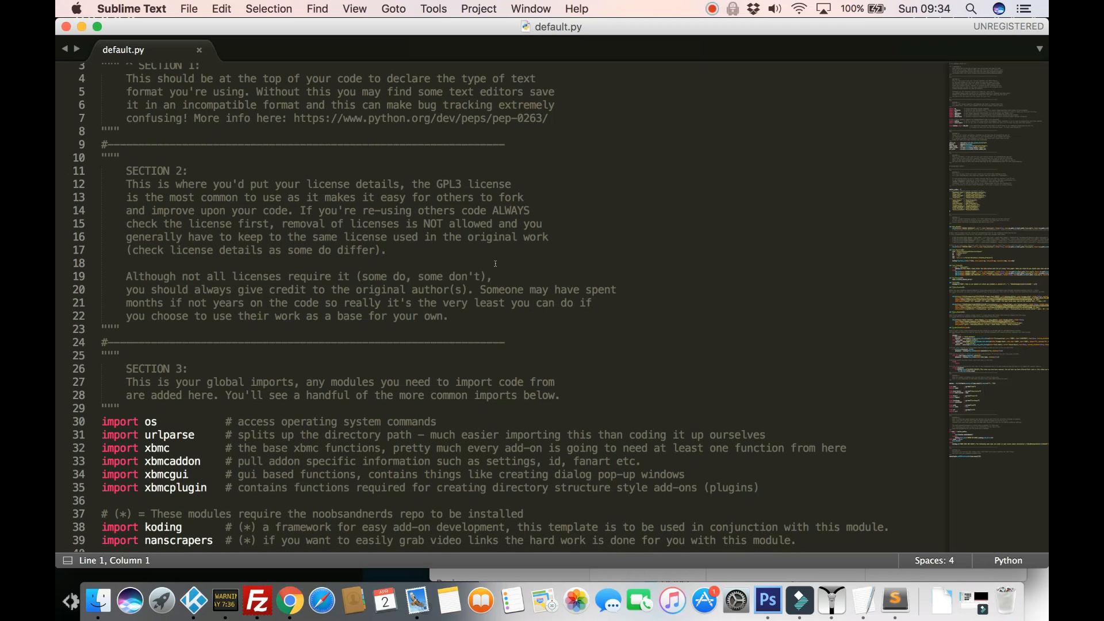